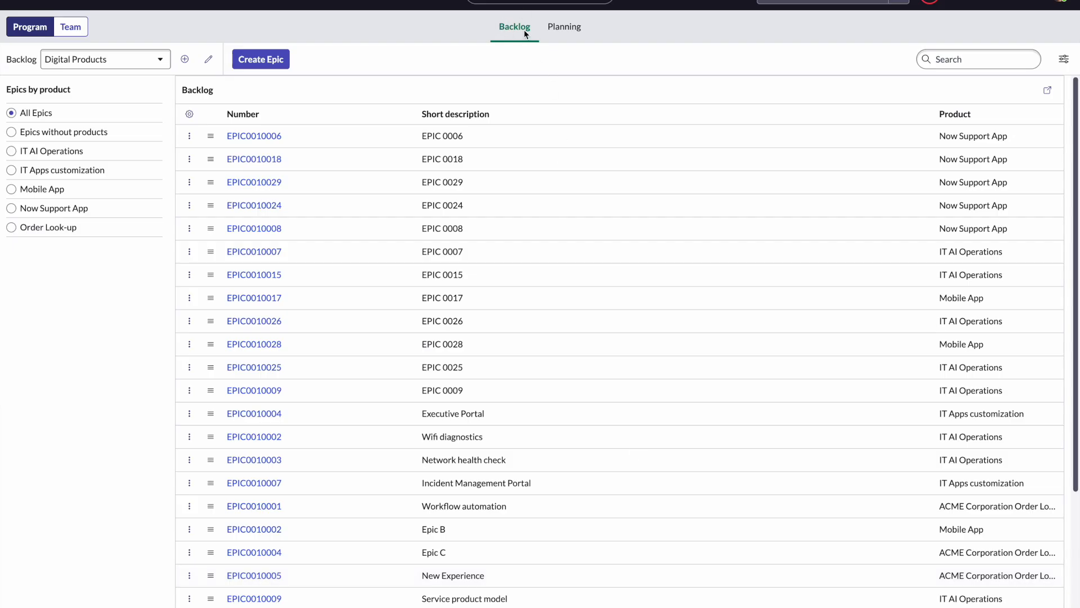
mouse_move(56, 125)
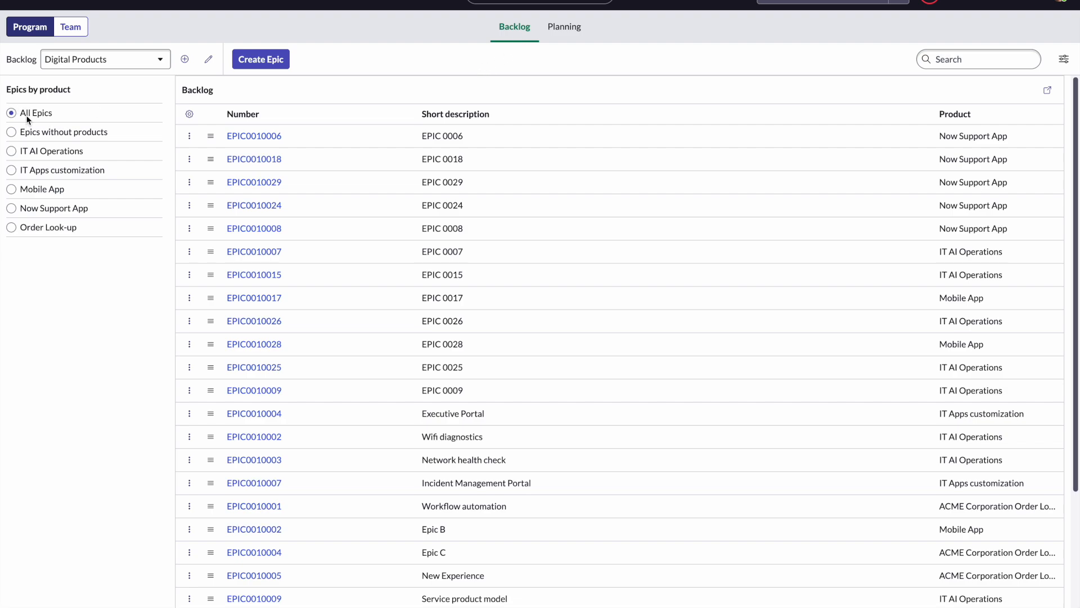
- Start a new epic from the backlog list and discard it without saving
left_click(105, 58)
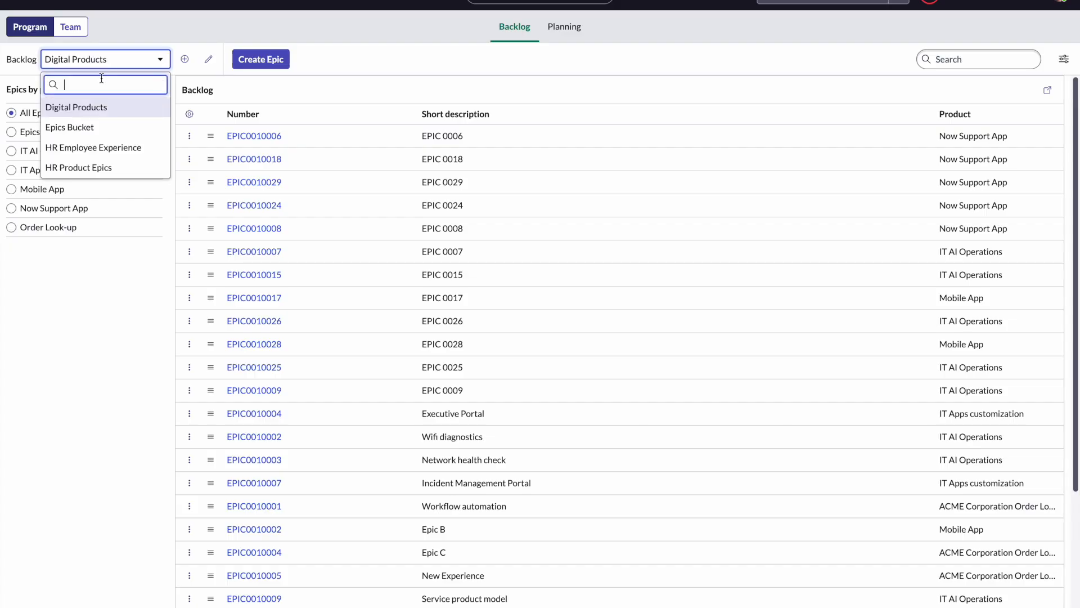
mouse_move(117, 127)
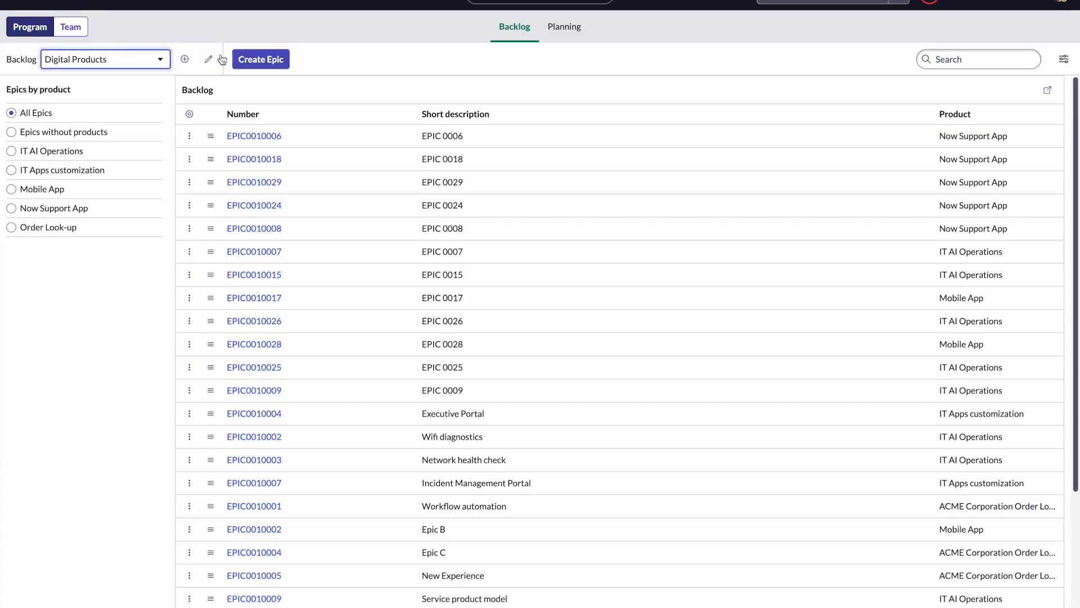
left_click(260, 60)
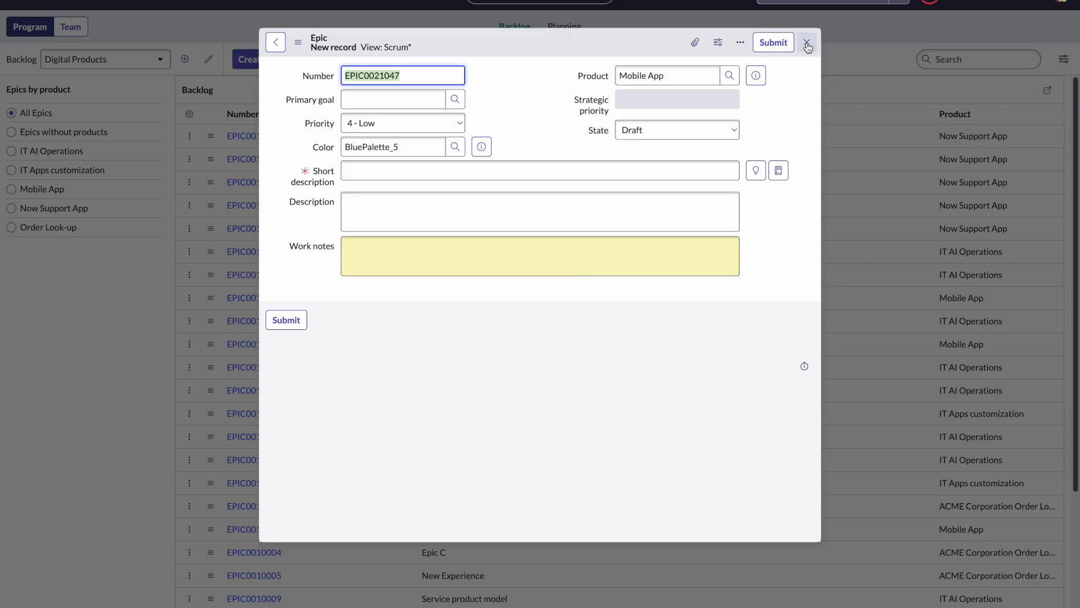
left_click(806, 41)
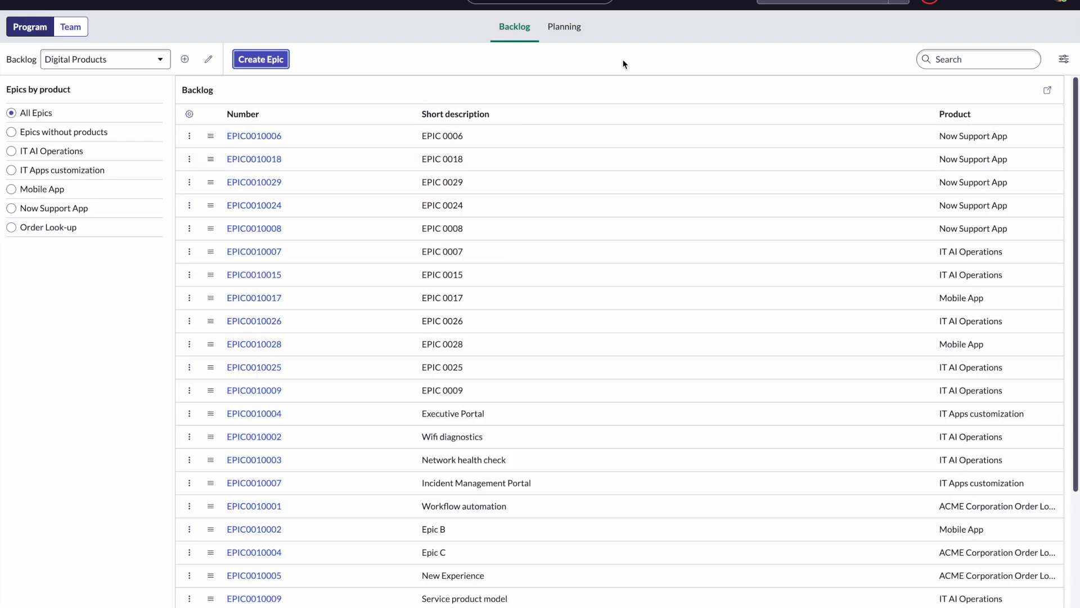
mouse_move(628, 63)
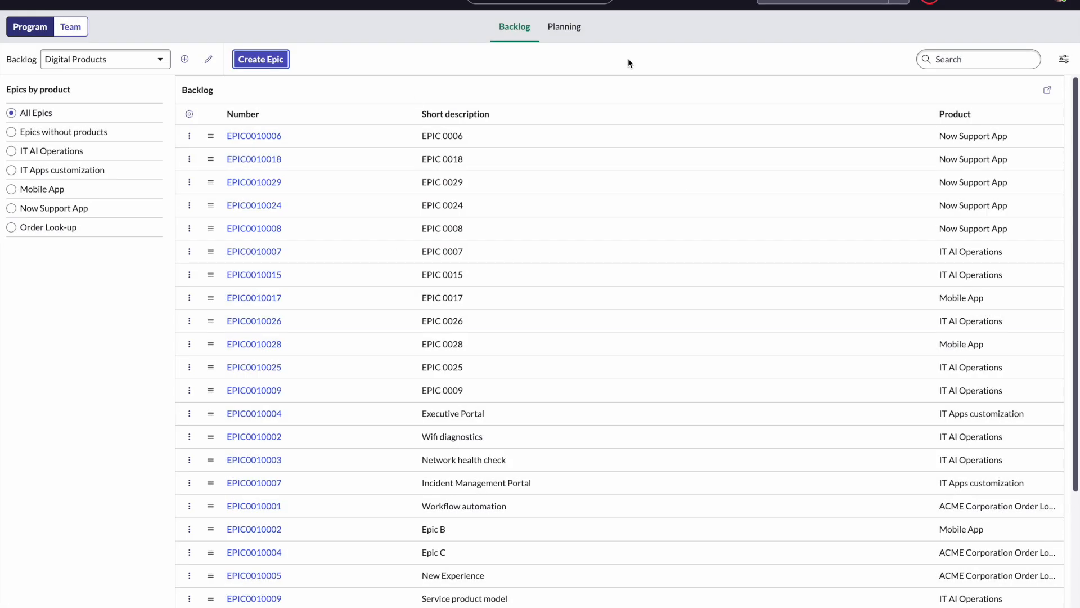
- Show the Digital Products planning board and browse the team sprint rows for February–April 2023
left_click(564, 26)
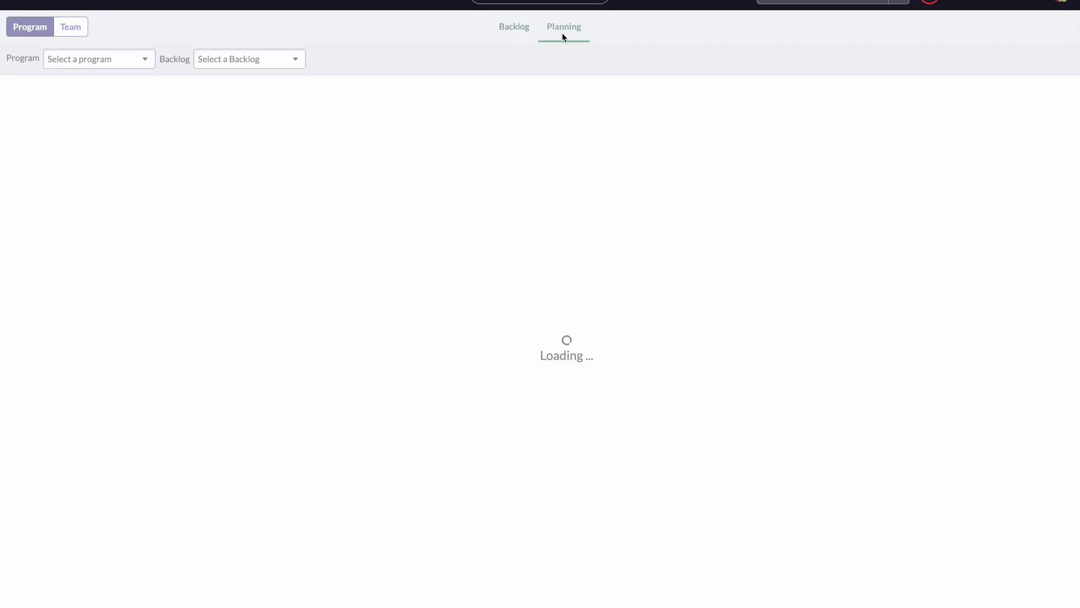
left_click(99, 58)
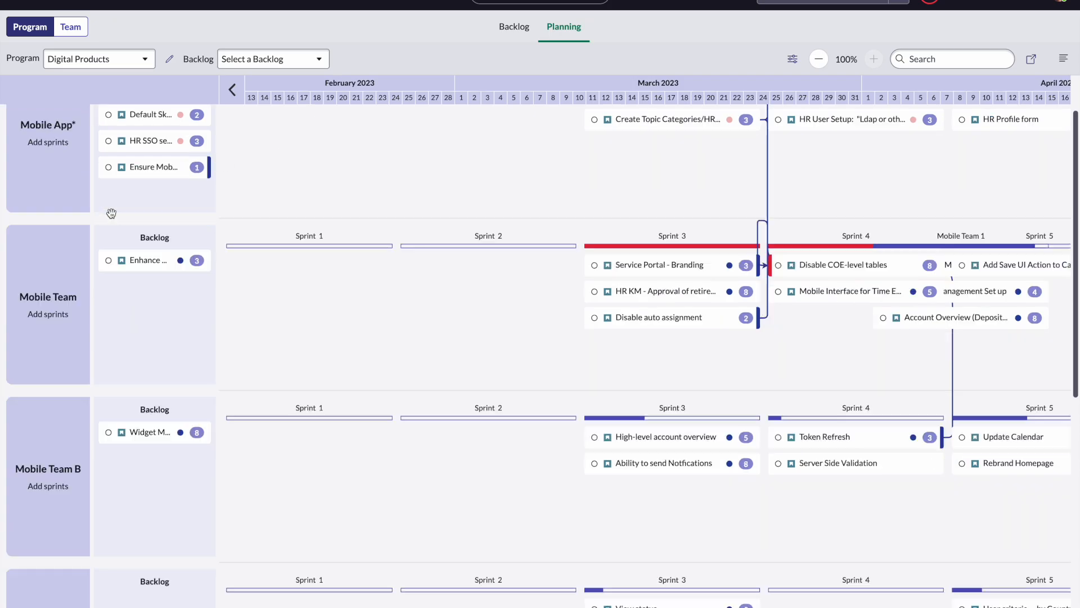
scroll("down", 3)
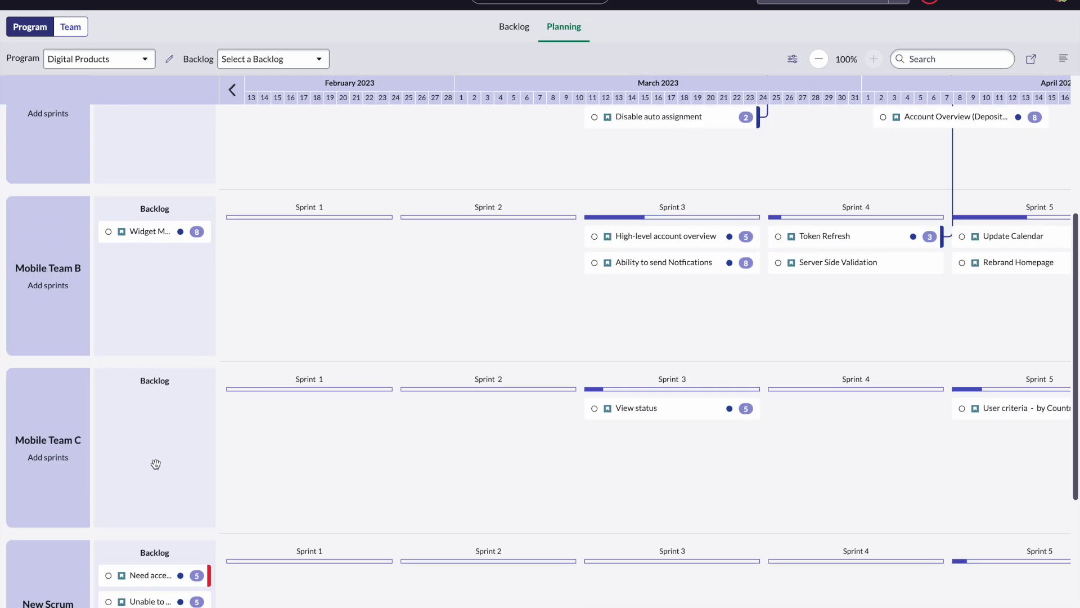
scroll("up", 3)
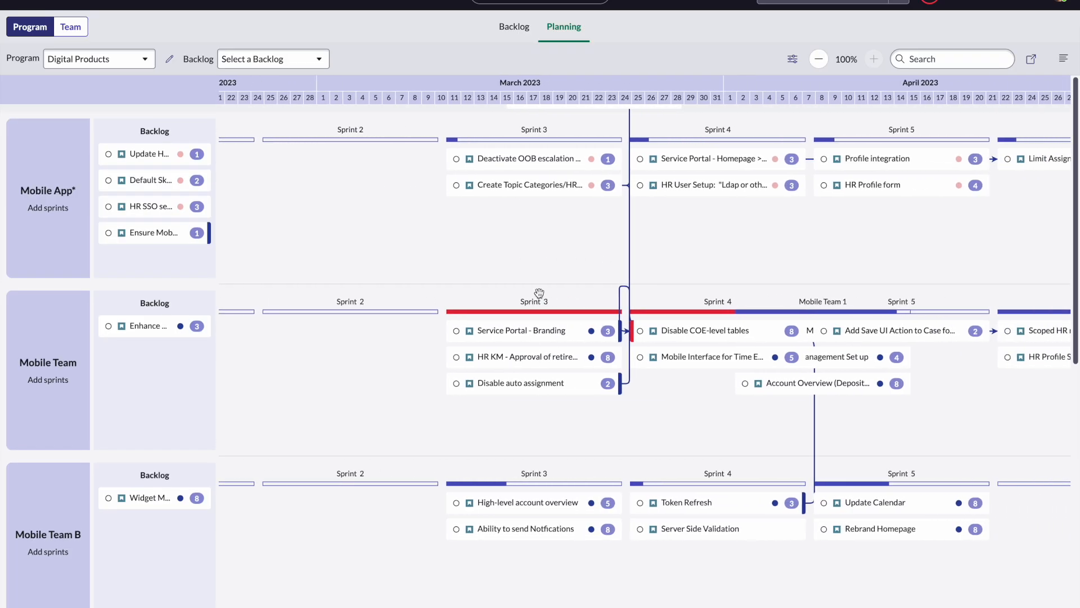
mouse_move(735, 291)
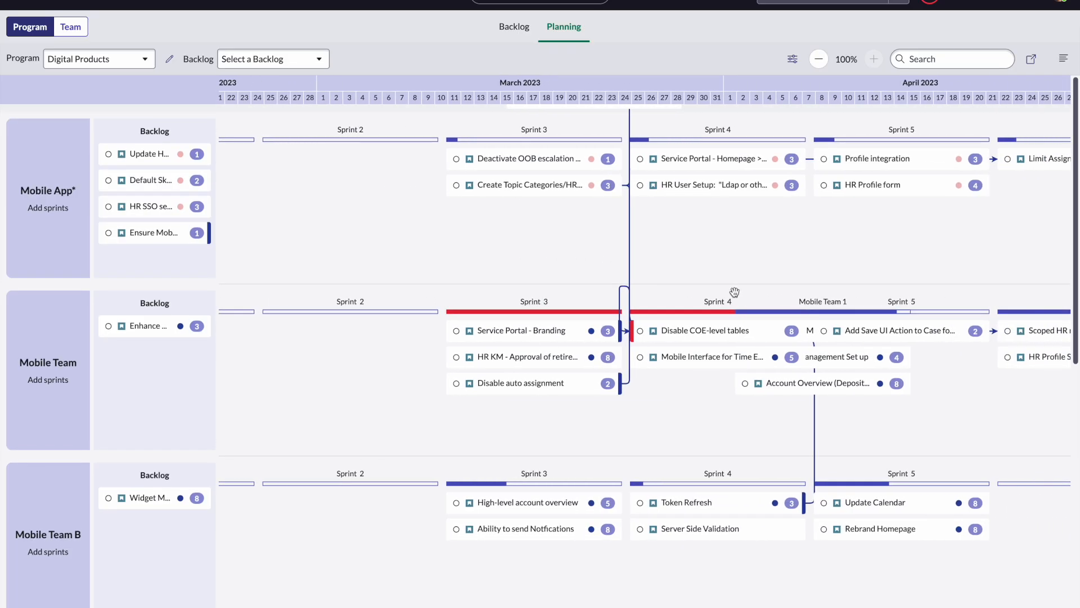
mouse_move(585, 337)
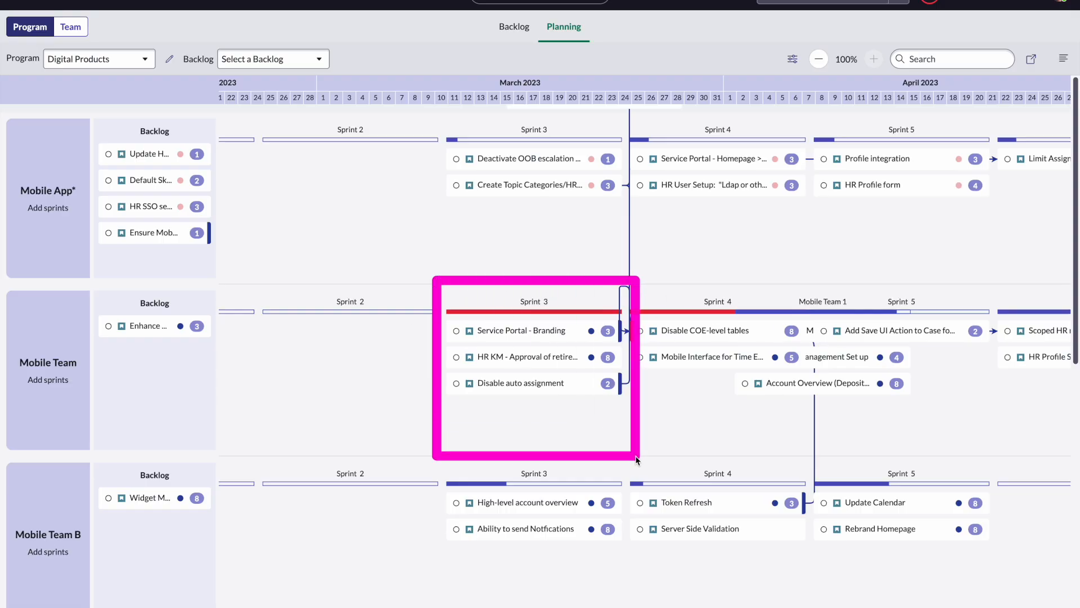
- Review the Mobile Team's Sprint 3 record details and close it again
left_click(533, 302)
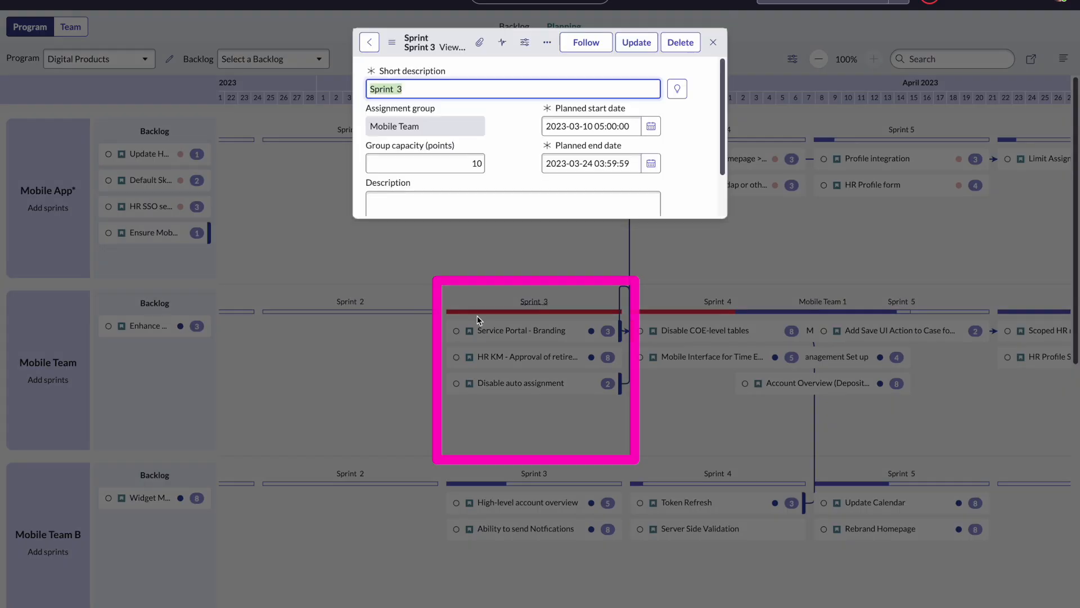
left_click(425, 163)
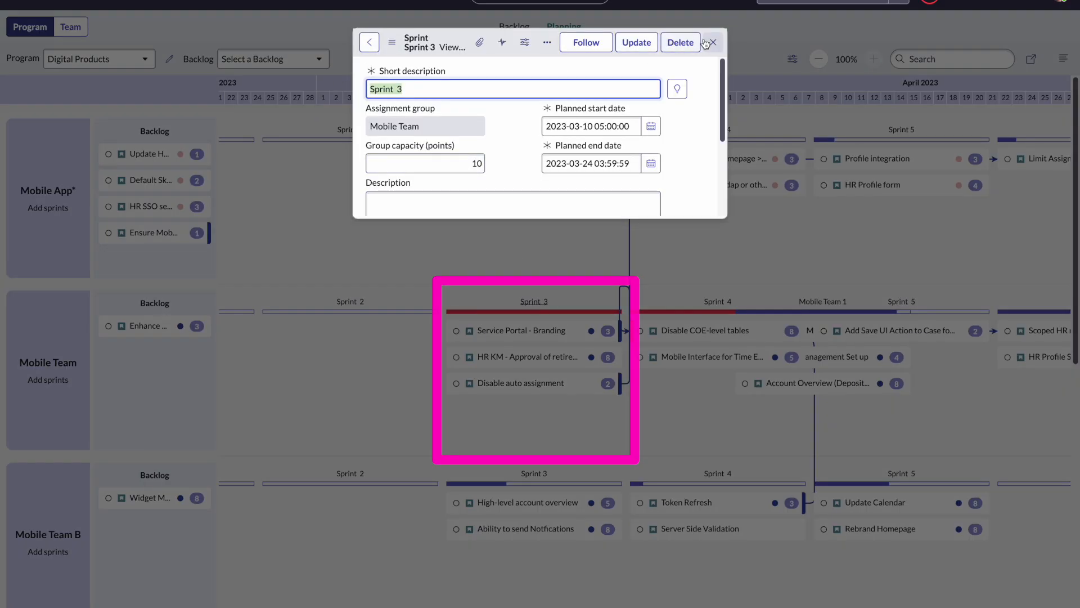
left_click(714, 41)
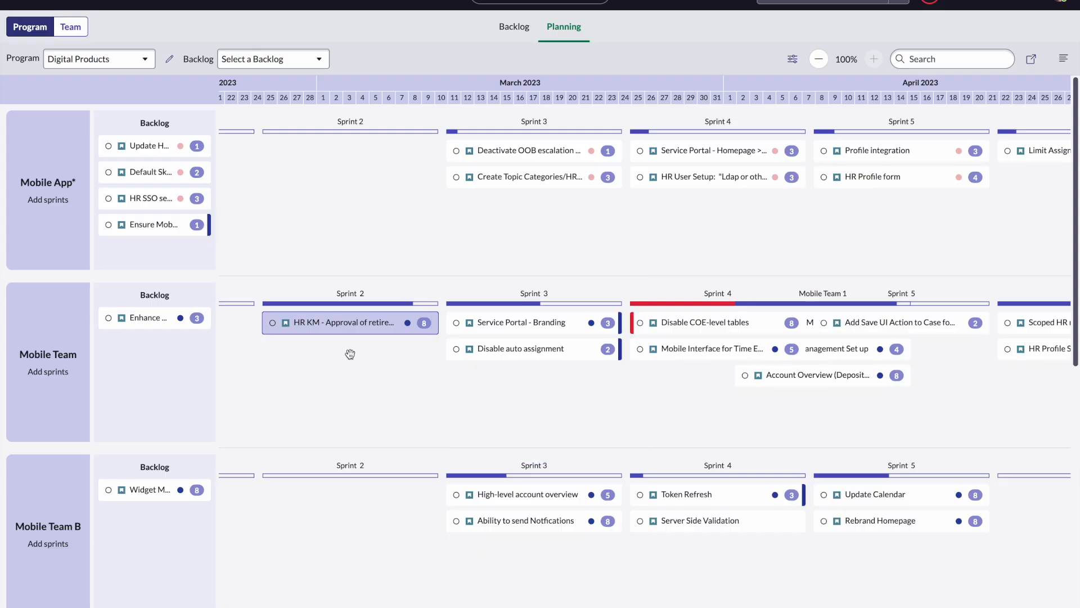
mouse_move(593, 325)
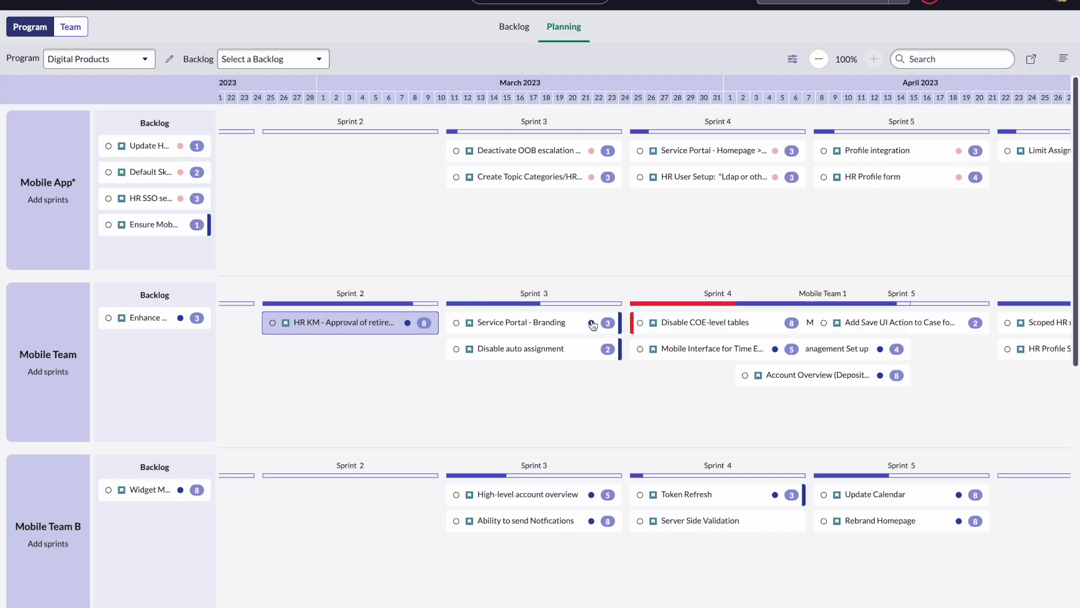
mouse_move(350, 322)
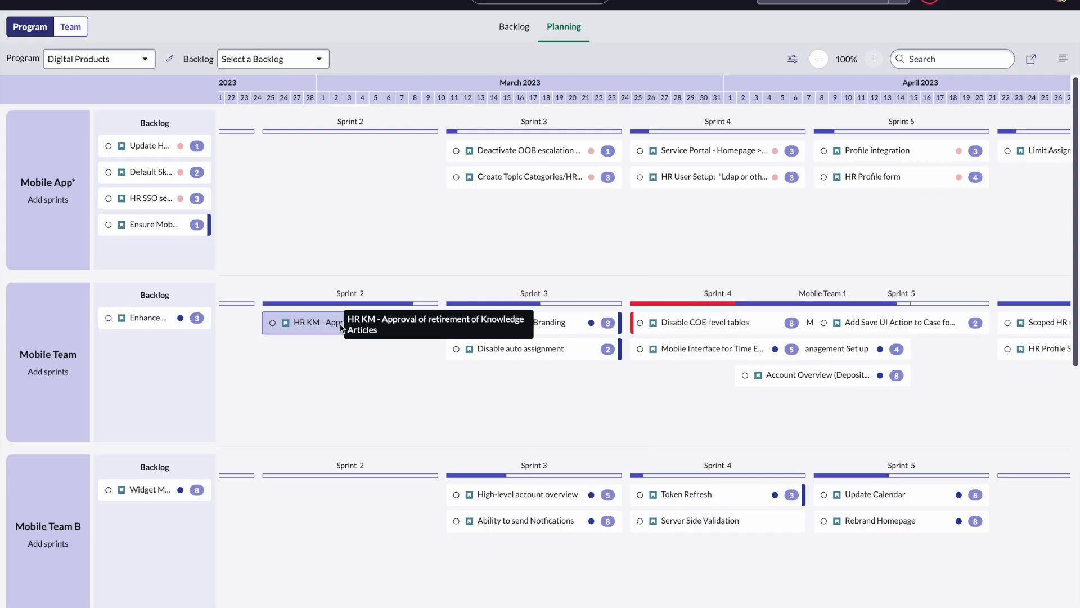
mouse_move(437, 260)
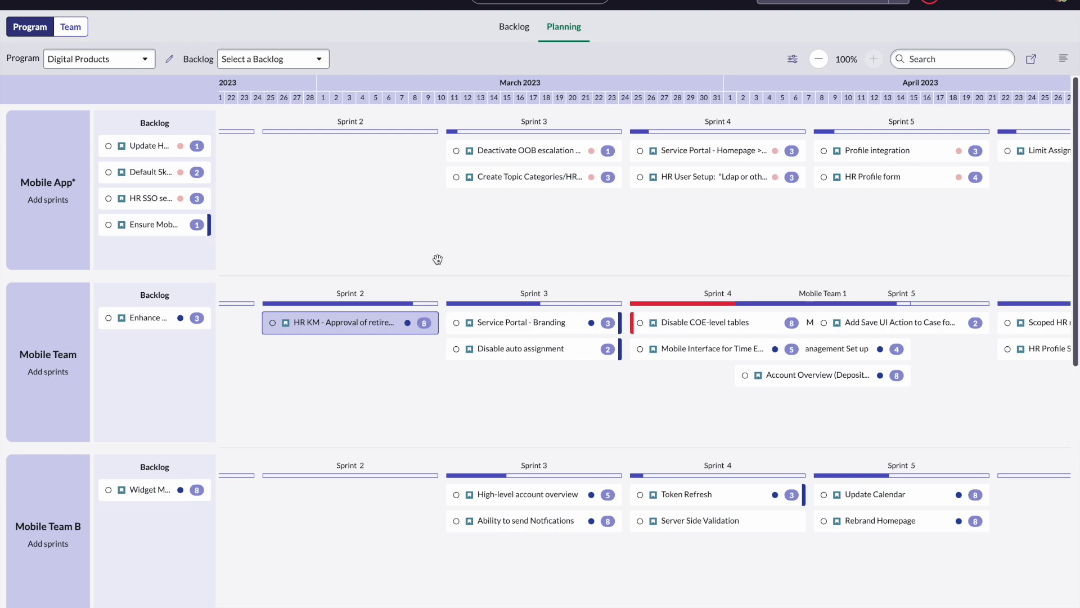
mouse_move(532, 331)
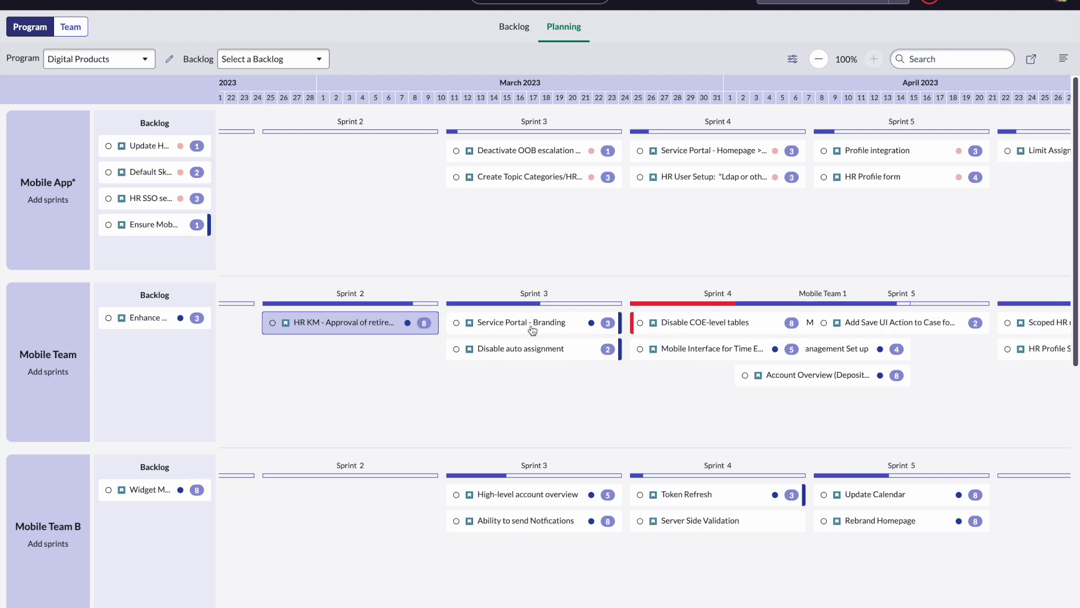
mouse_move(570, 275)
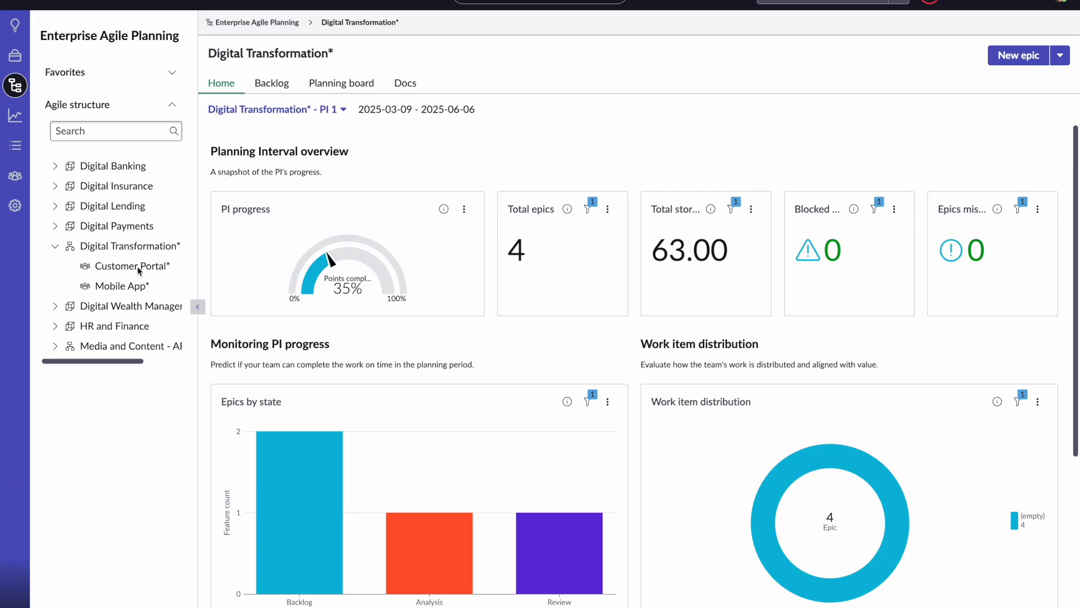
mouse_move(195, 268)
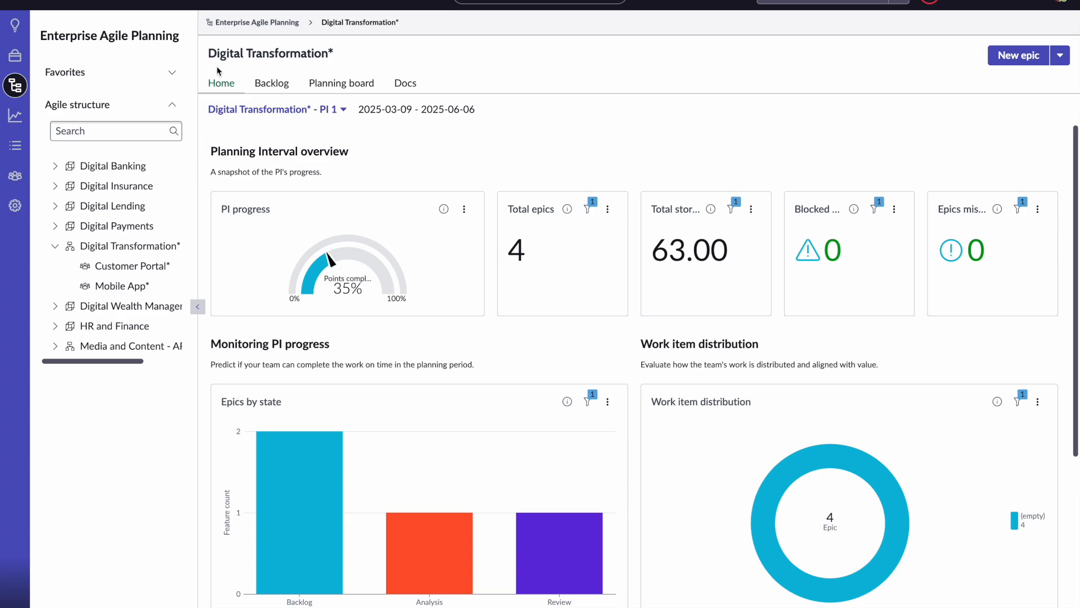
mouse_move(282, 52)
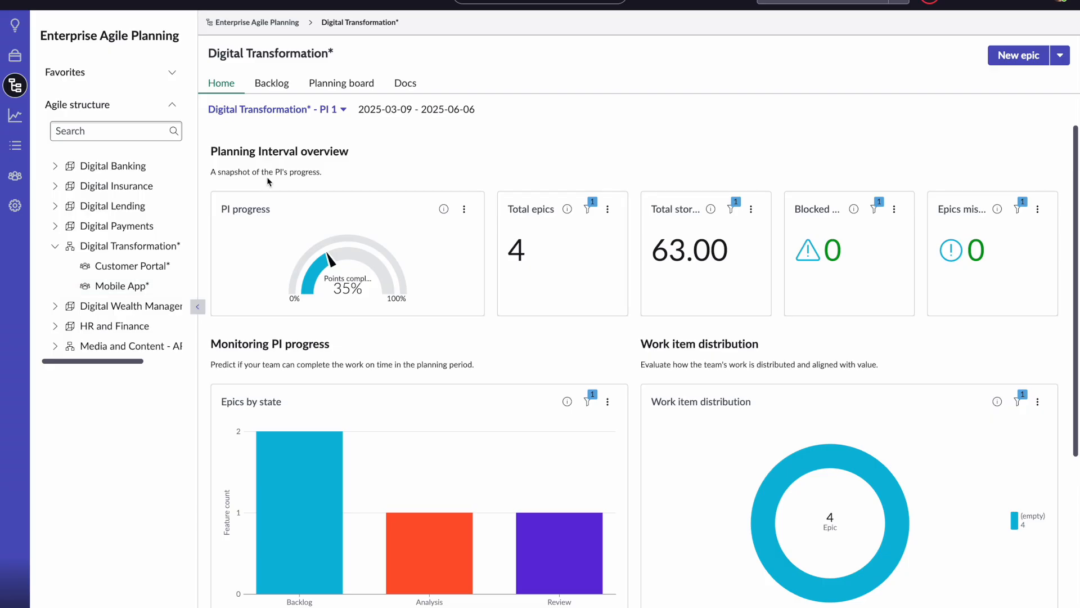
mouse_move(395, 237)
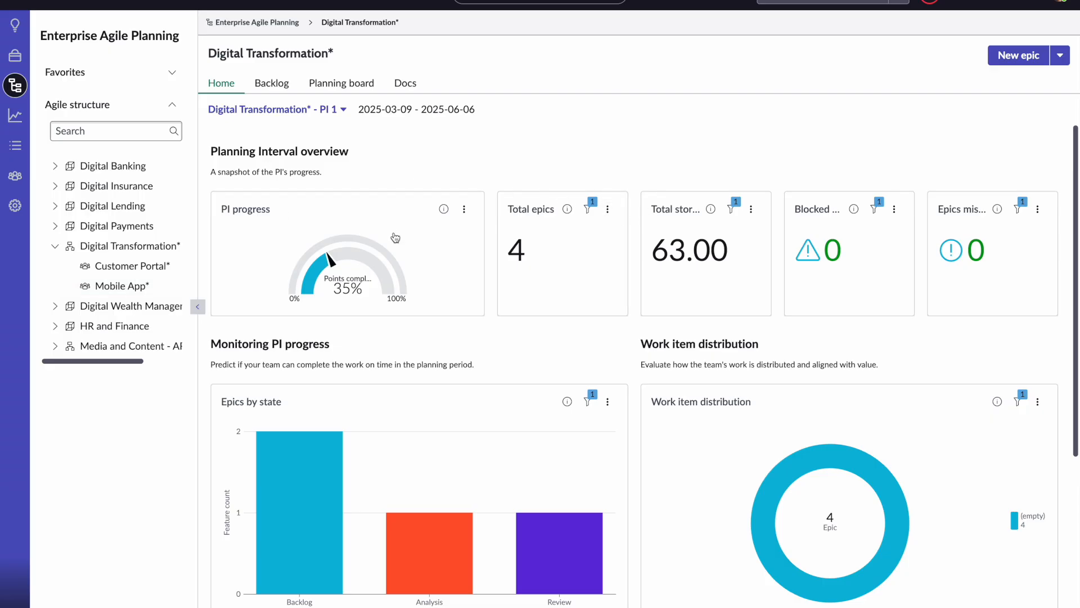
mouse_move(695, 262)
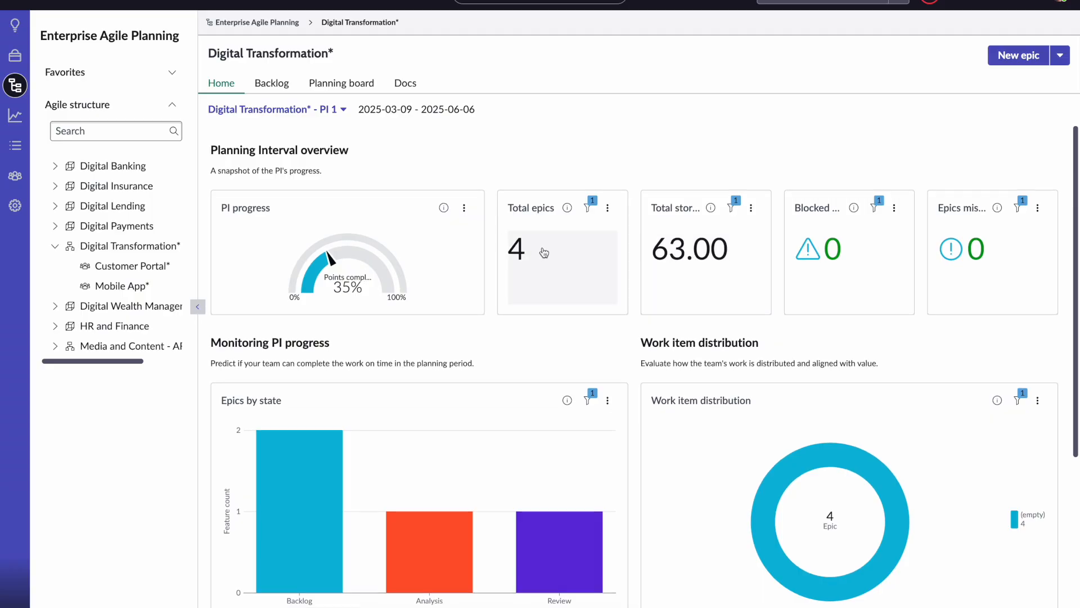
- Scroll through the Digital Transformation* PI 1 home overview: 4 epics, 63 points, 35% progress
scroll("down", 3)
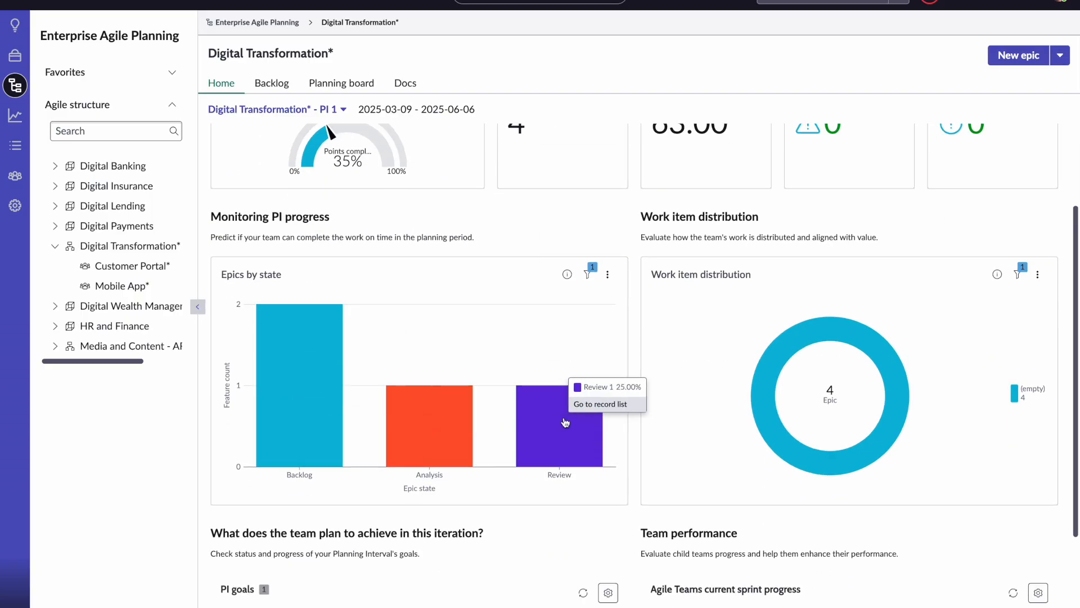
mouse_move(542, 421)
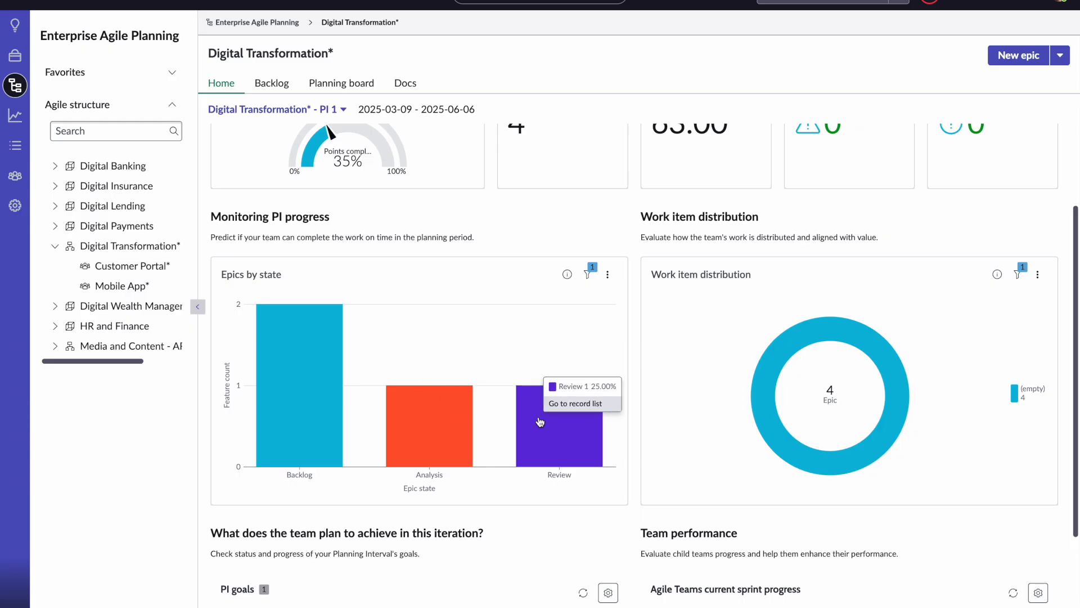
scroll("down", 3)
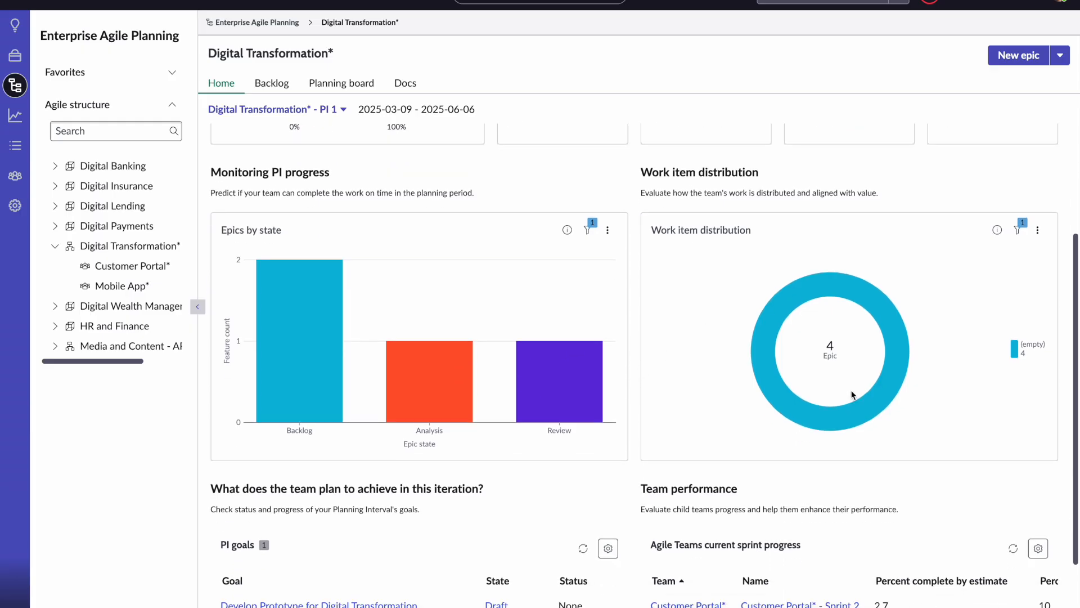
mouse_move(831, 286)
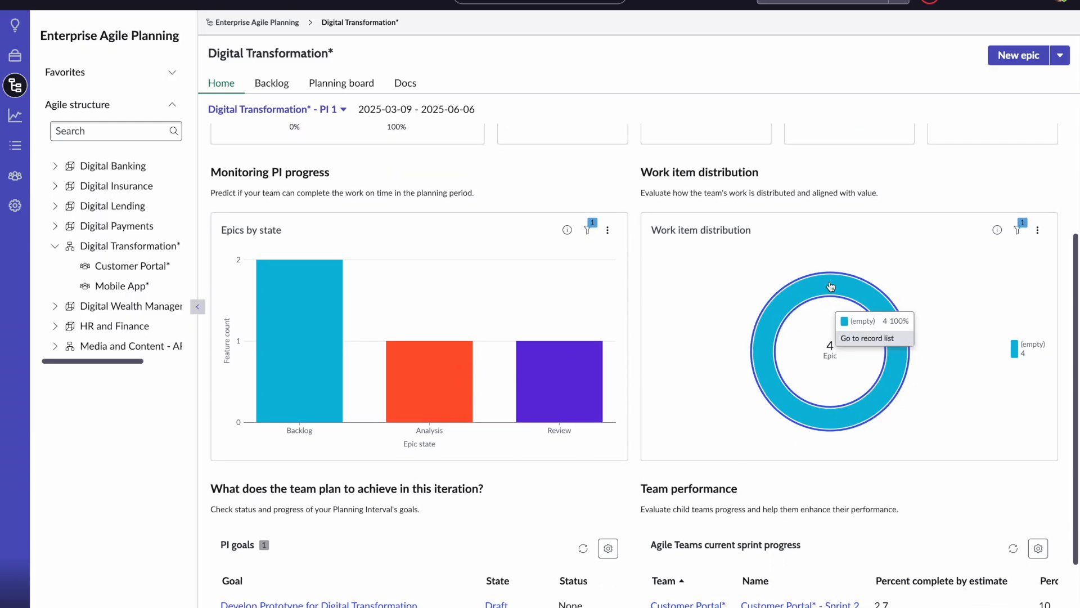
scroll("down", 3)
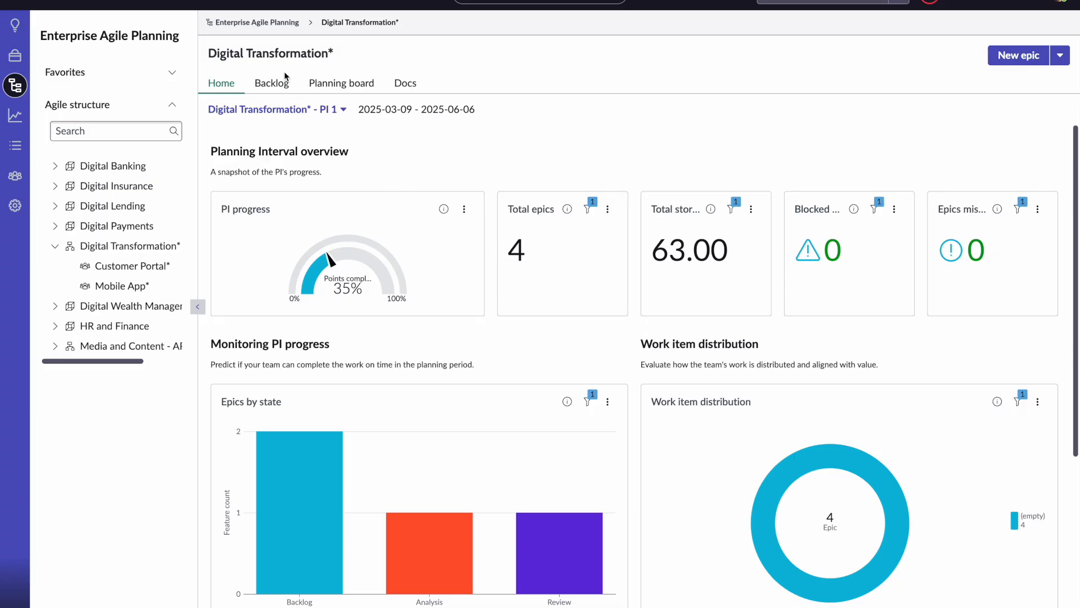
- Show the Digital Transformation* backlog and then its PI 1 planning board
left_click(272, 82)
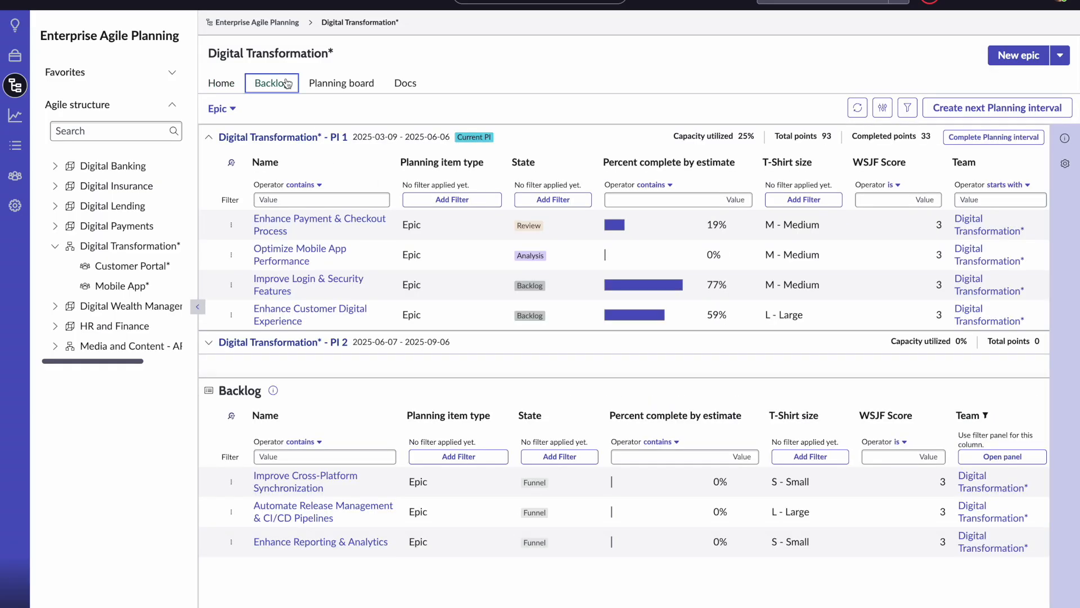
left_click(341, 82)
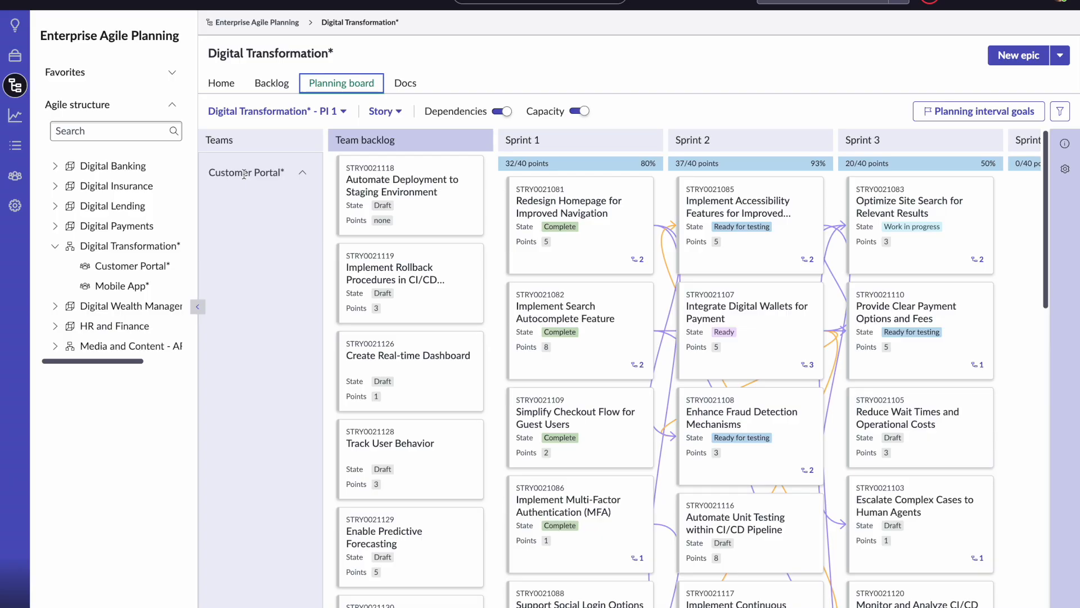
mouse_move(409, 141)
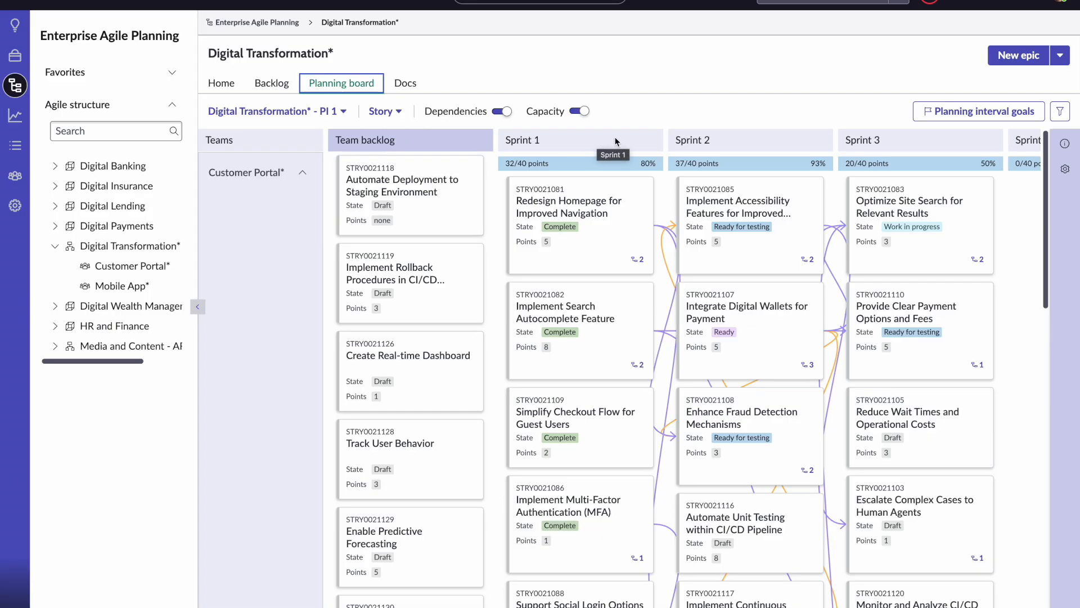
mouse_move(631, 221)
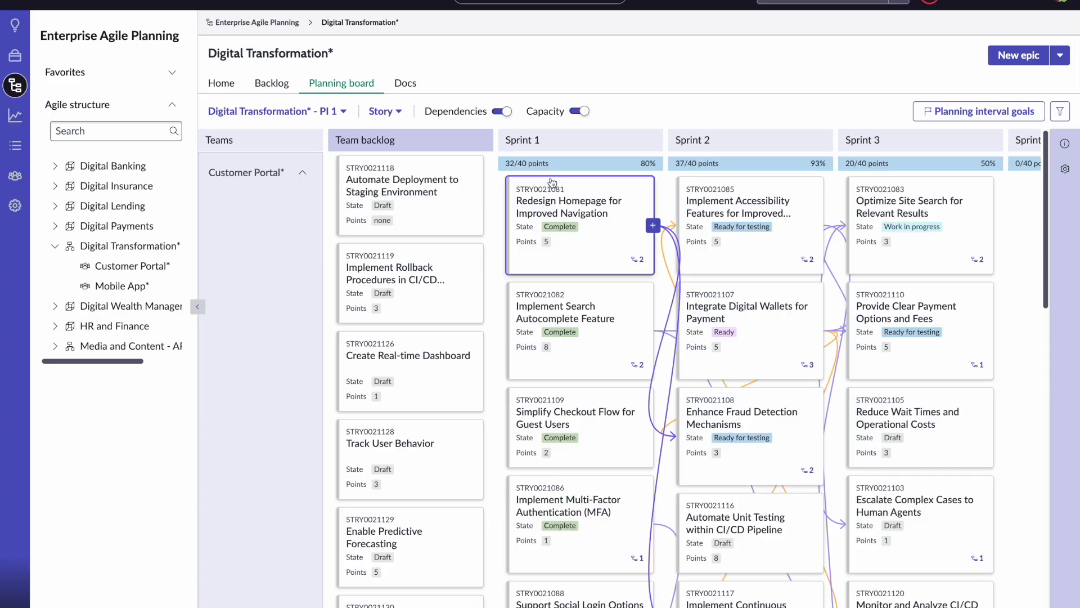
- Move Implement Search Autocomplete Feature into Sprint 2 (113% loaded), then view the empty Docs list
left_click(581, 112)
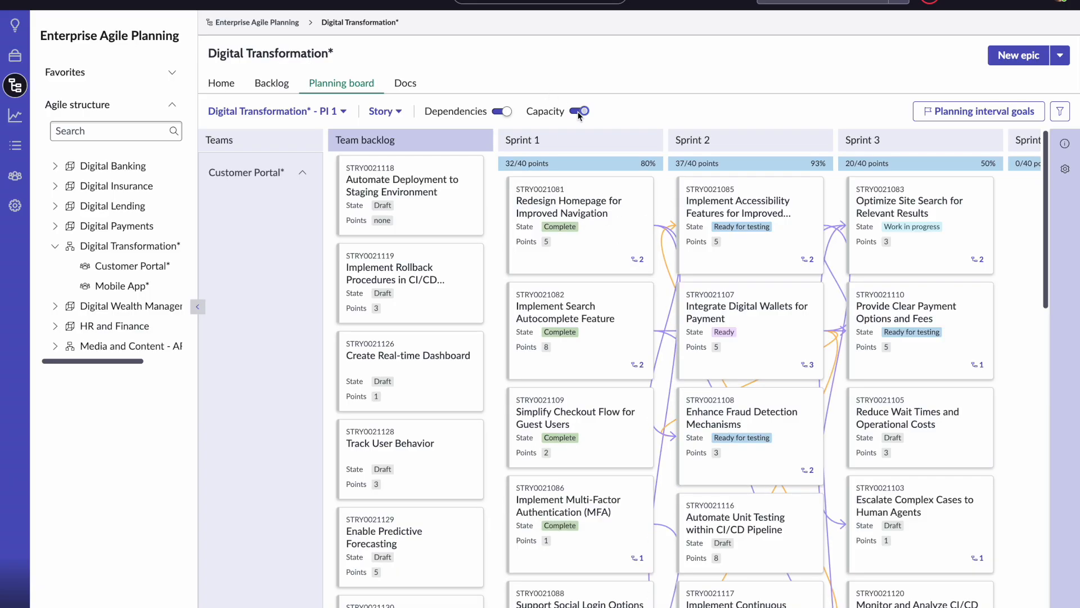
left_click(579, 112)
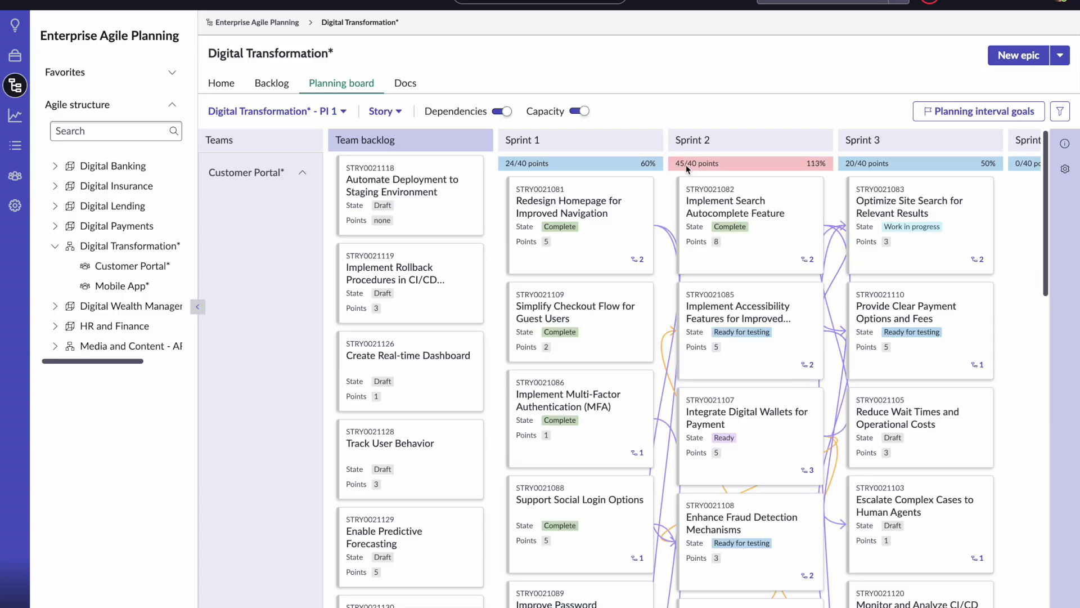
mouse_move(820, 172)
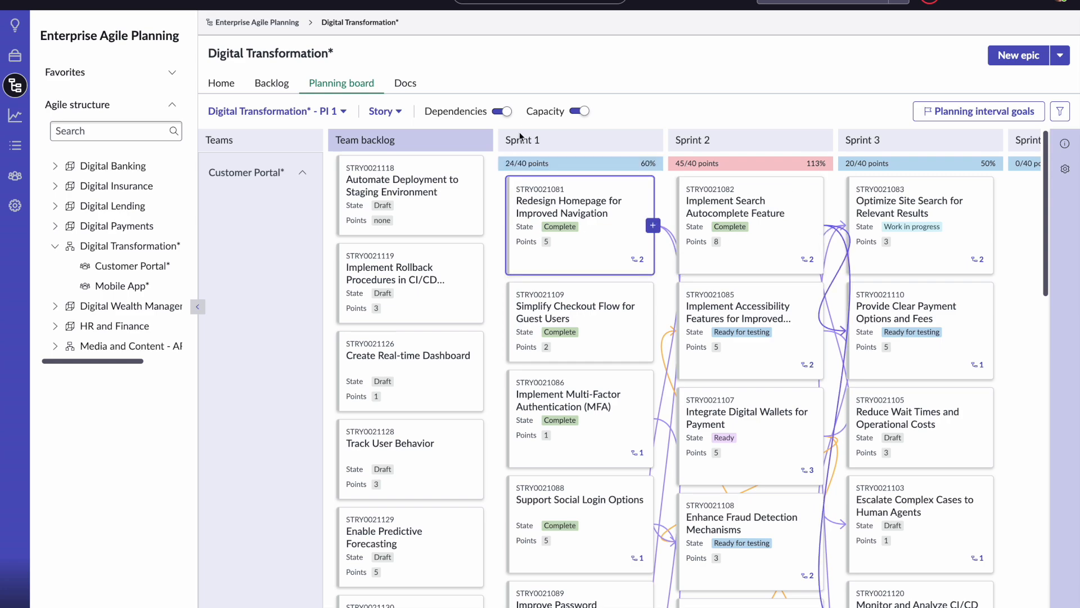
mouse_move(522, 140)
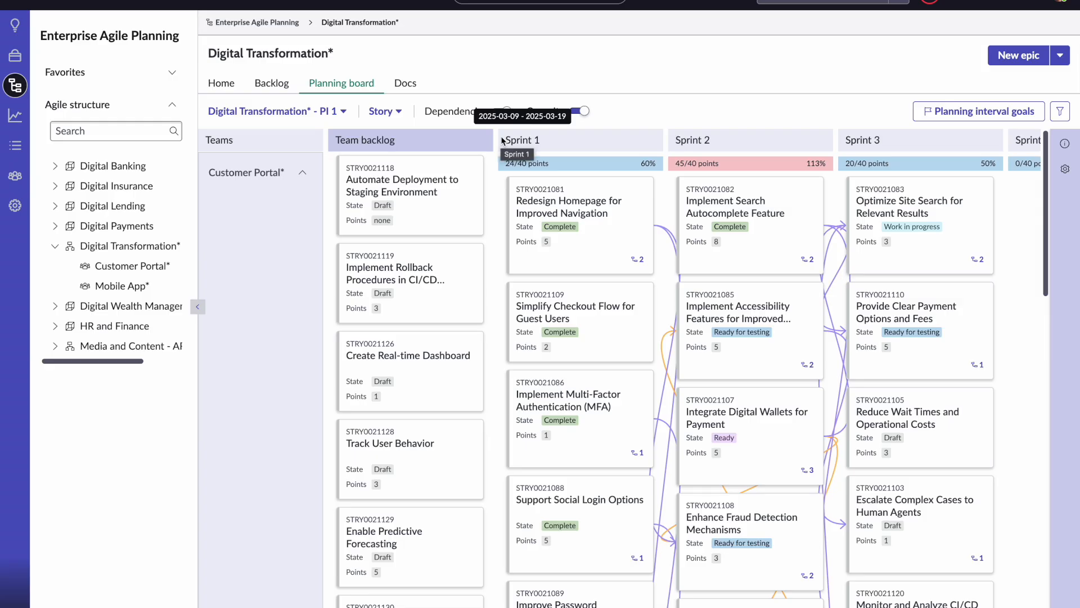
left_click(405, 82)
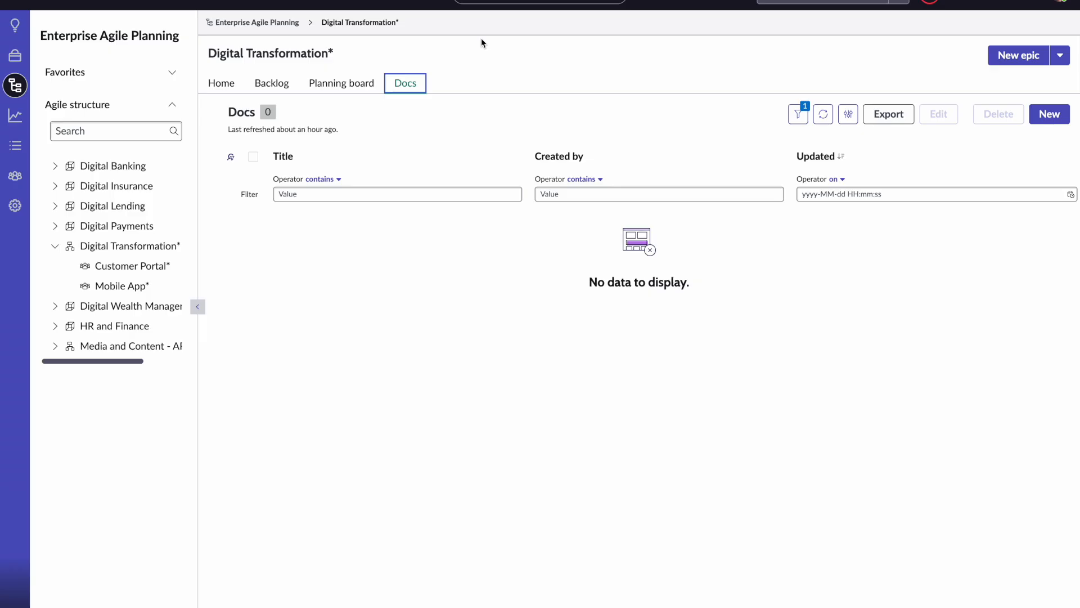
left_click(14, 56)
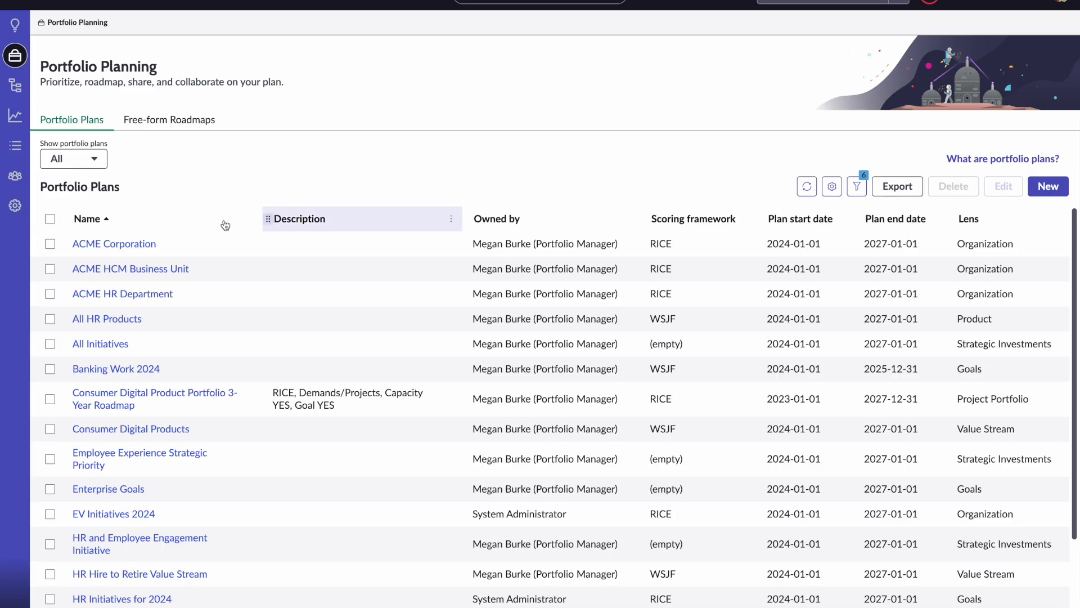
mouse_move(191, 488)
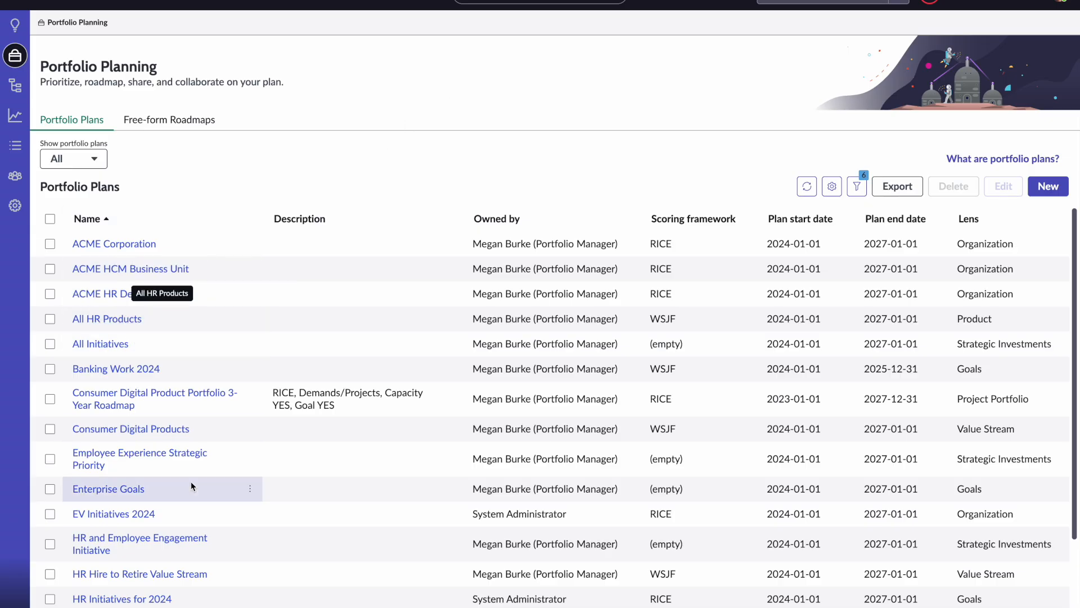
mouse_move(140, 458)
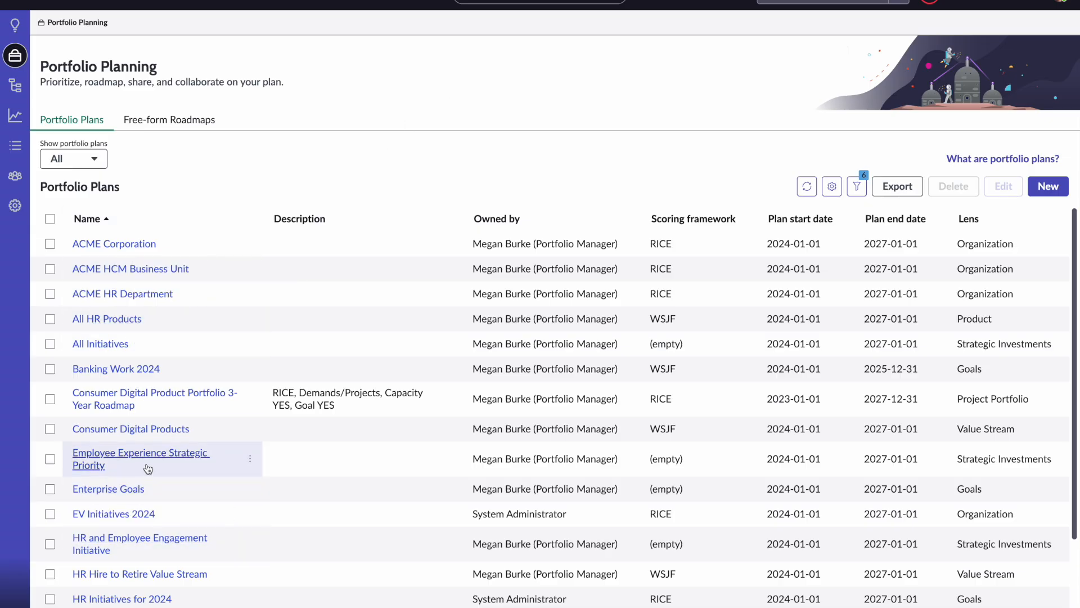
mouse_move(340, 179)
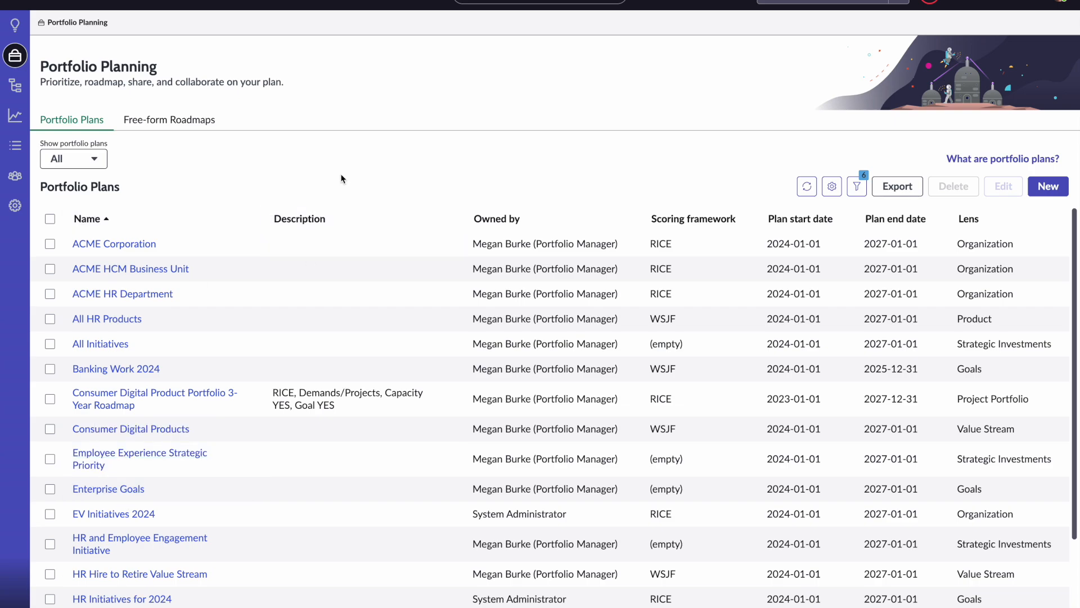
mouse_move(373, 162)
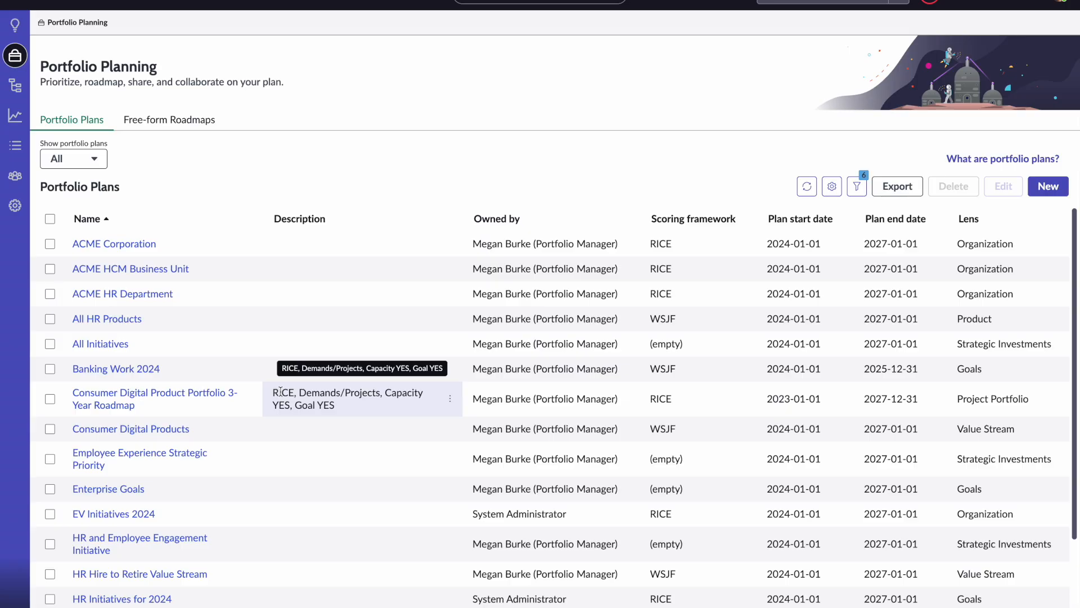
mouse_move(441, 178)
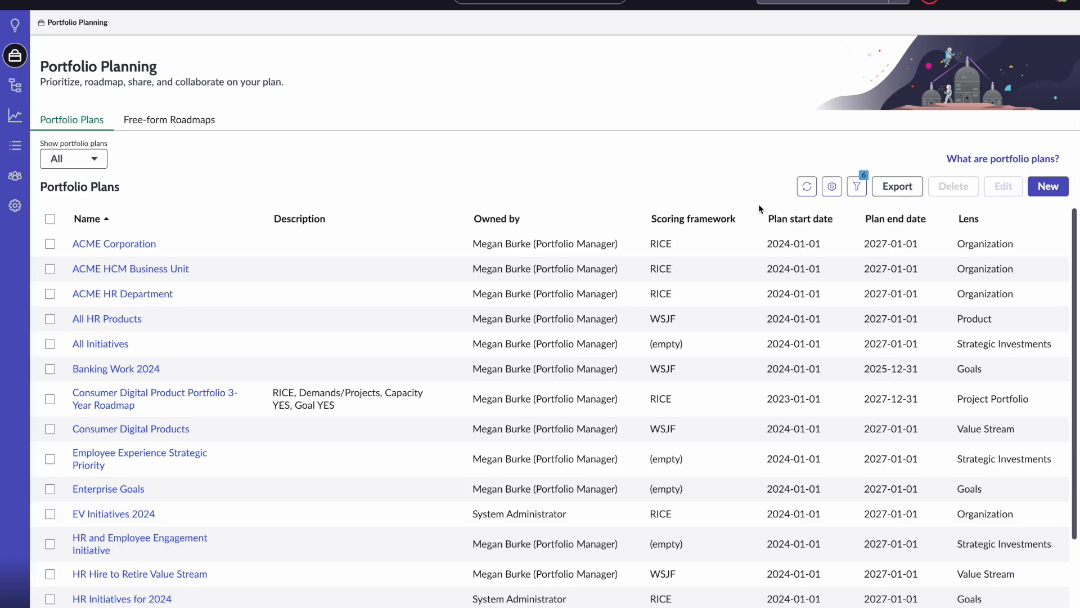
mouse_move(1015, 229)
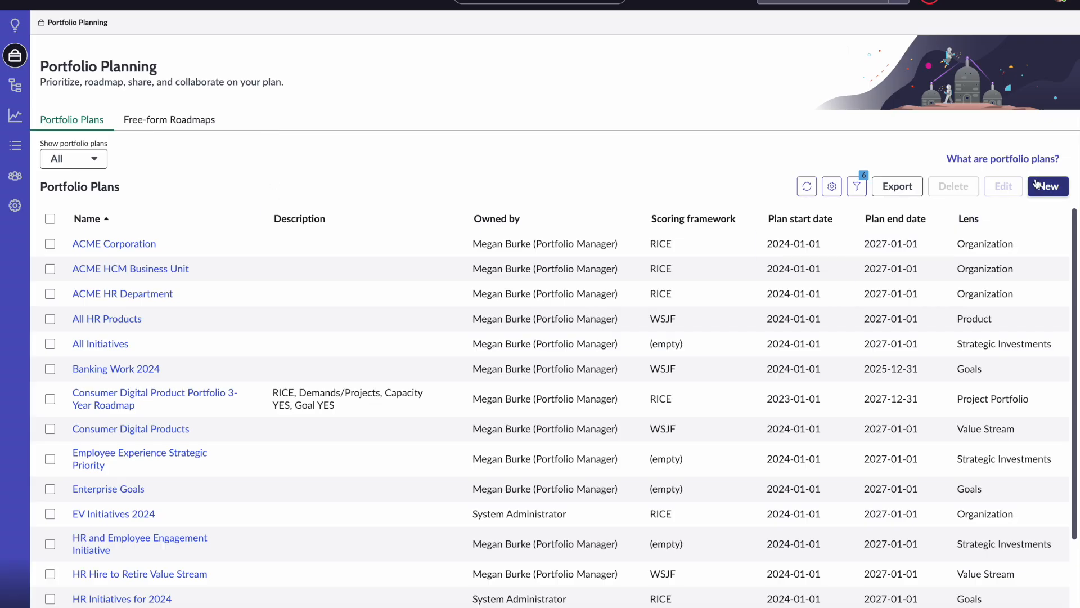
- Begin a new portfolio plan, choose the Product lens and page the lens carousel to reveal Goals
left_click(1048, 186)
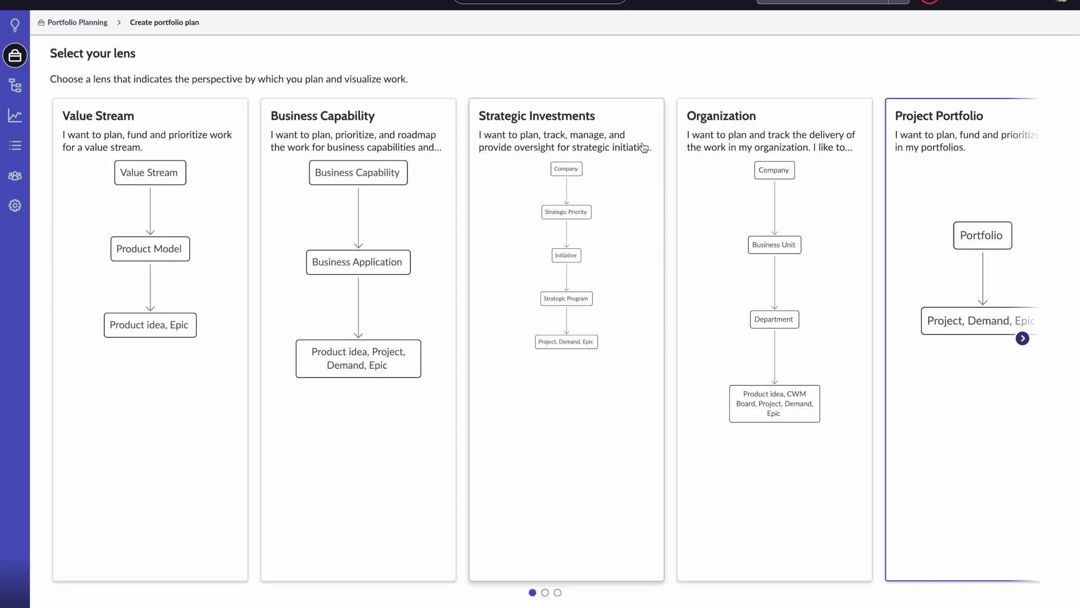
mouse_move(642, 83)
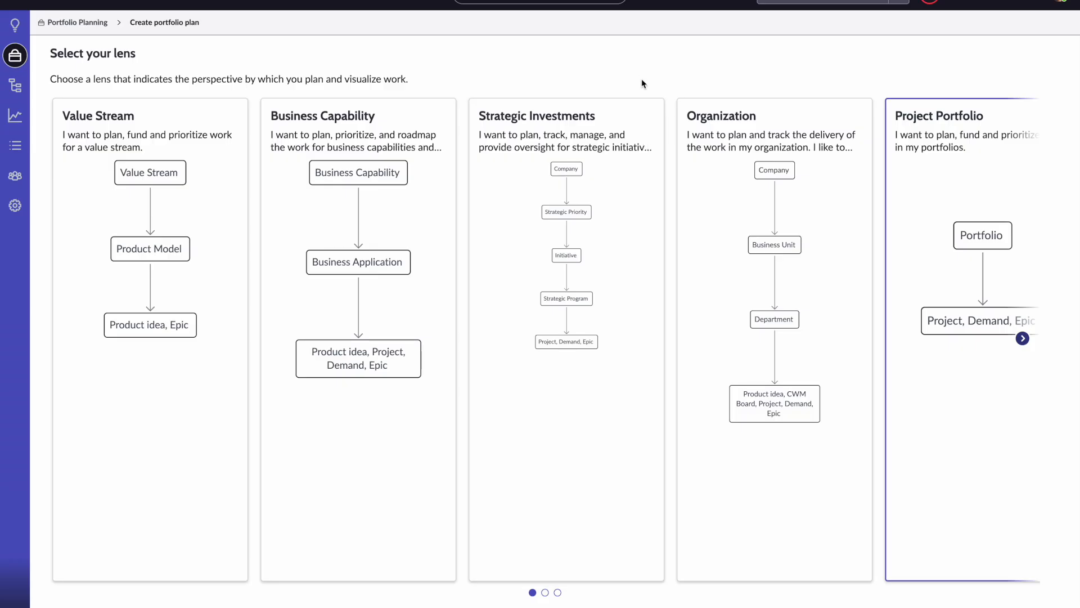
mouse_move(667, 94)
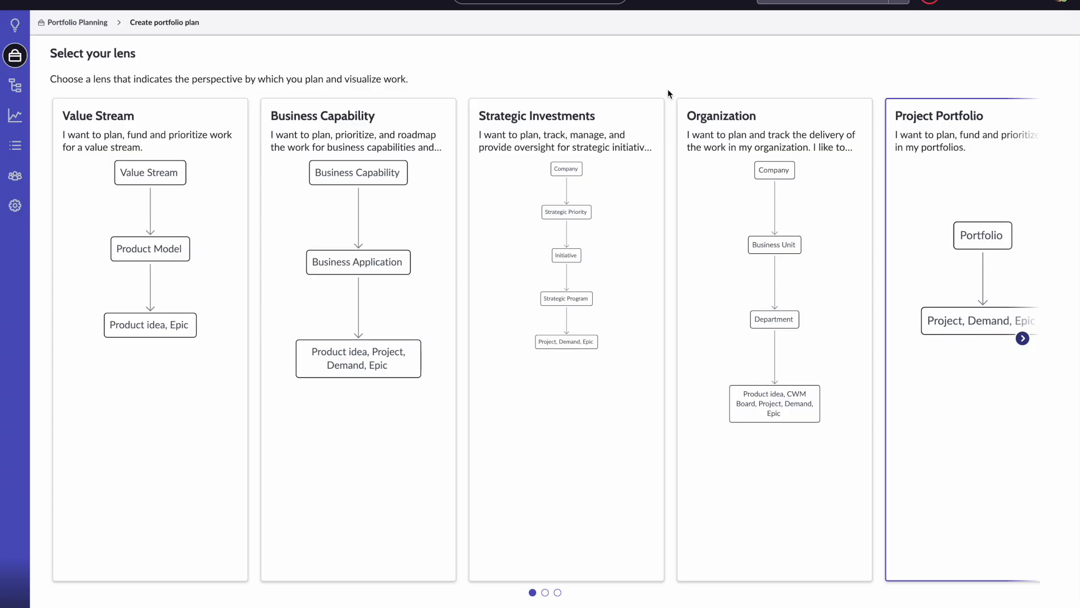
left_click(1023, 339)
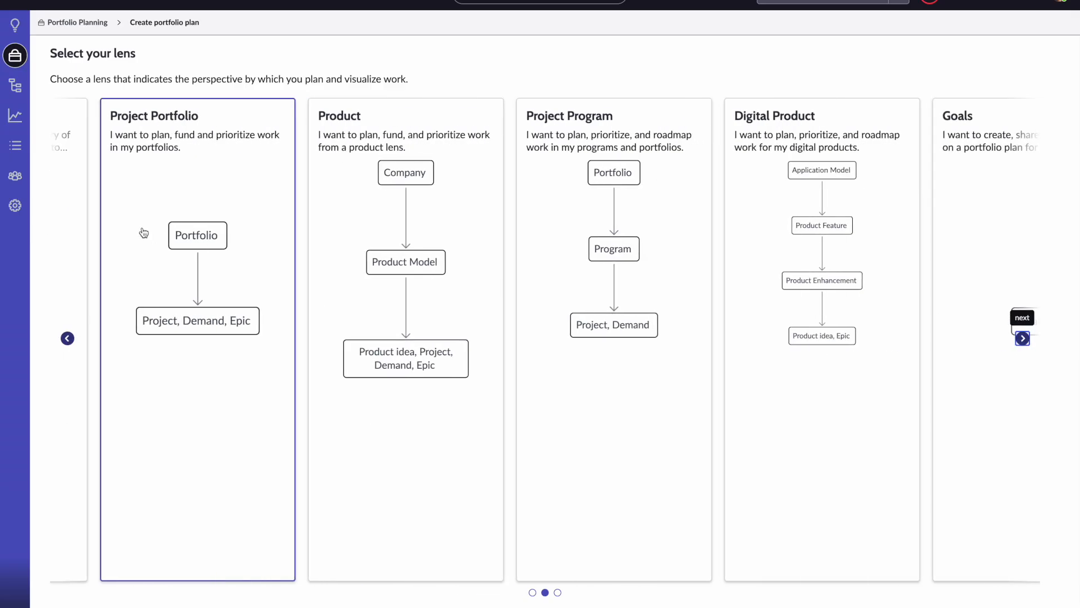
mouse_move(198, 211)
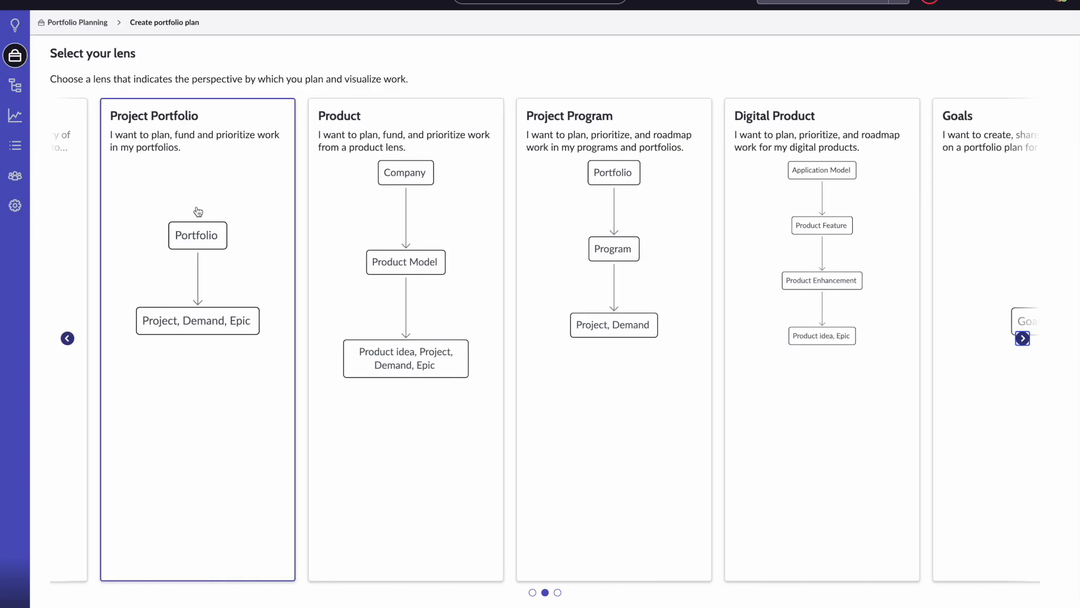
mouse_move(167, 330)
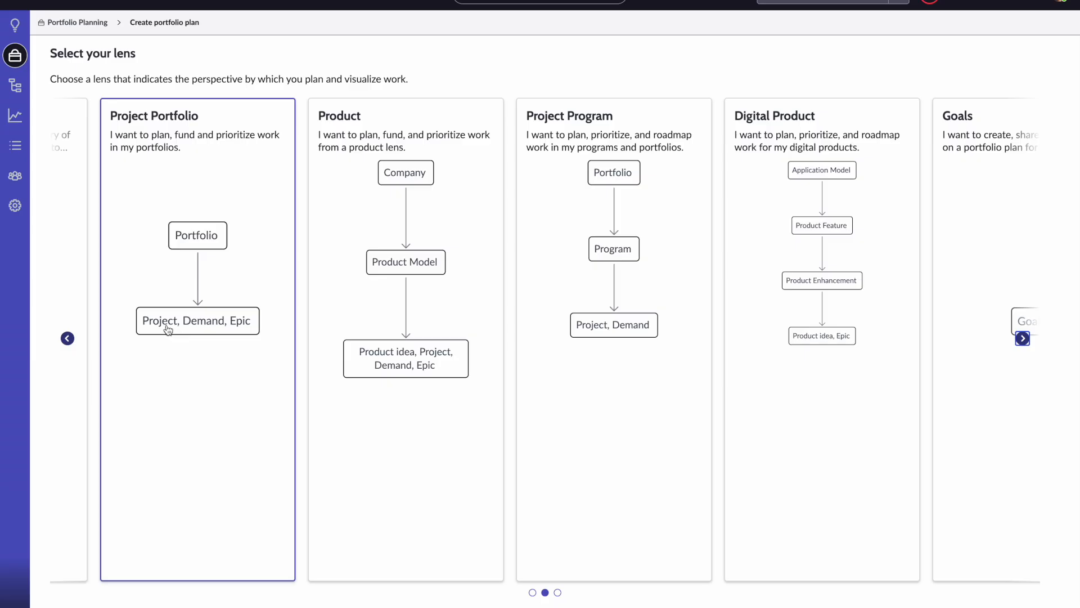
mouse_move(198, 230)
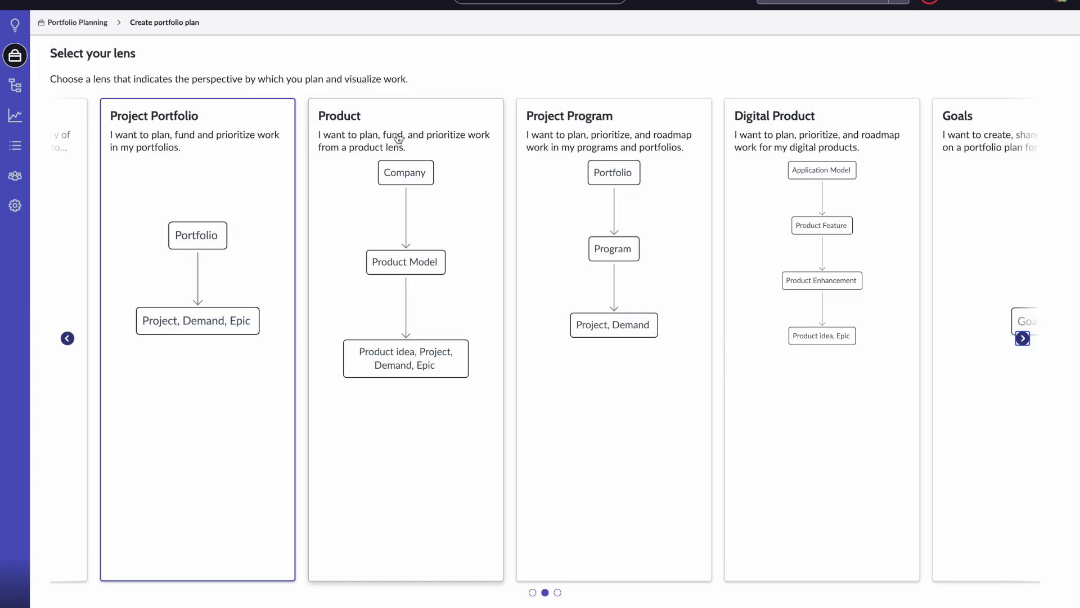
left_click(405, 345)
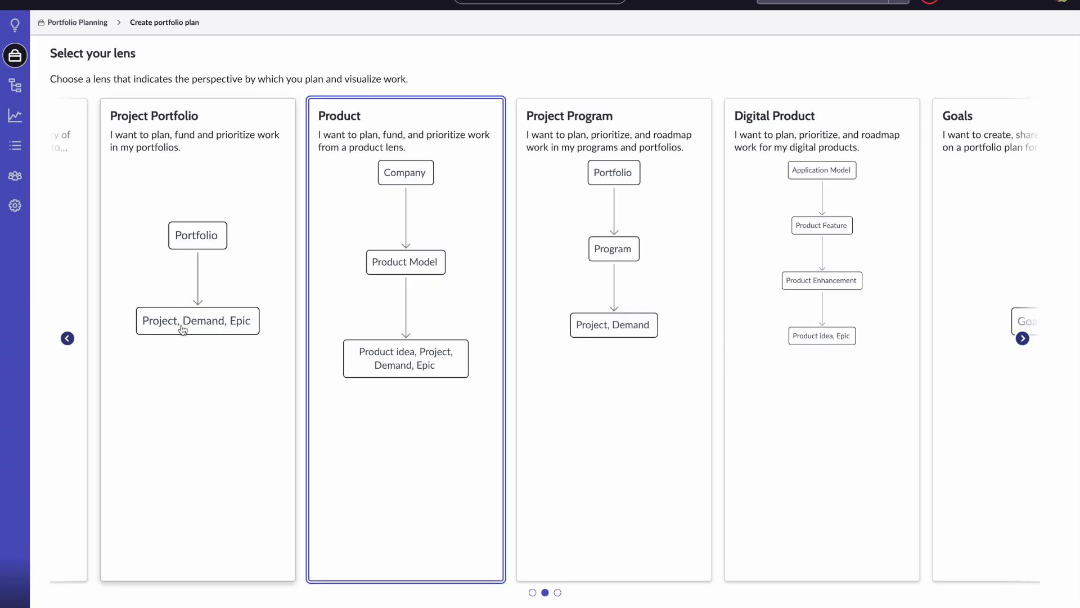
mouse_move(235, 306)
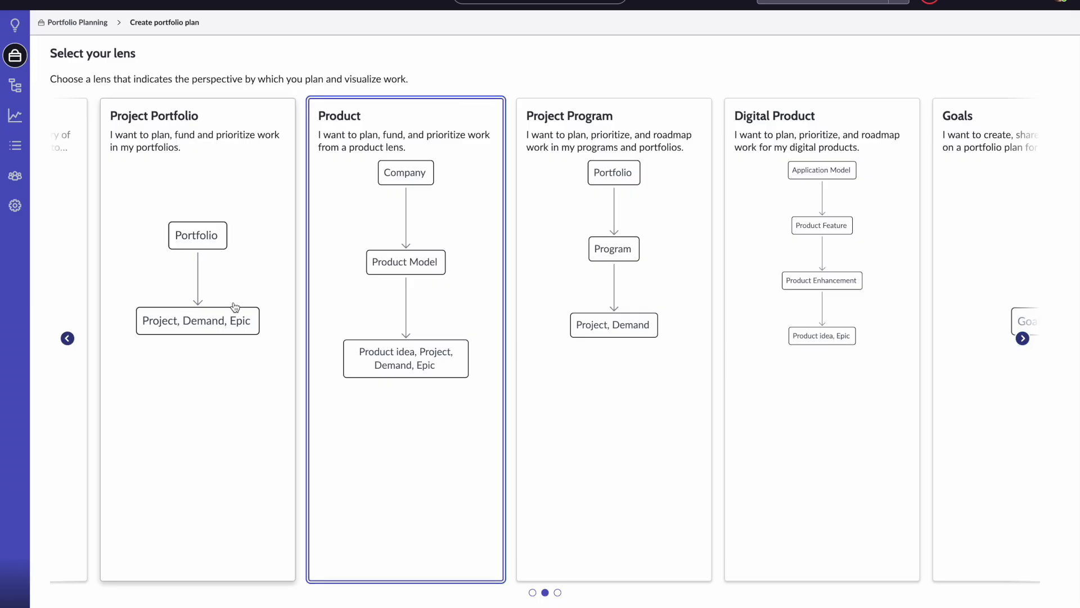
mouse_move(384, 253)
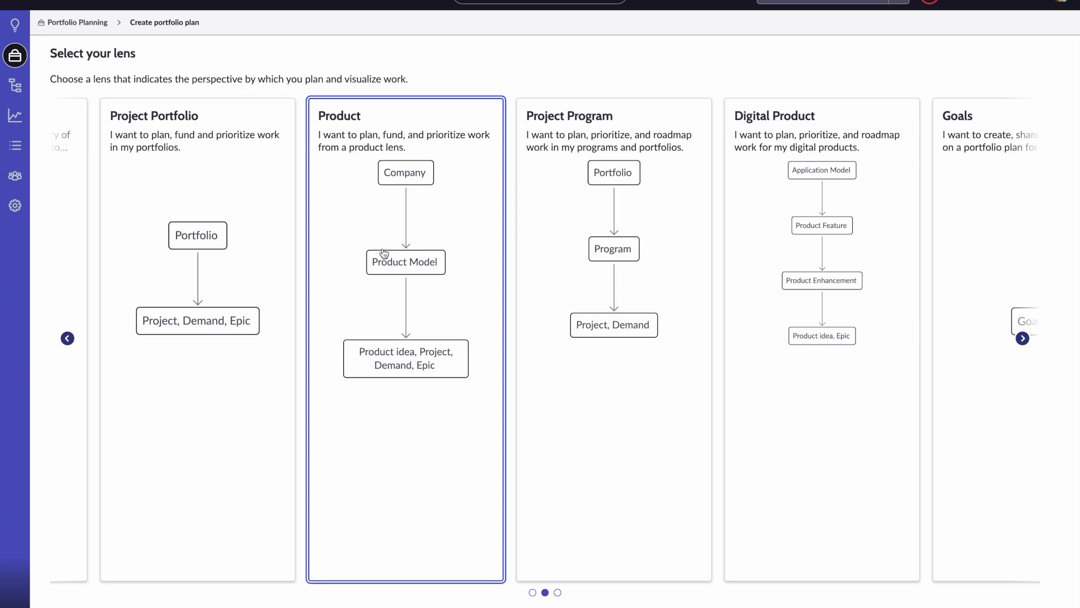
mouse_move(449, 350)
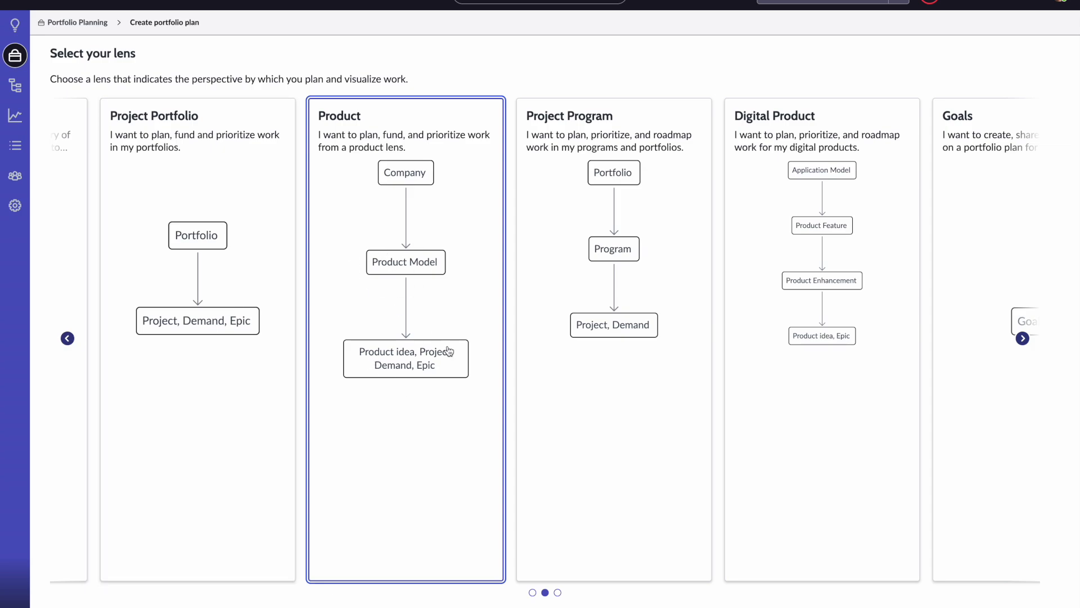
mouse_move(405, 268)
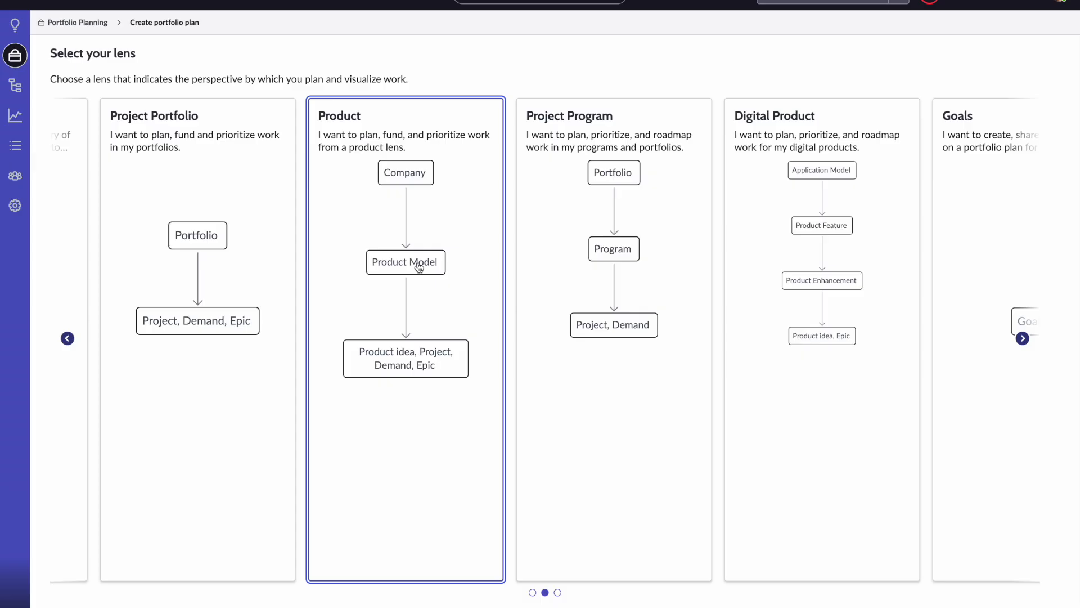
mouse_move(980, 320)
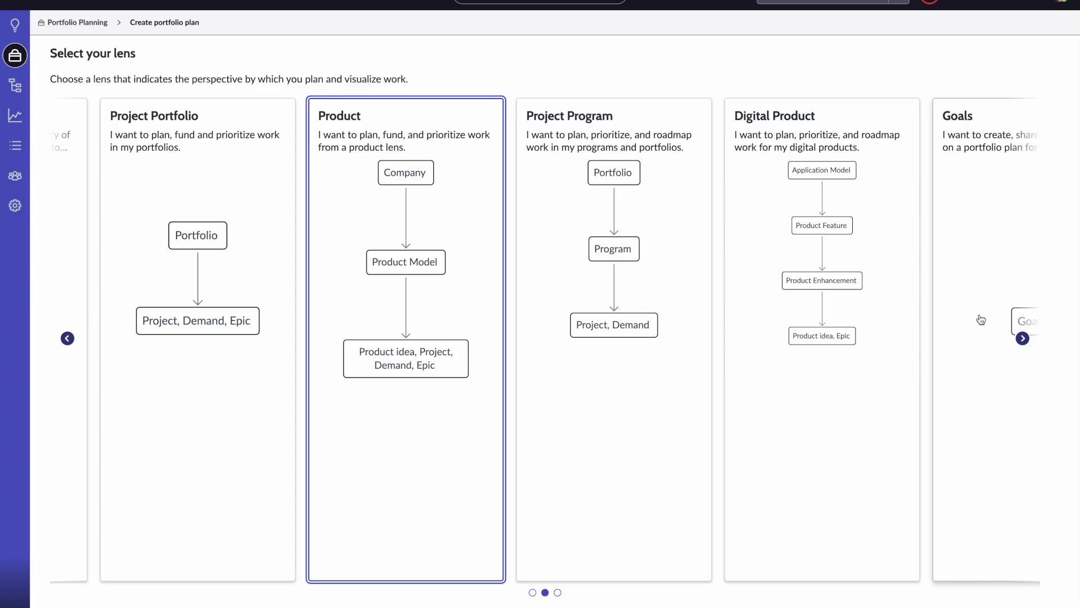
left_click(1023, 337)
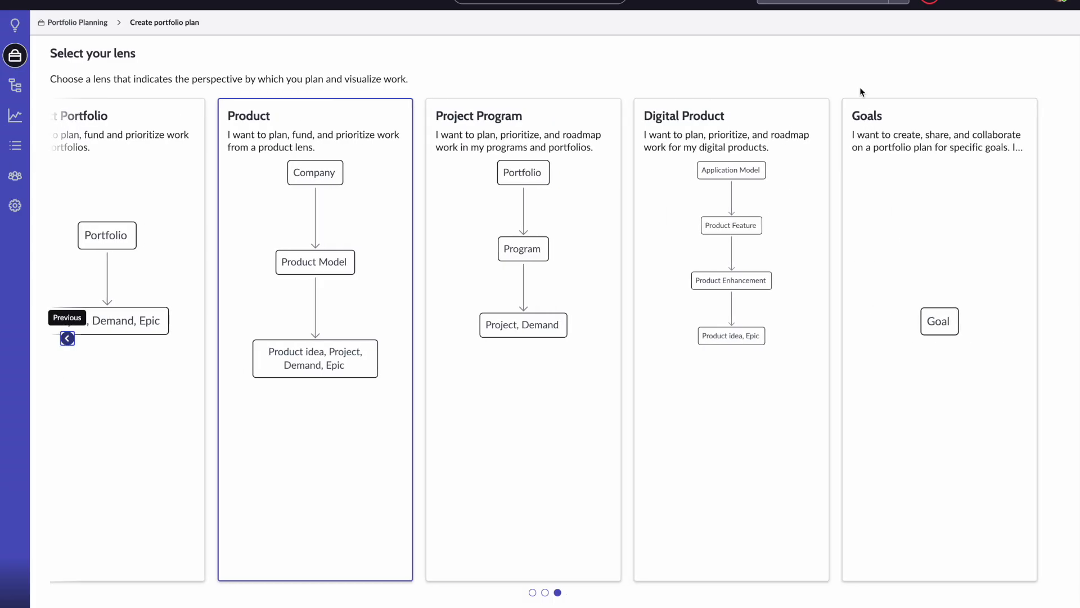
mouse_move(889, 147)
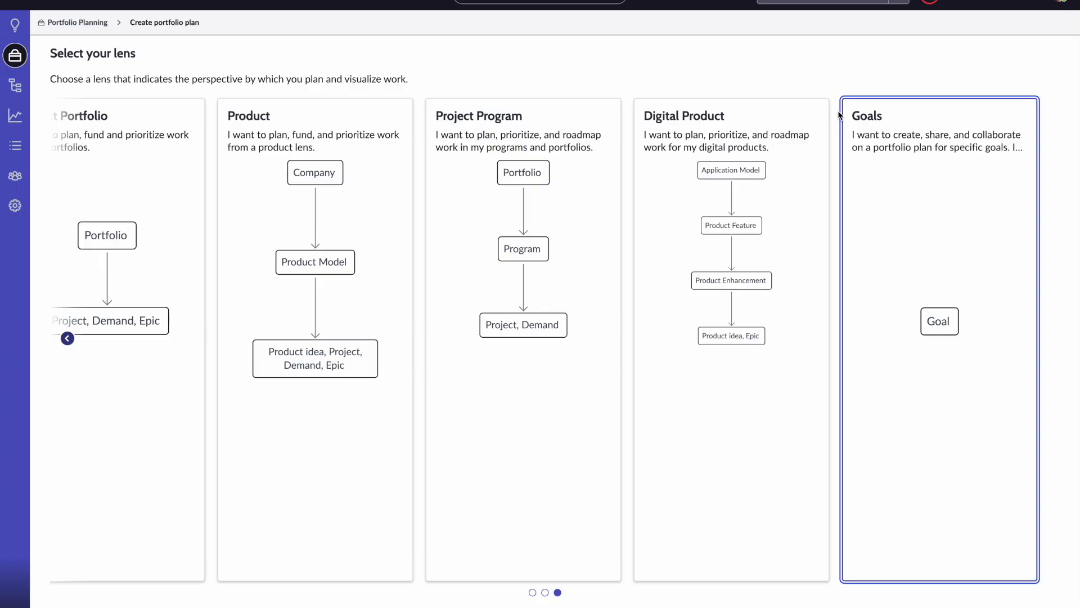
mouse_move(797, 80)
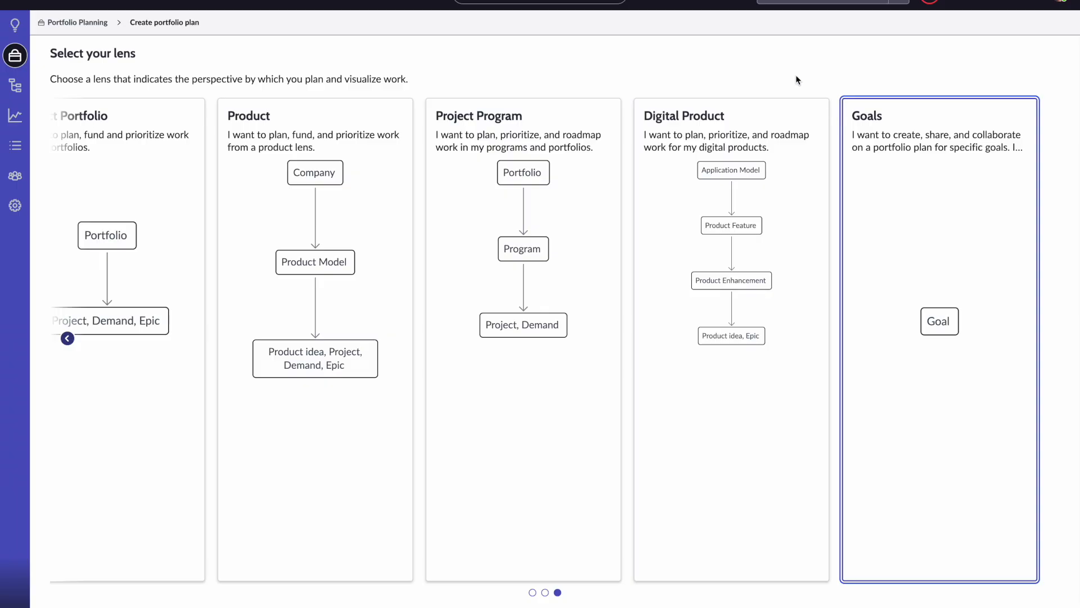
mouse_move(667, 77)
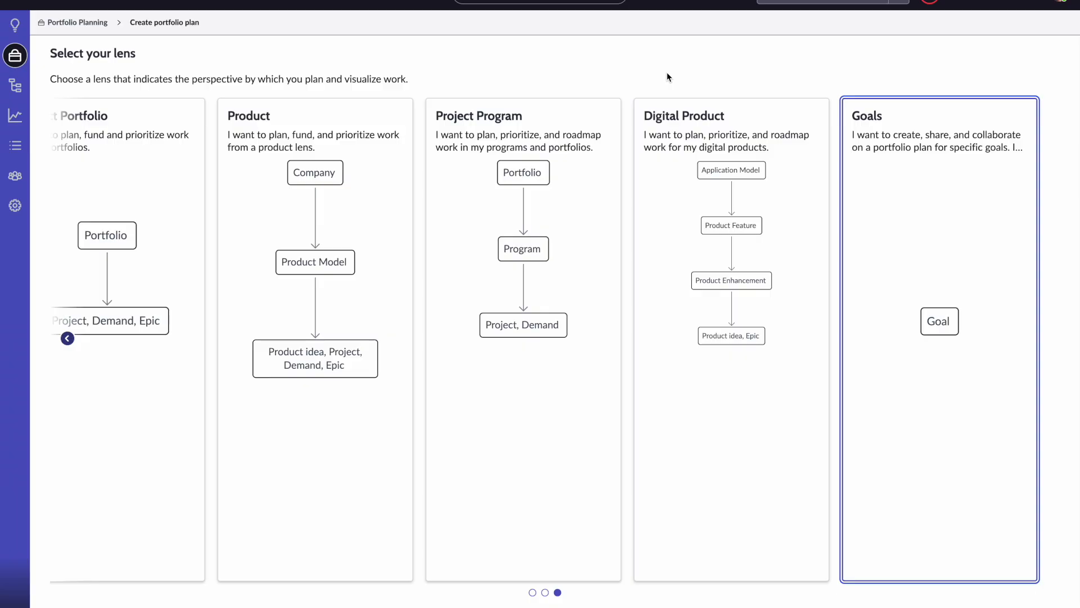
mouse_move(424, 93)
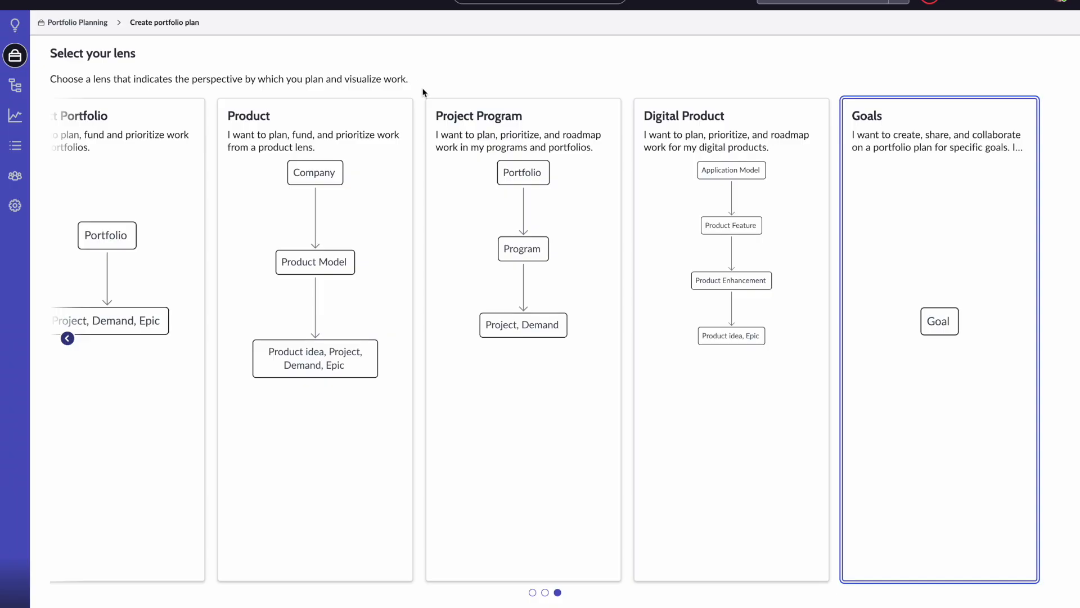
mouse_move(99, 17)
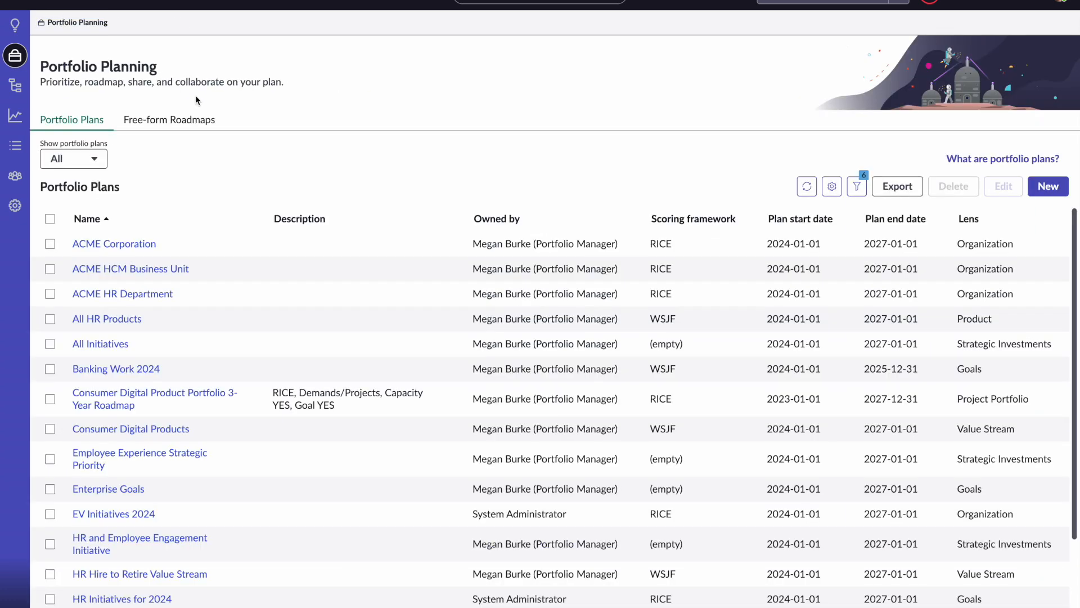
mouse_move(342, 142)
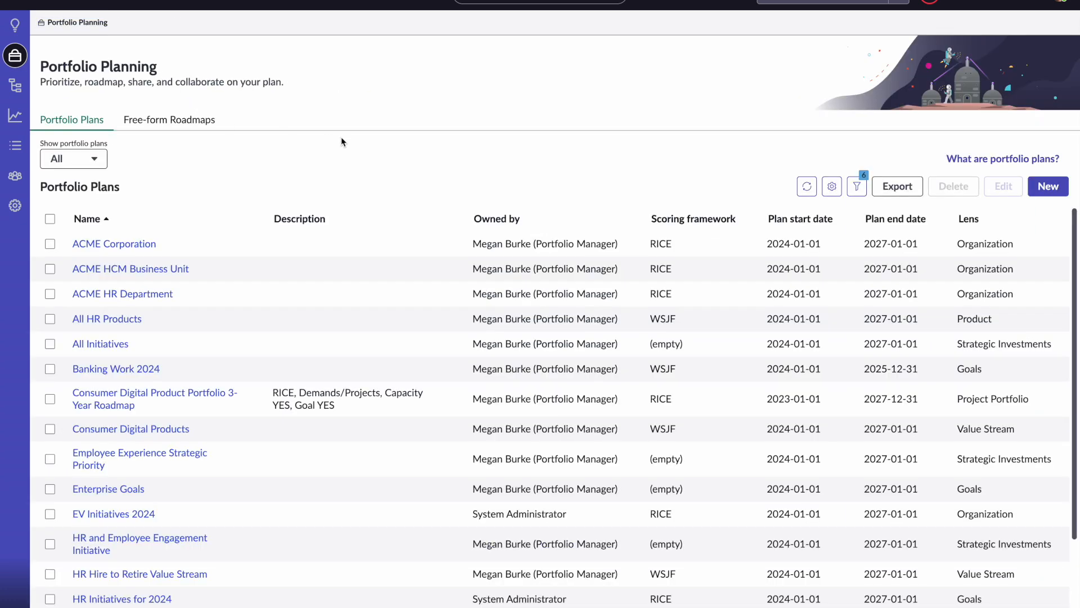
- Show the ACME HR Department plan's goals dashboard and browse its four goals
left_click(123, 294)
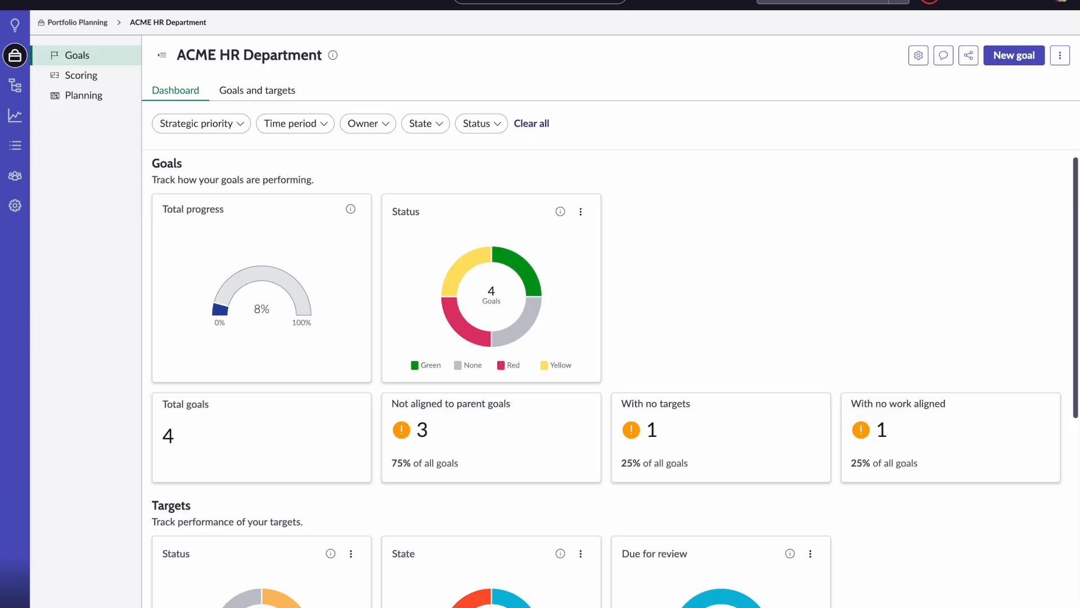
mouse_move(680, 234)
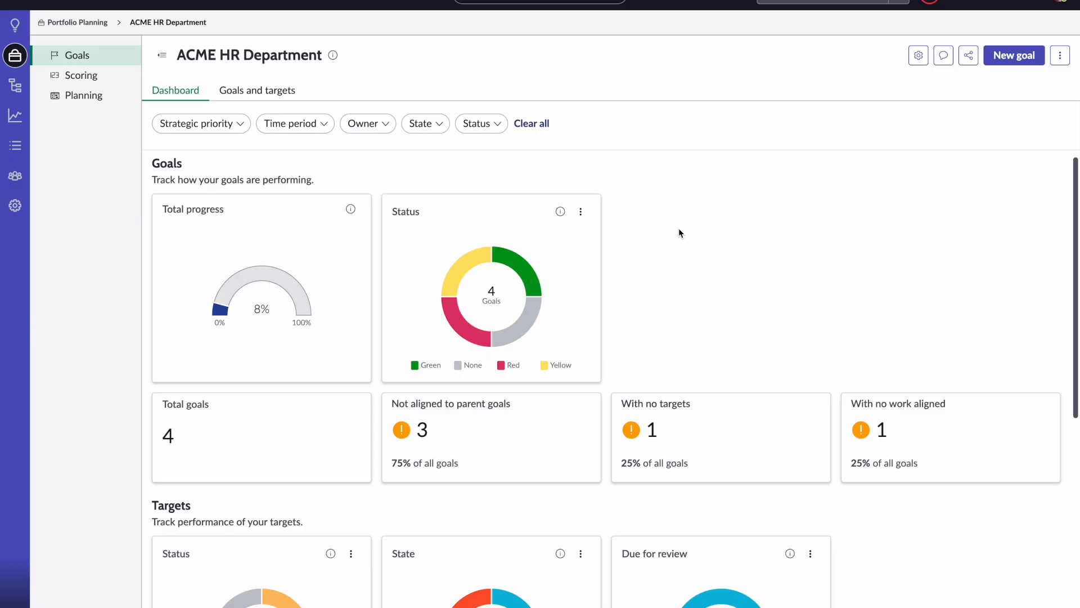
scroll("down", 3)
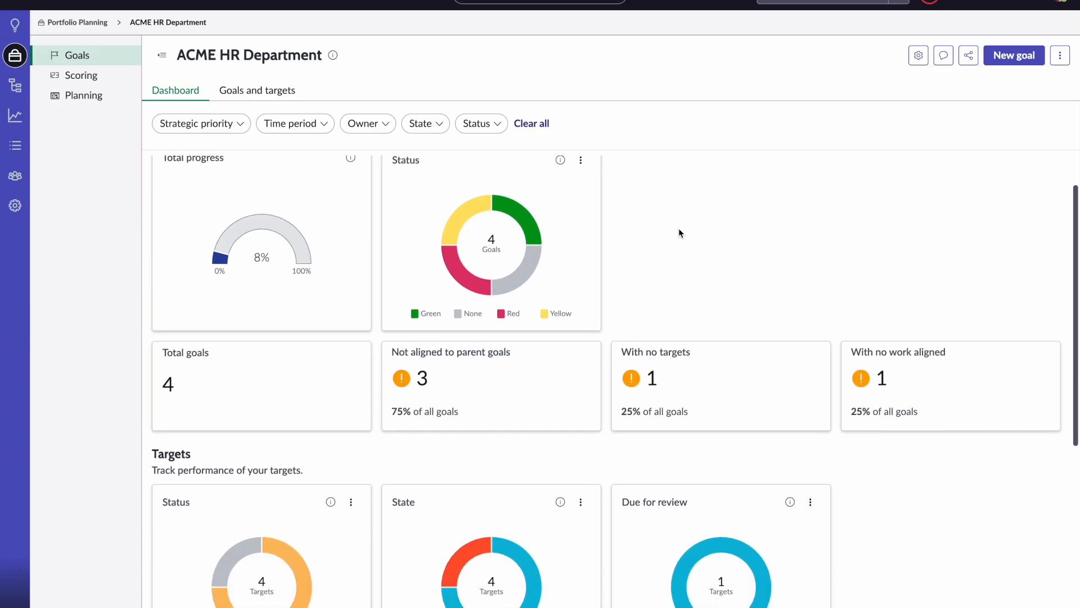
mouse_move(640, 236)
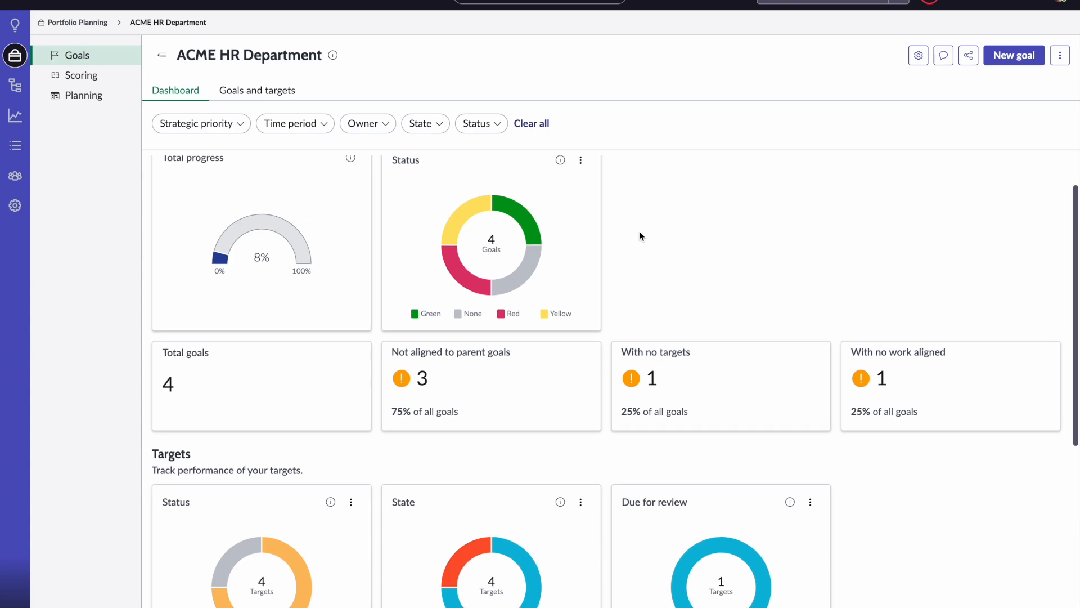
mouse_move(445, 333)
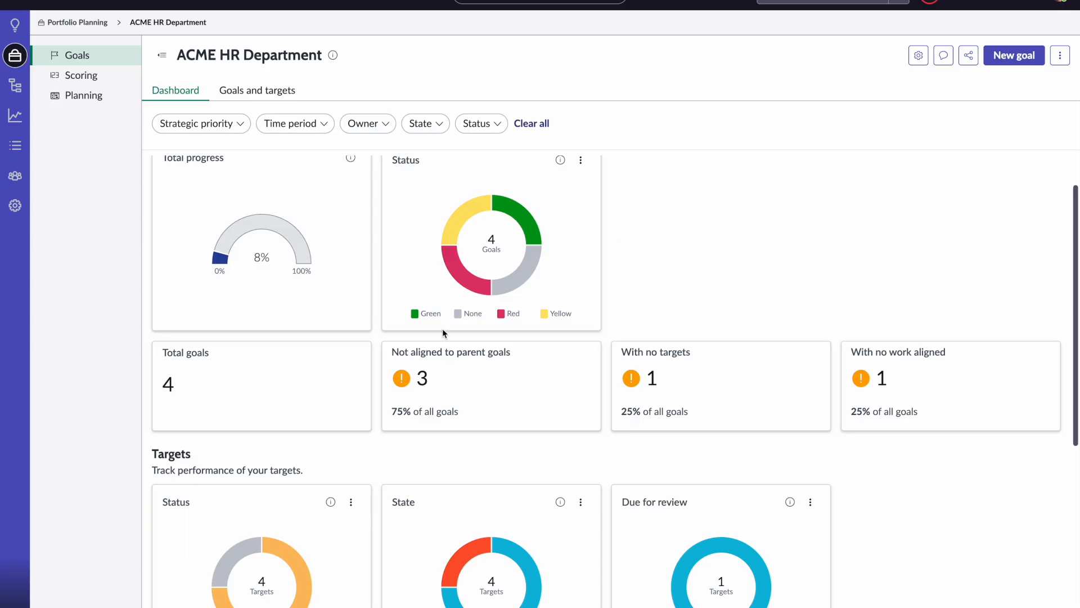
scroll("down", 3)
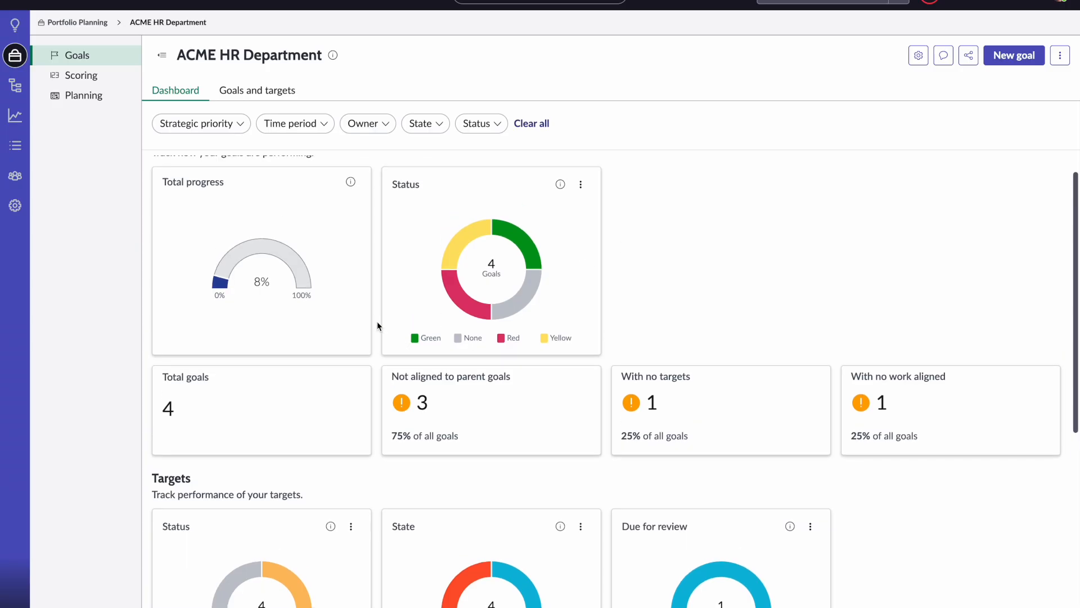
scroll("up", 3)
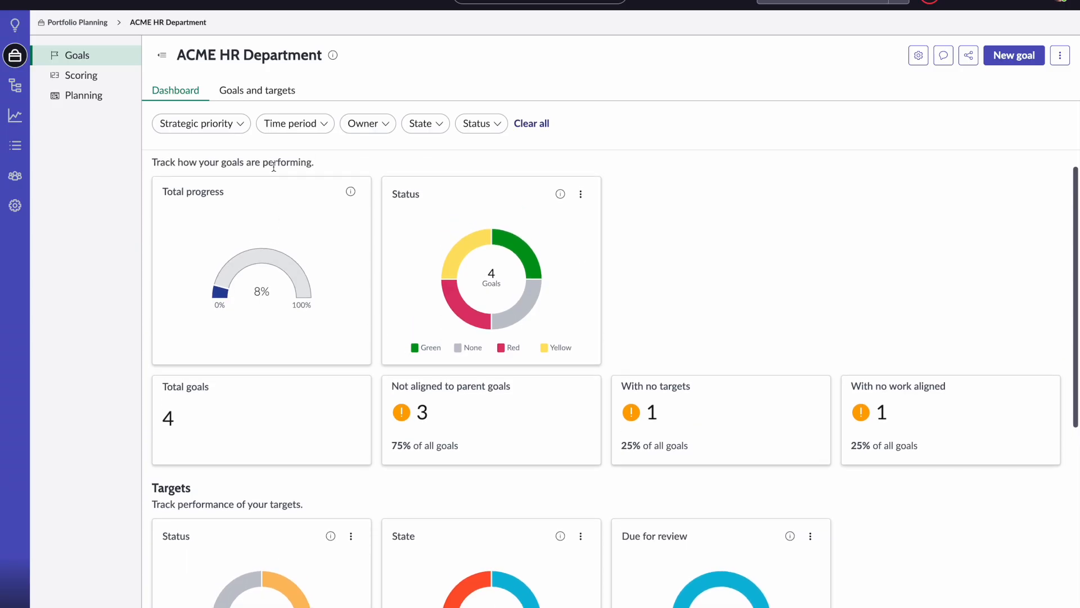
mouse_move(523, 245)
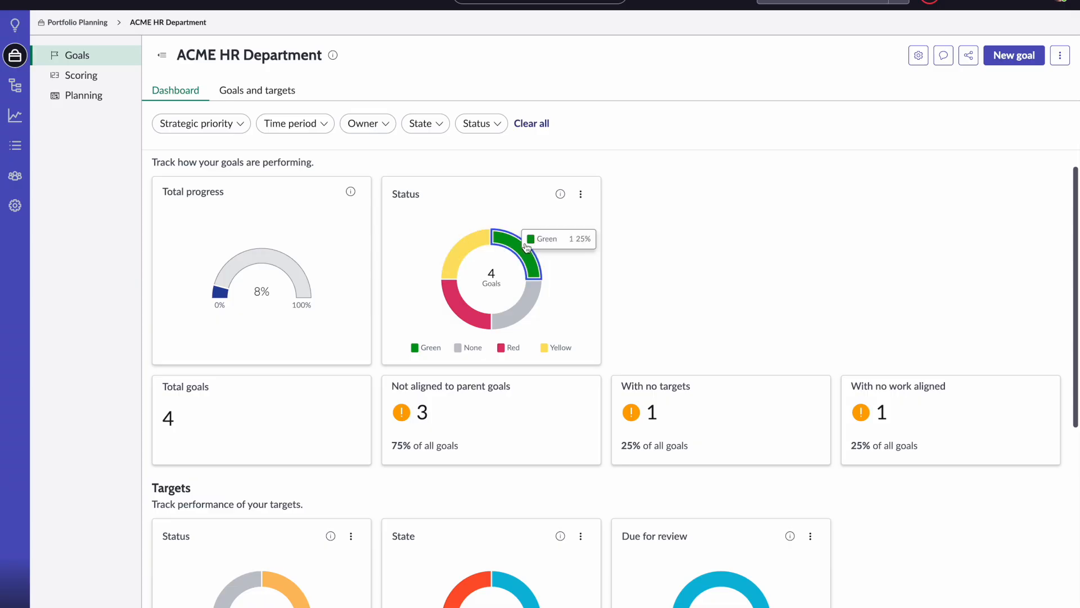
mouse_move(491, 270)
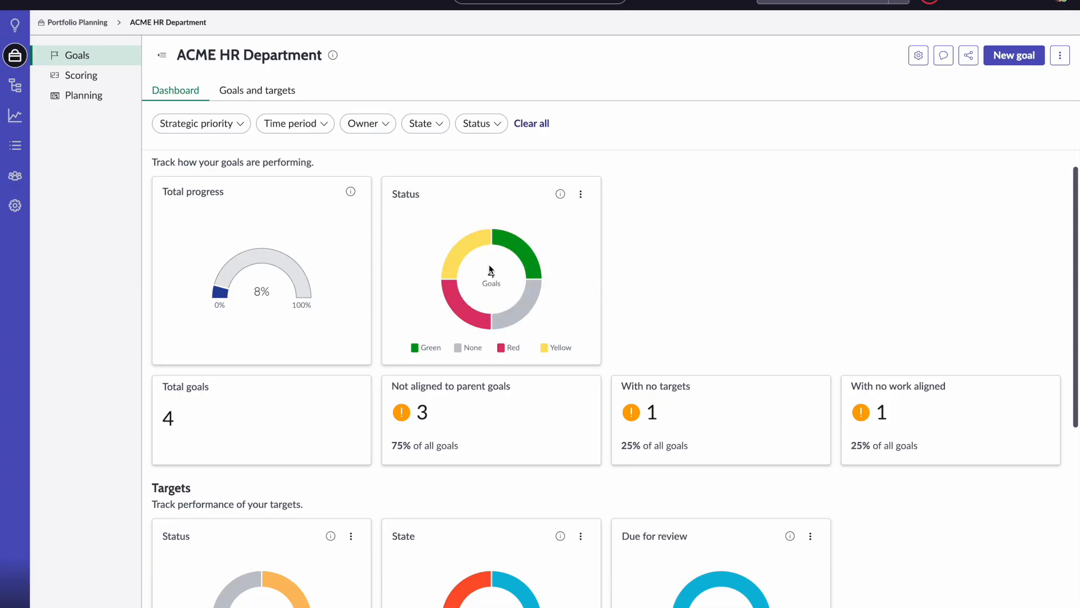
mouse_move(522, 256)
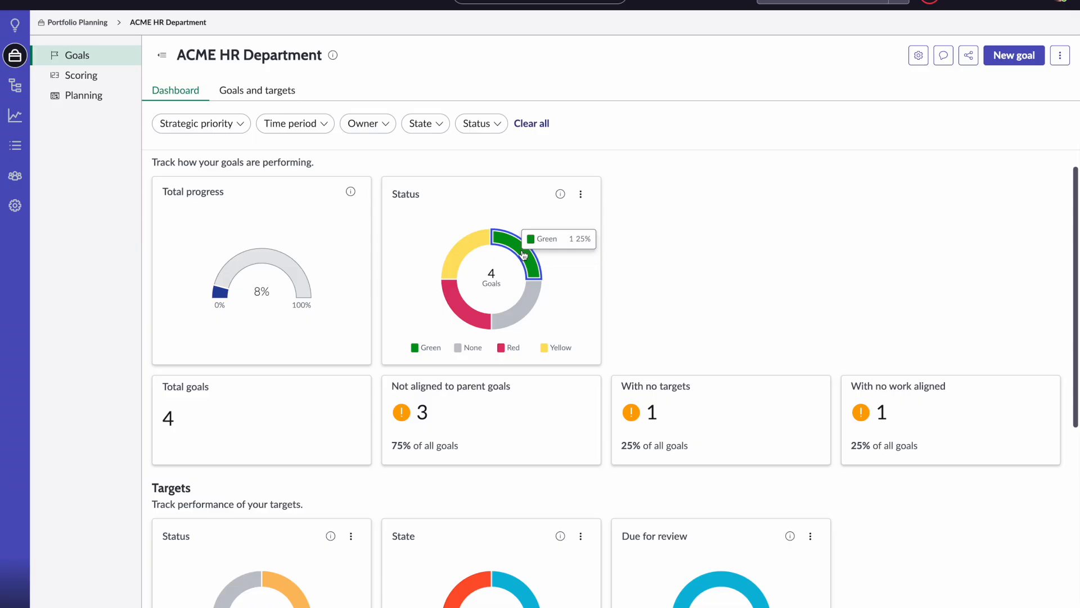
mouse_move(535, 307)
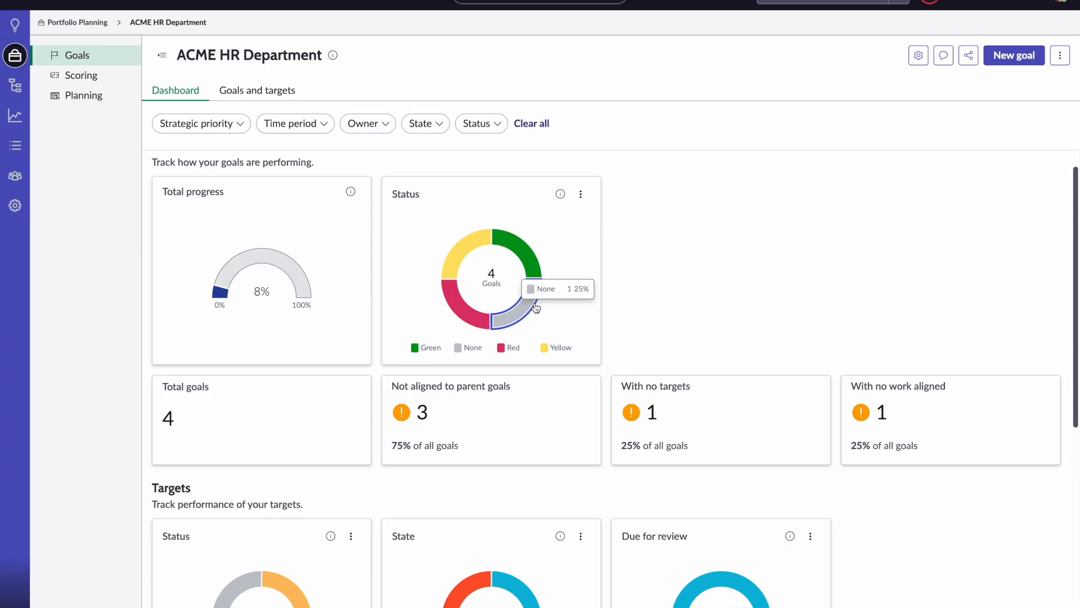
mouse_move(458, 304)
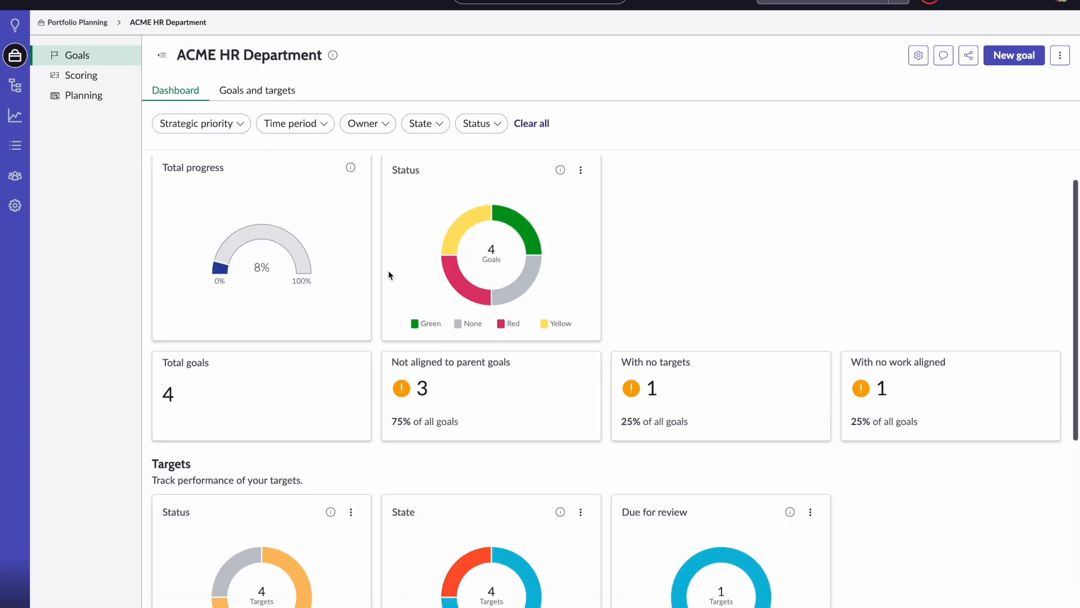
- Review the remaining dashboard targets and switch to the goals and targets list view
scroll("down", 3)
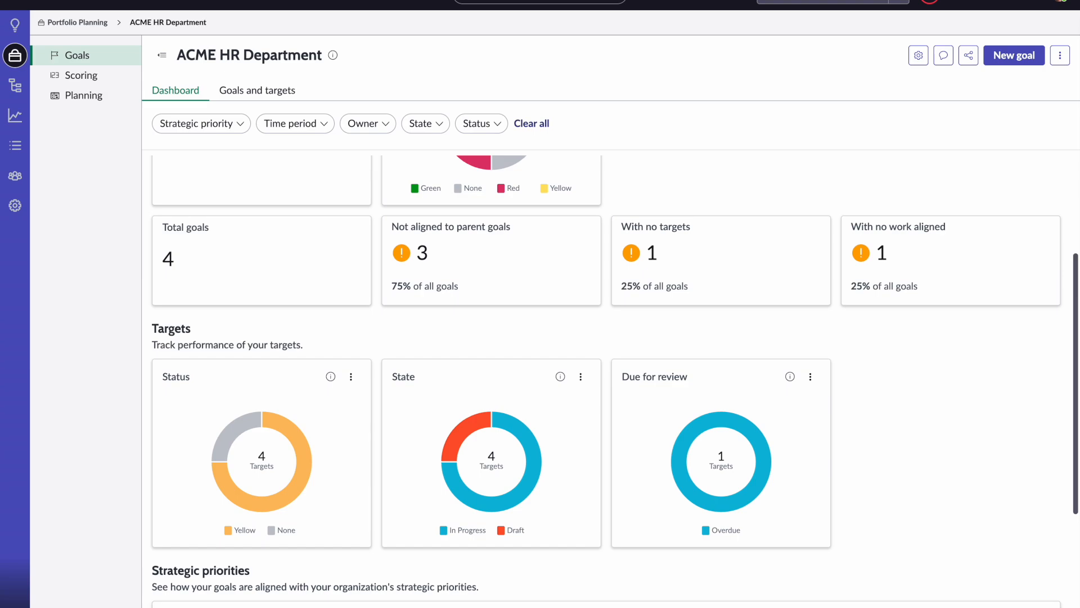
mouse_move(770, 185)
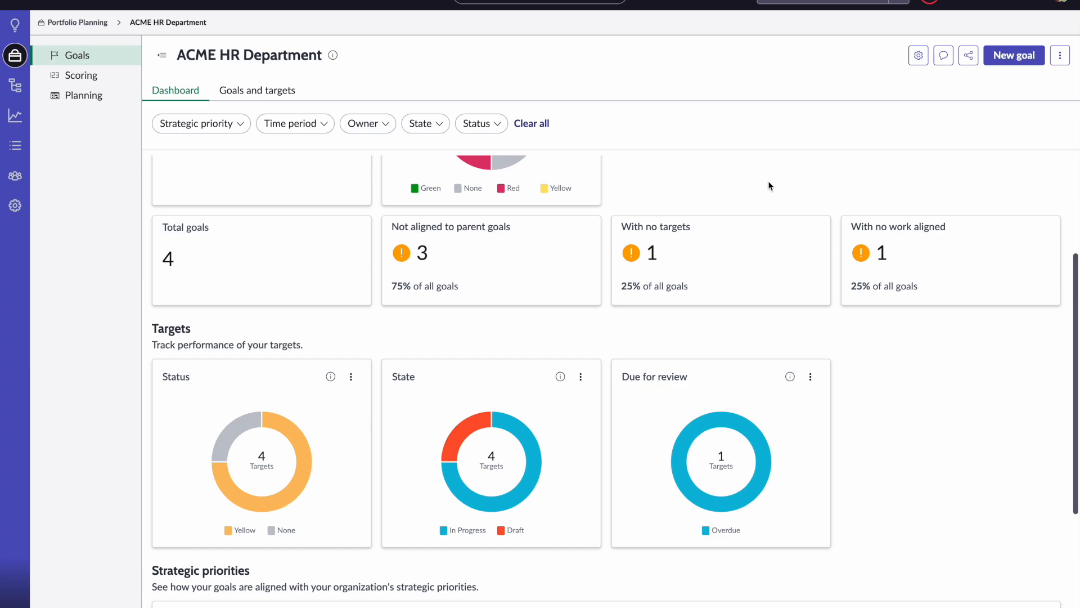
scroll("down", 3)
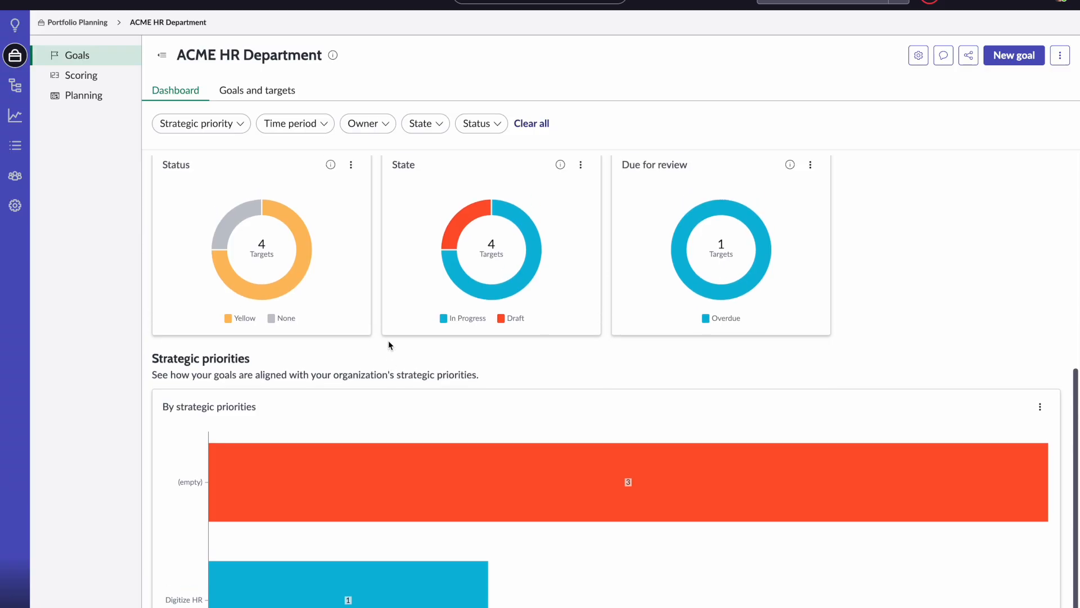
left_click(257, 90)
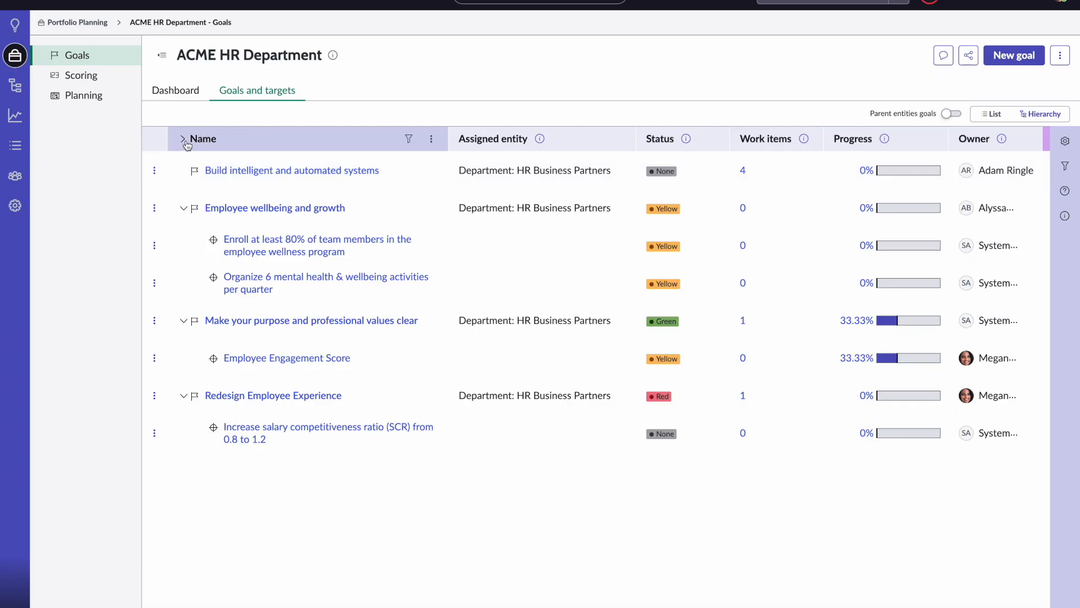
mouse_move(734, 177)
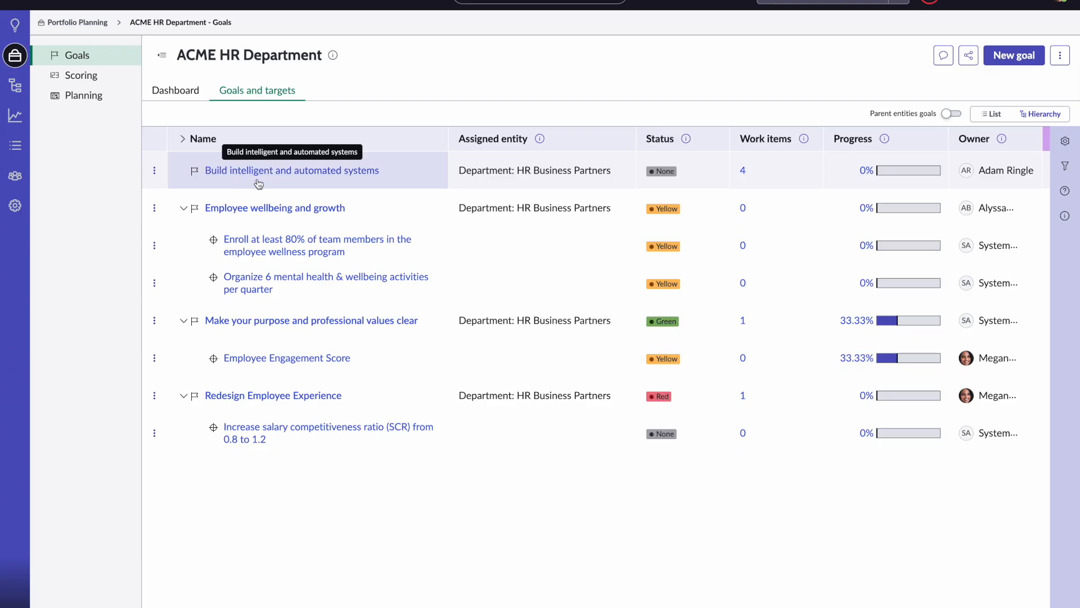
mouse_move(574, 251)
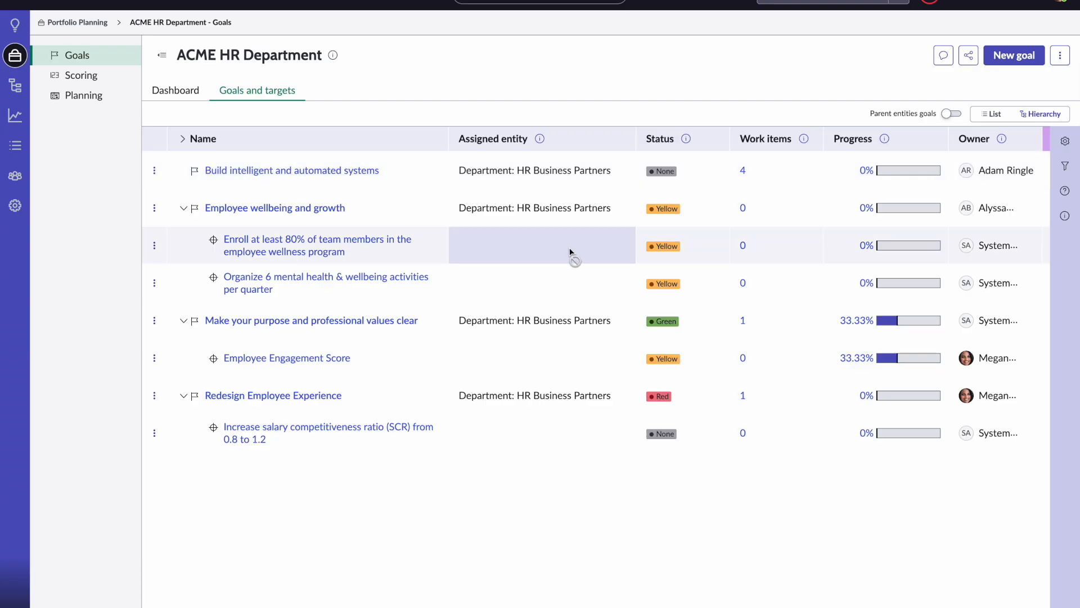
scroll("right", 3)
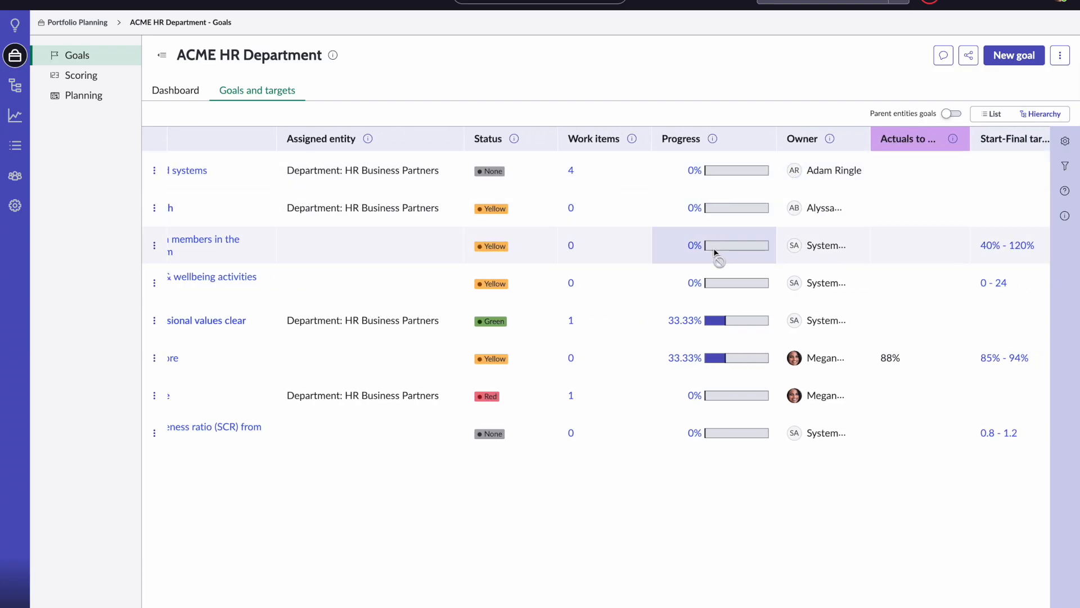
scroll("right", 3)
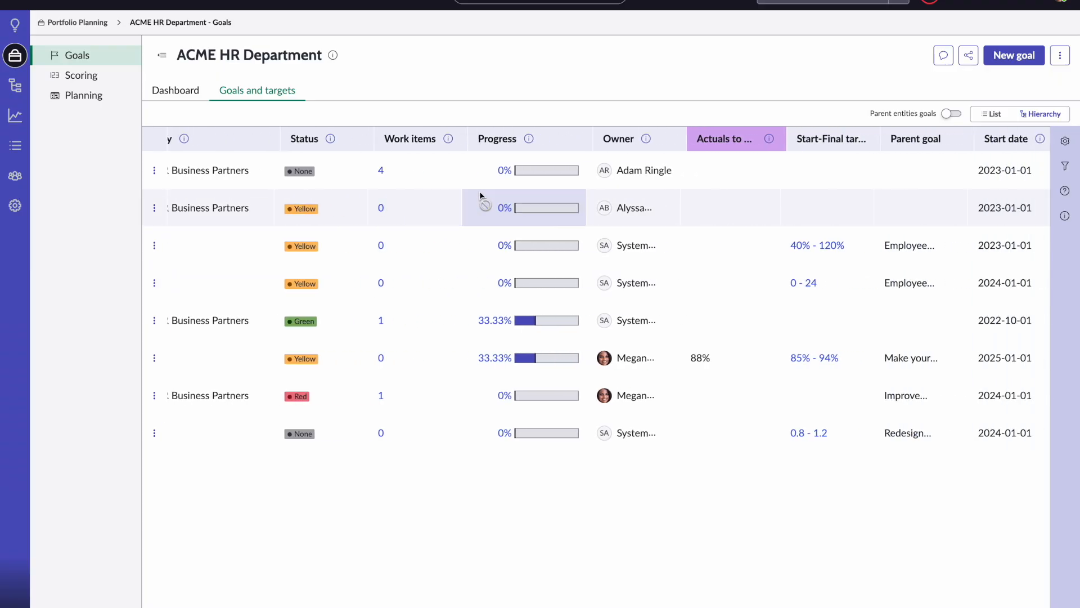
scroll("right", 3)
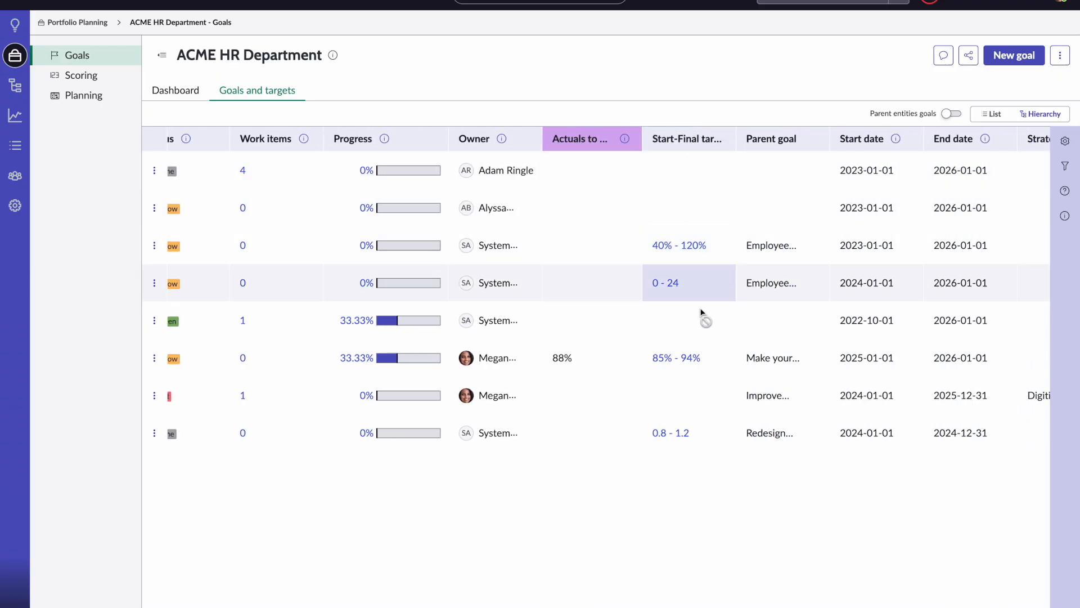
mouse_move(555, 170)
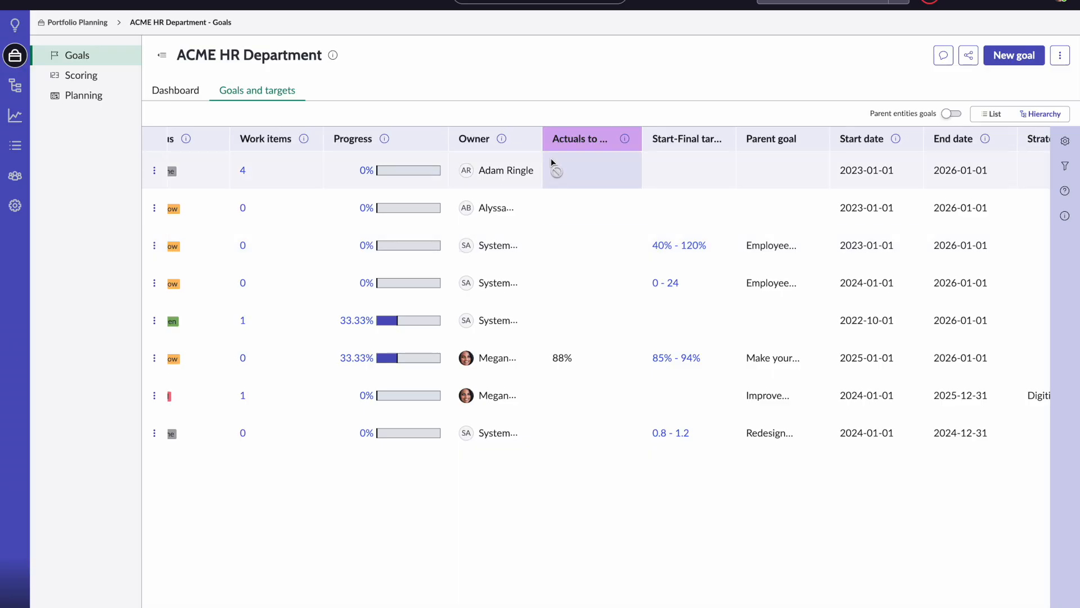
mouse_move(678, 246)
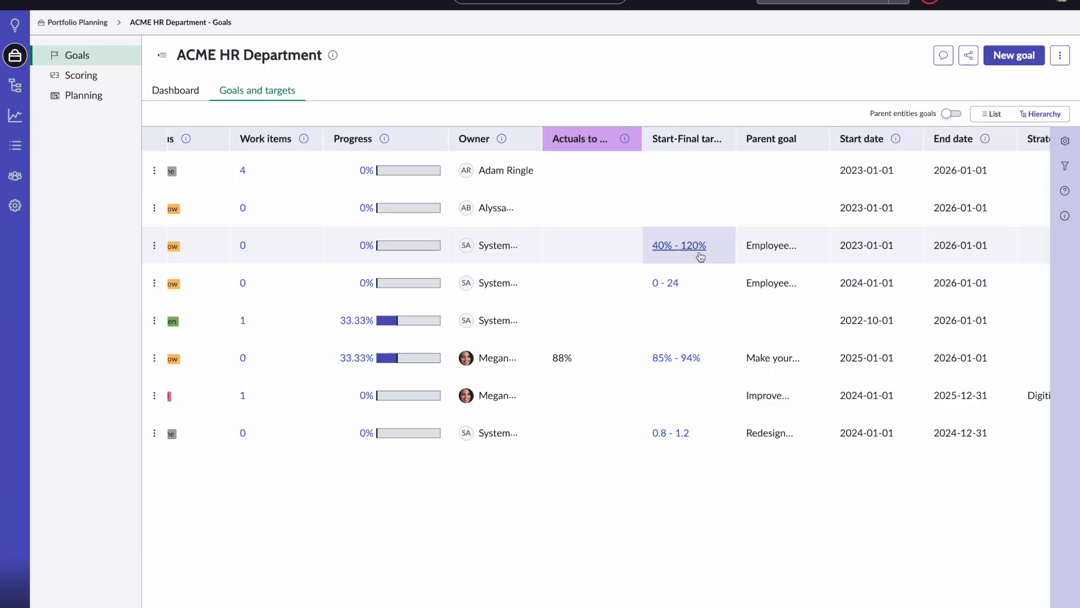
scroll("right", 3)
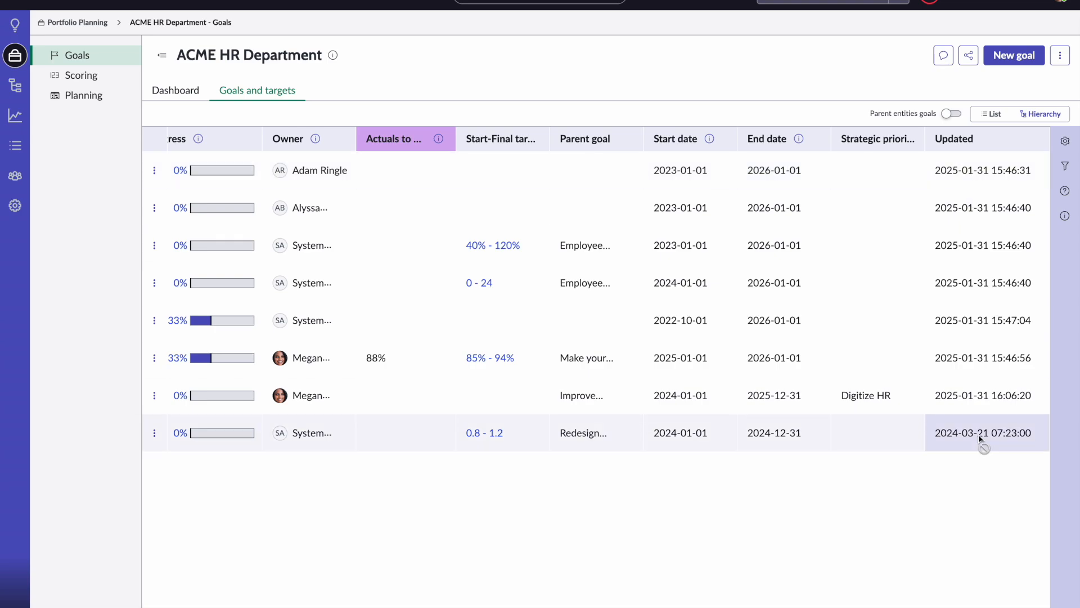
scroll("left", 3)
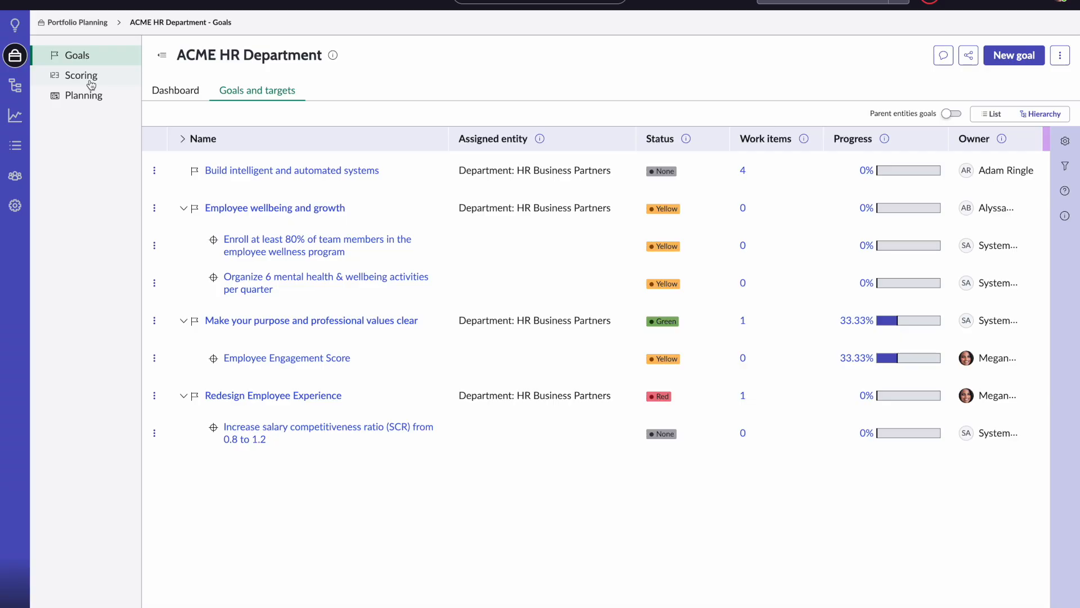
mouse_move(1014, 55)
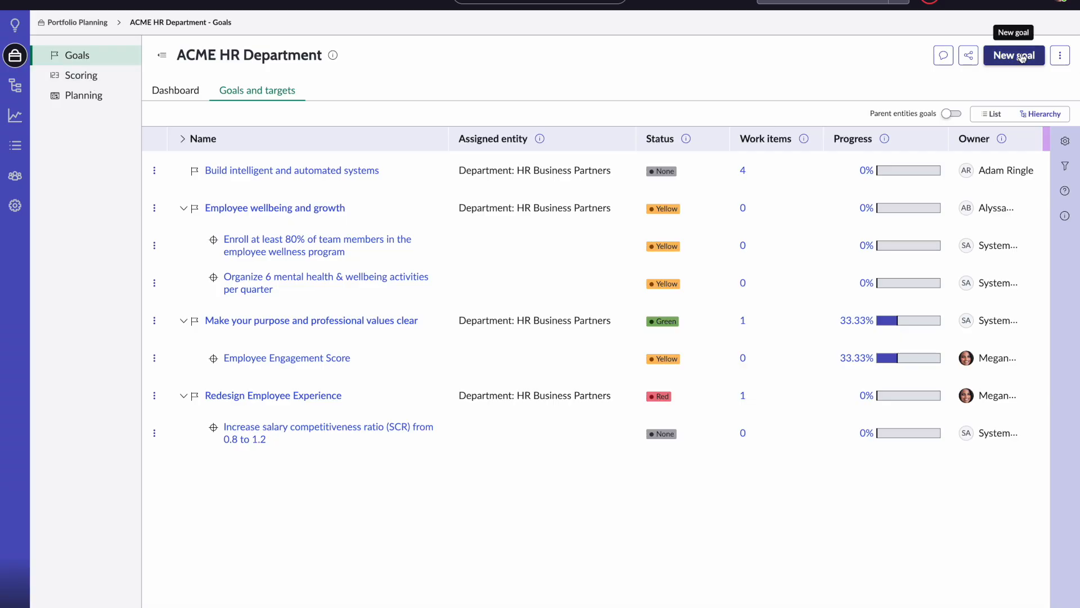
mouse_move(406, 78)
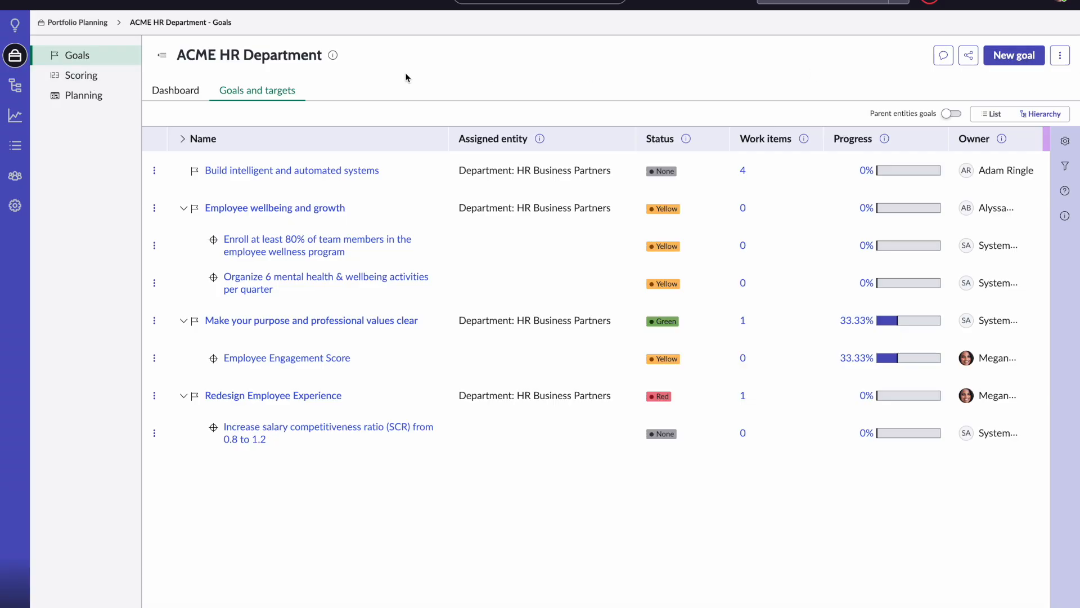
- Show the ACME HR Department RICE scoring grid with Reach, Impact, Confidence, Effort and score columns
left_click(81, 75)
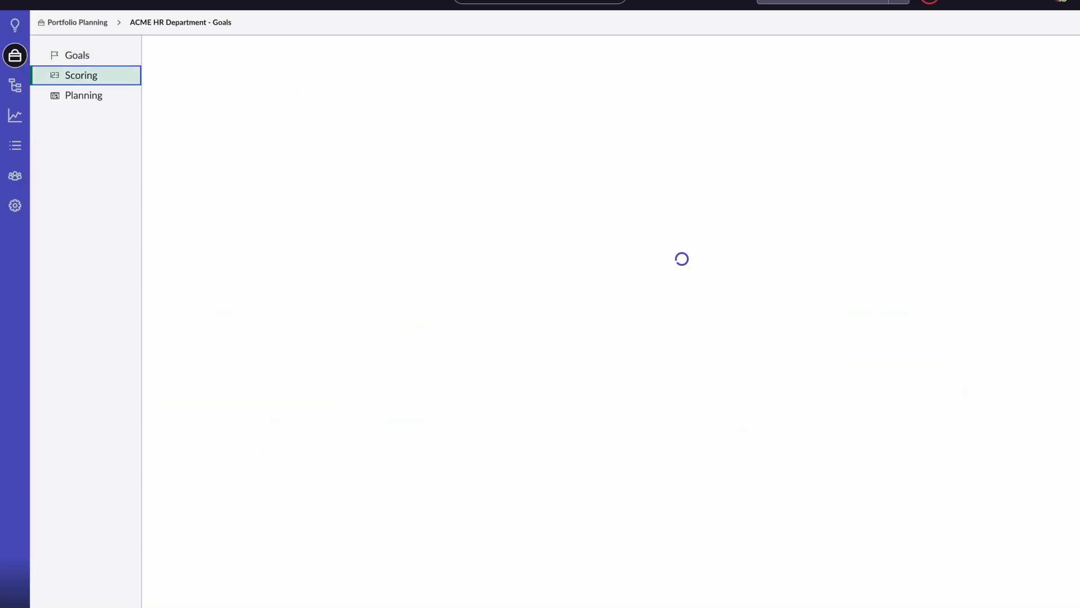
left_click(81, 76)
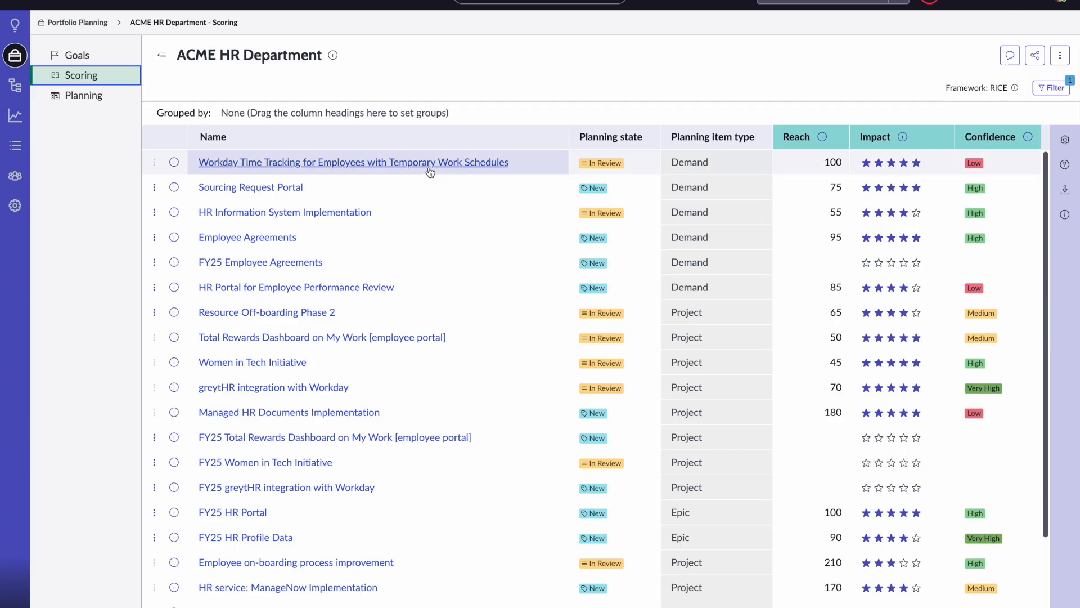
mouse_move(513, 112)
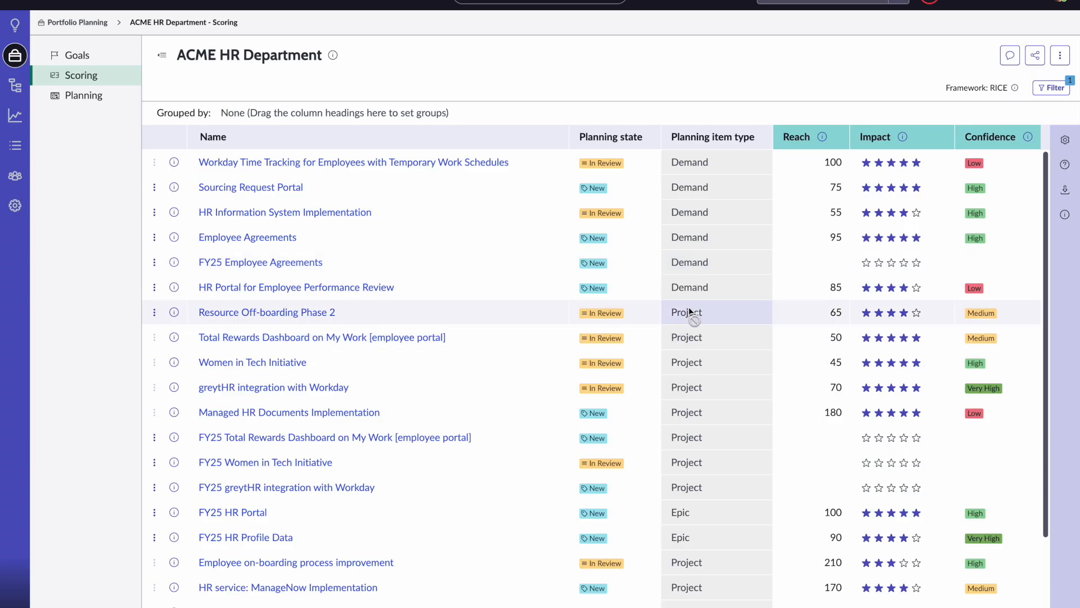
mouse_move(694, 517)
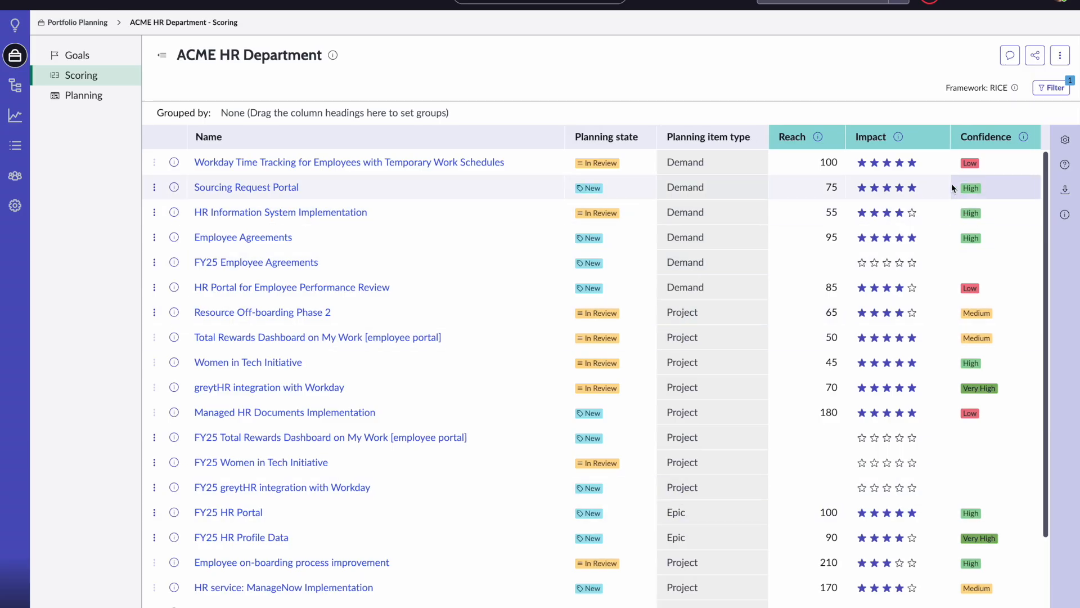
scroll("right", 3)
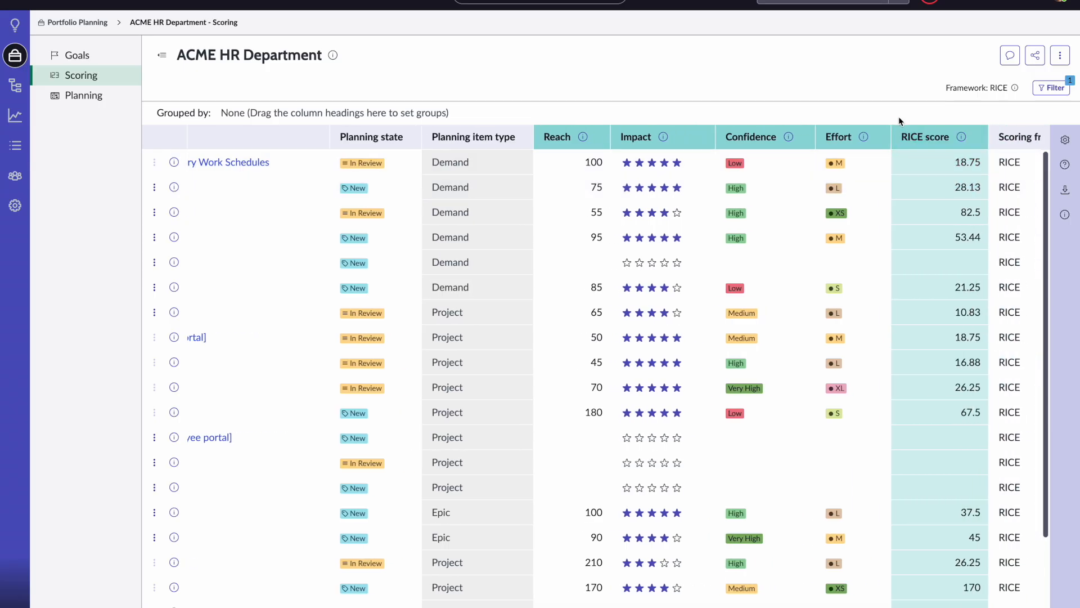
mouse_move(699, 87)
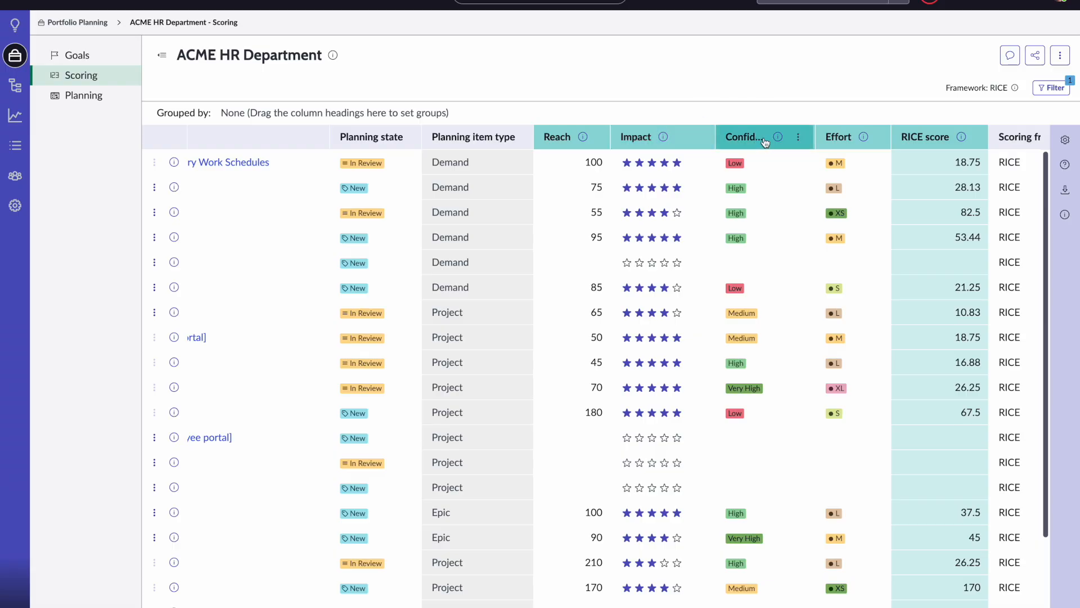
mouse_move(591, 269)
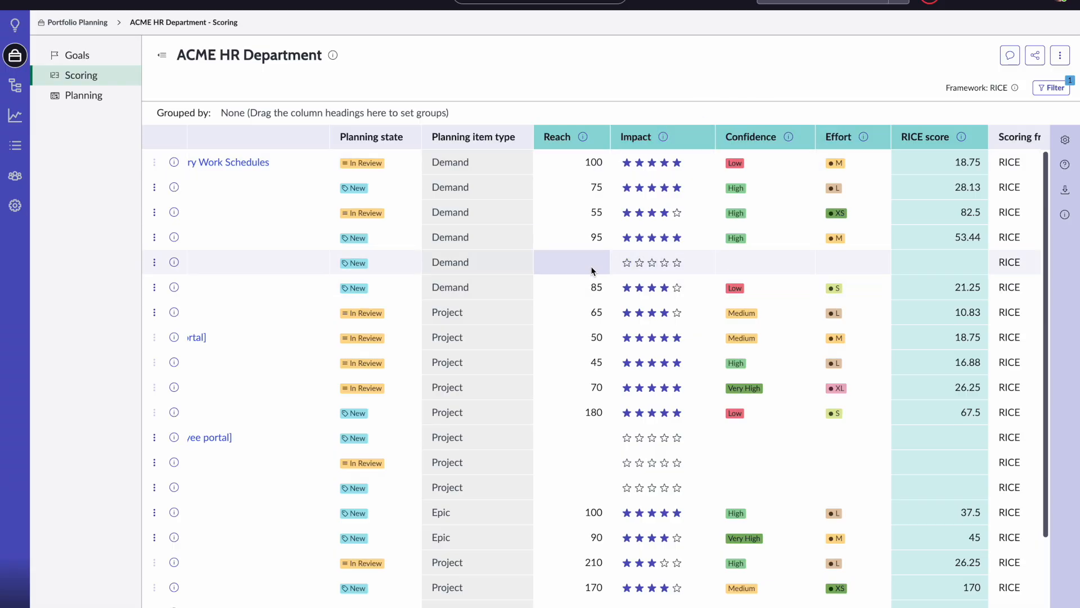
mouse_move(558, 448)
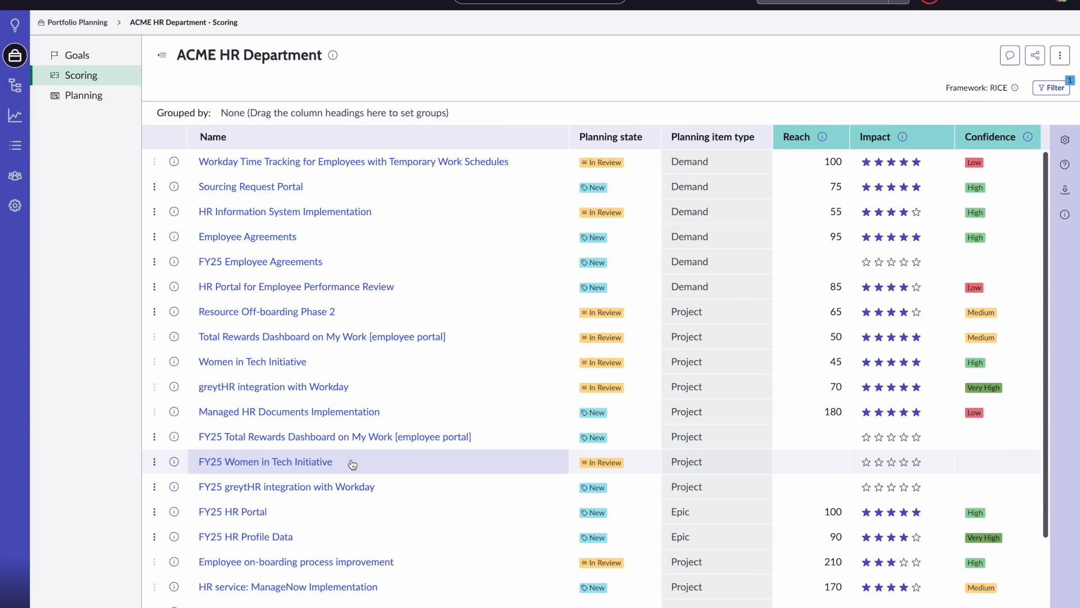
mouse_move(811, 461)
type("100")
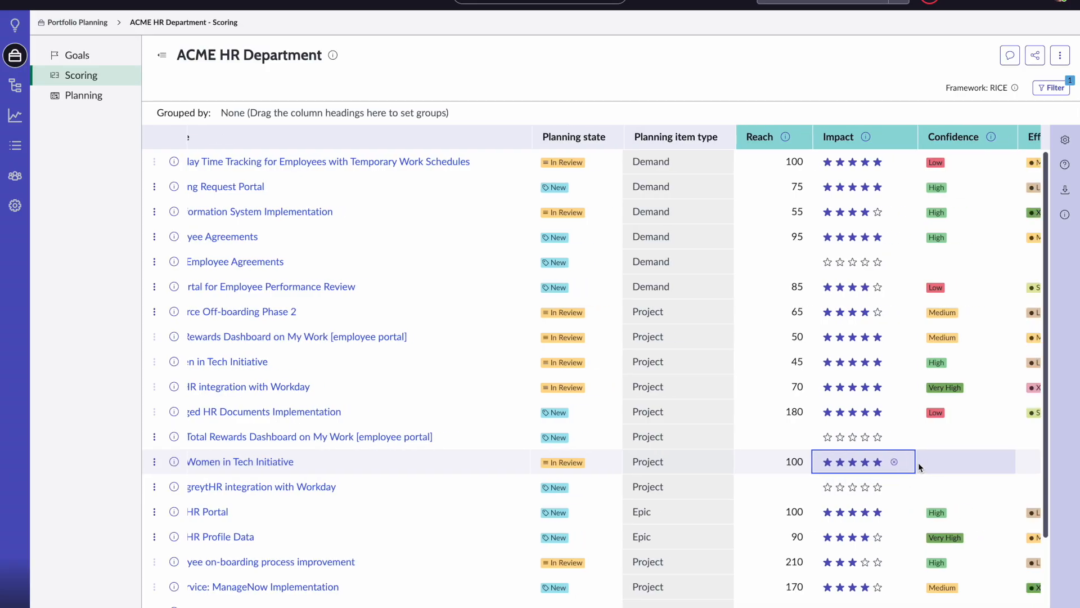
- Rate FY25 Women in Tech Initiative with Very High confidence and S effort
left_click(862, 461)
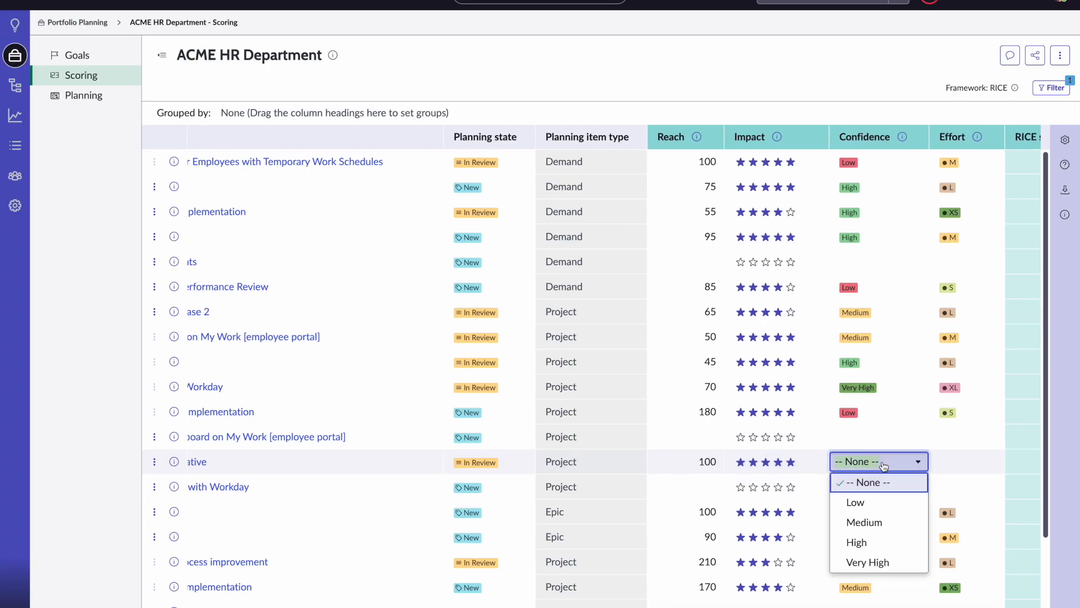
left_click(868, 562)
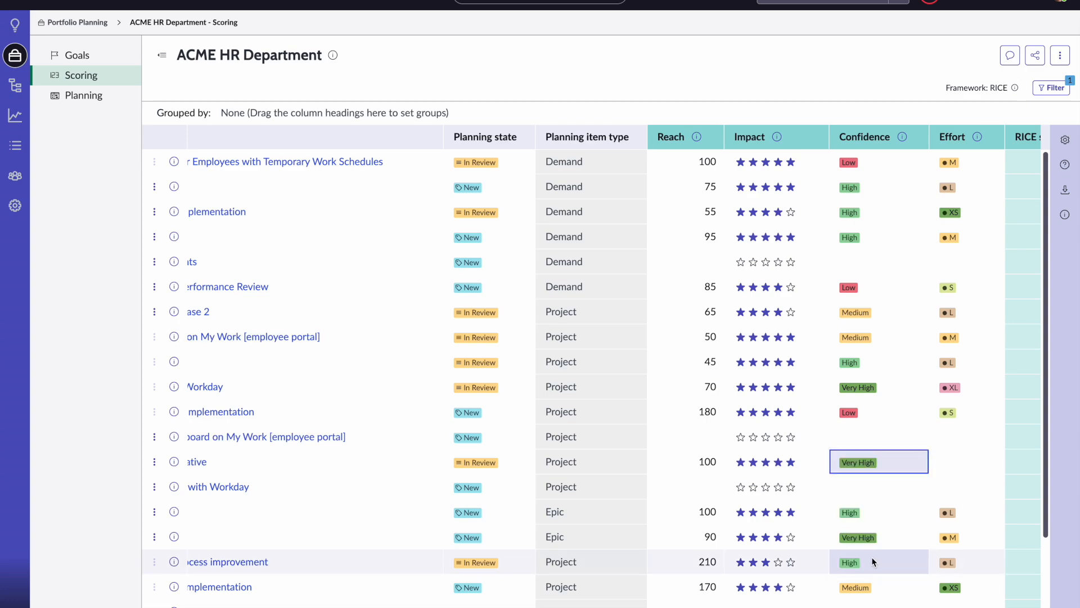
left_click(879, 461)
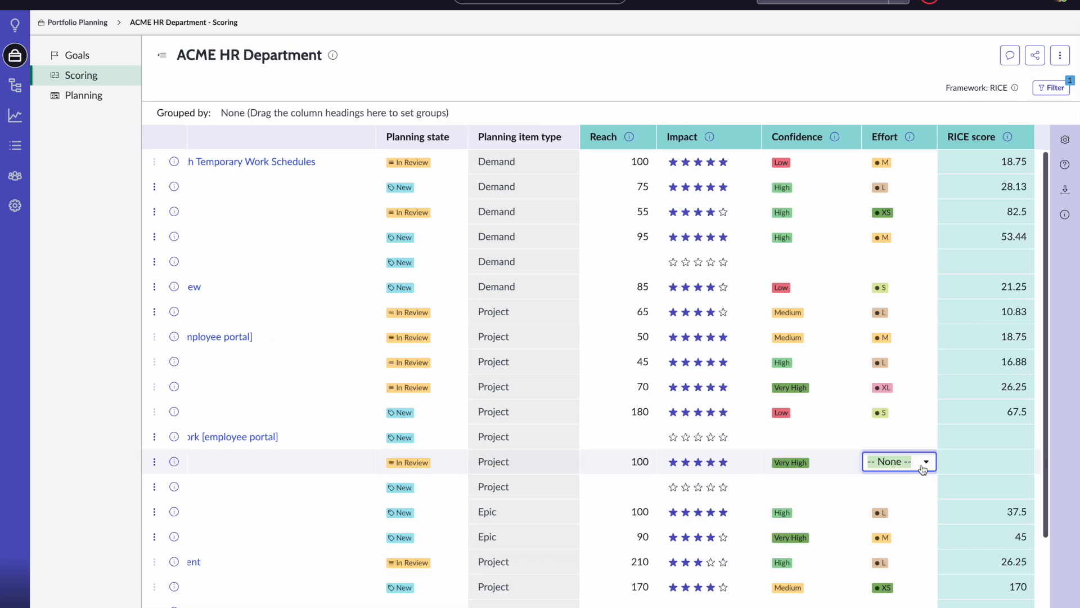
left_click(898, 462)
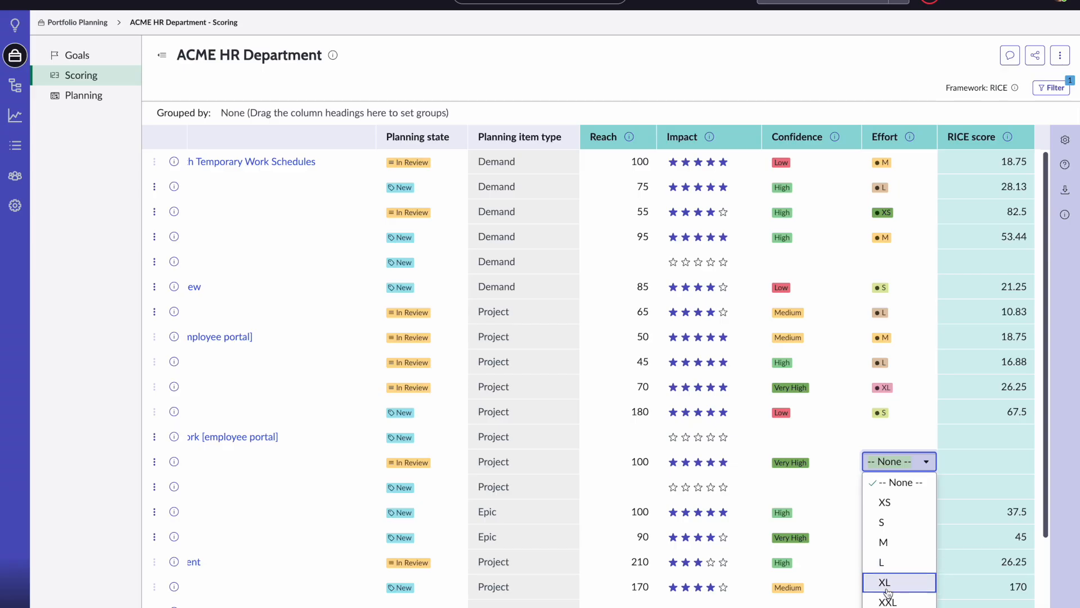
left_click(881, 521)
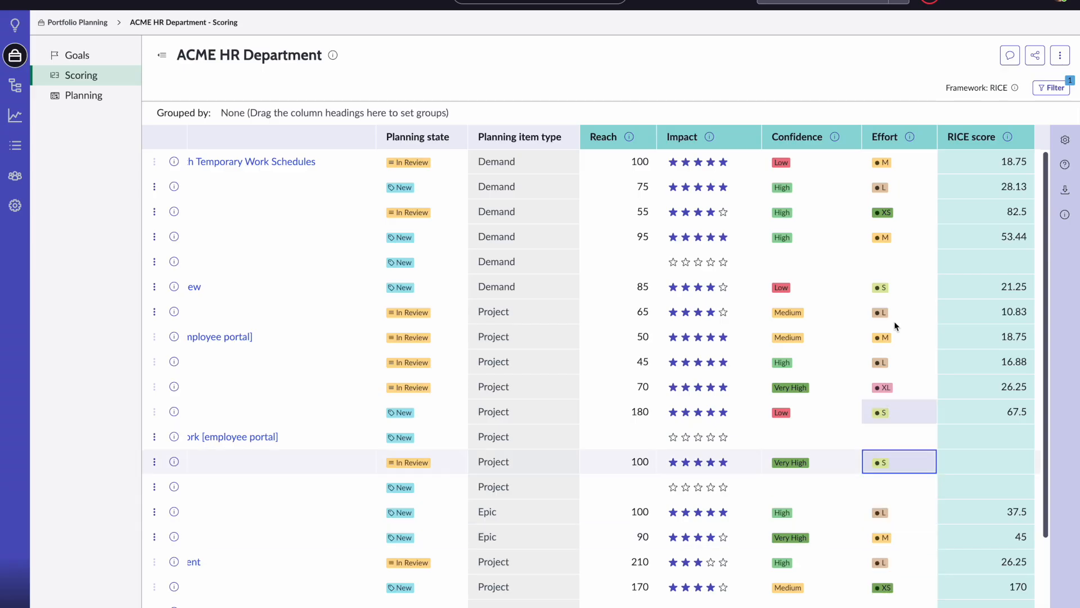
- Reorder the planning items by RICE score
left_click(972, 136)
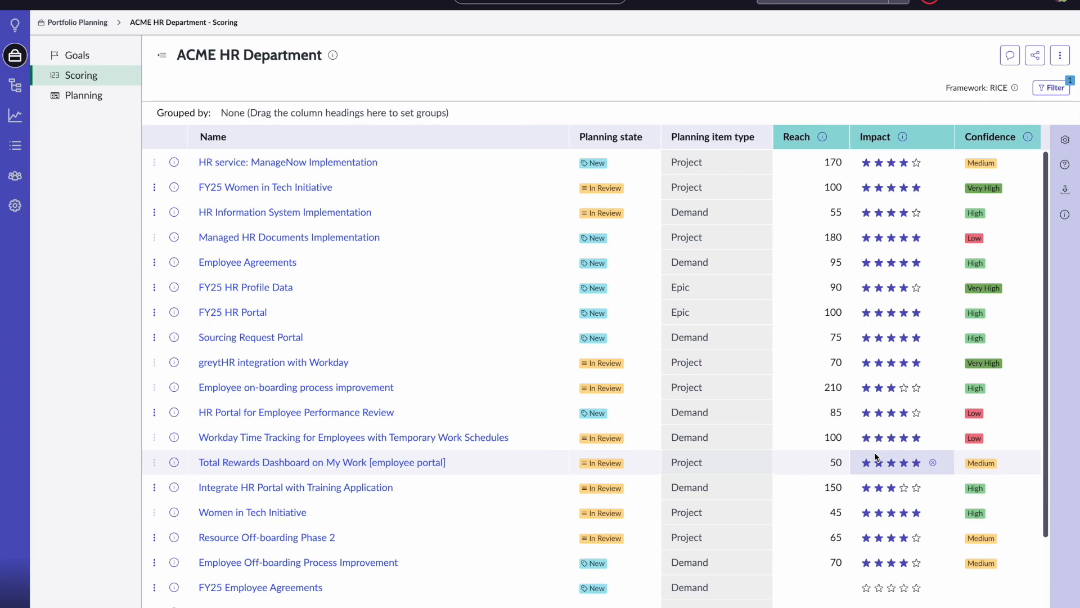
left_click(905, 462)
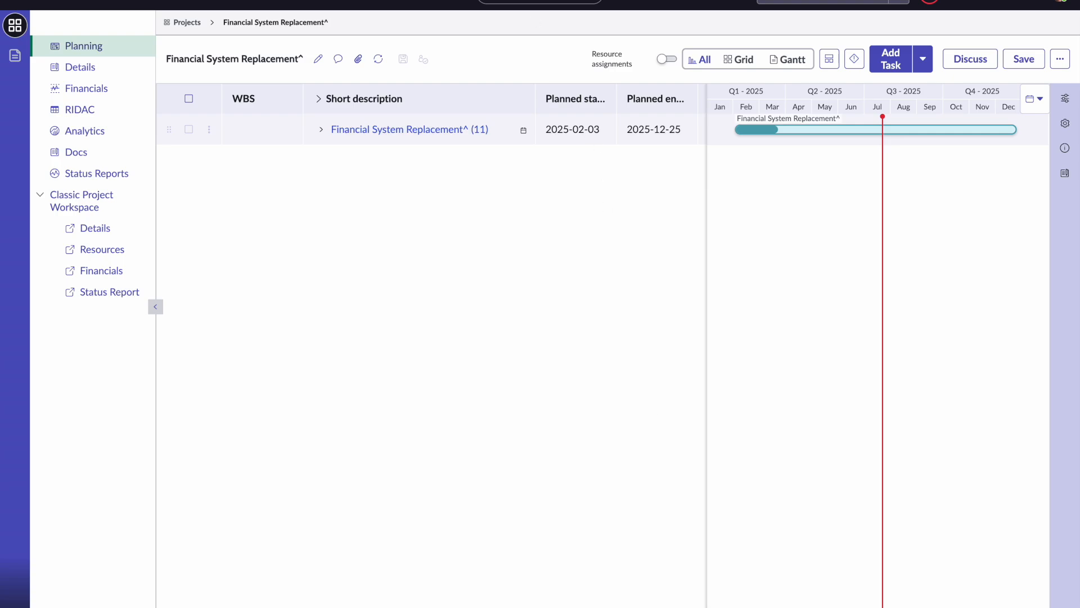
mouse_move(312, 119)
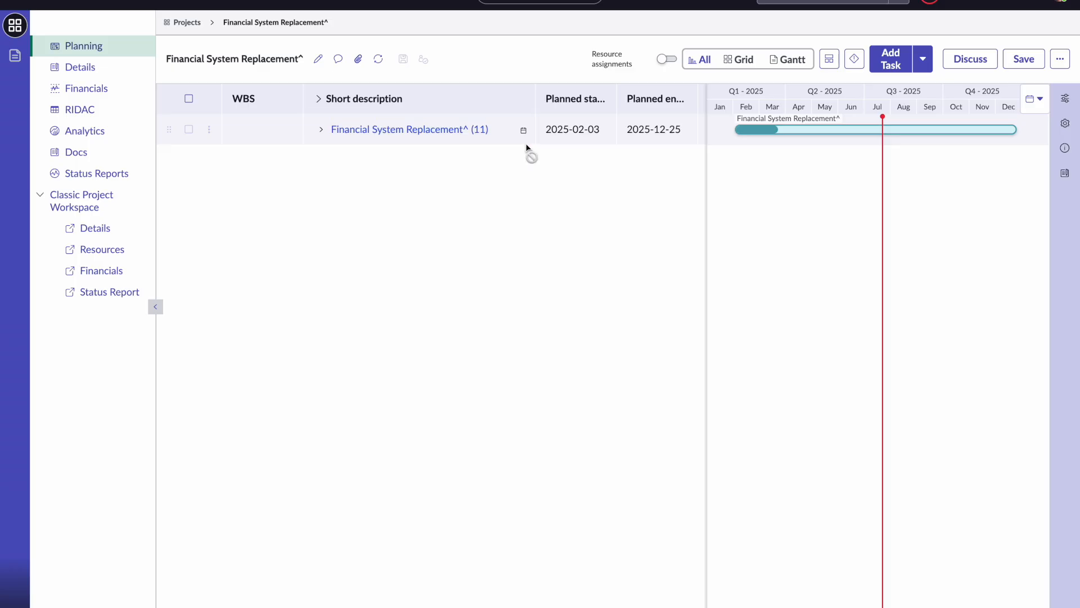
- Expand the Financial System Replacement^ top row to show its 11 phases and quality gates
left_click(321, 130)
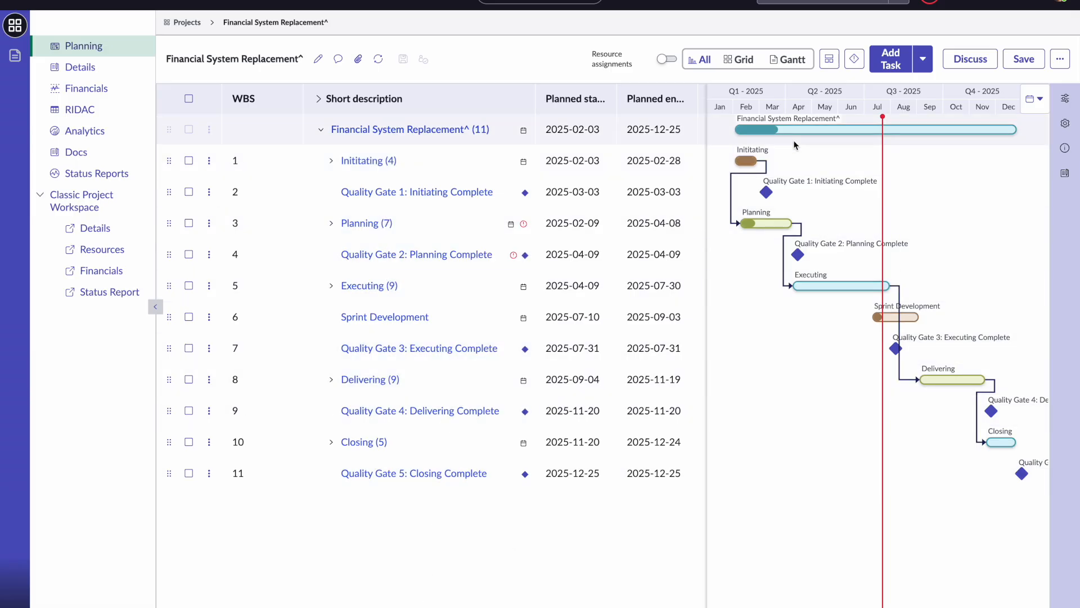
mouse_move(922, 68)
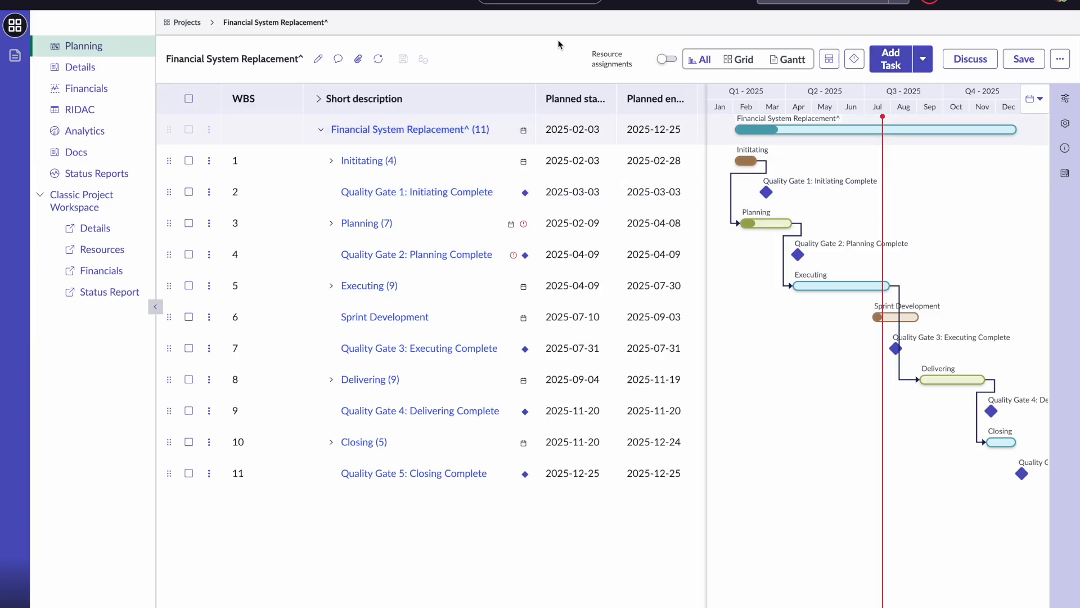
mouse_move(609, 36)
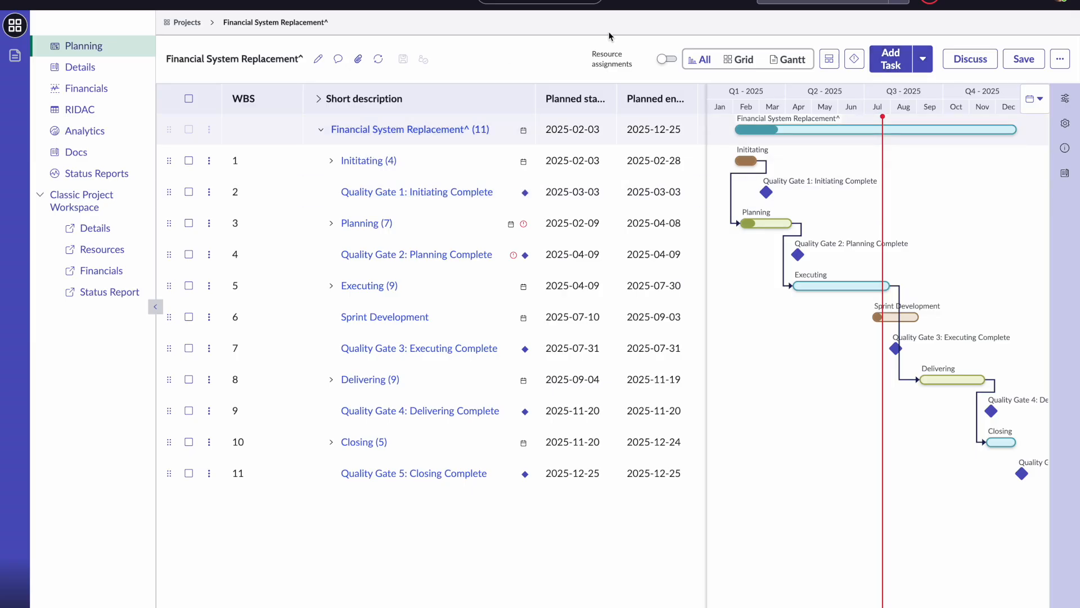
- Add an 'Agile Phase' task as item 12 in the Financial System Replacement project plan
left_click(889, 58)
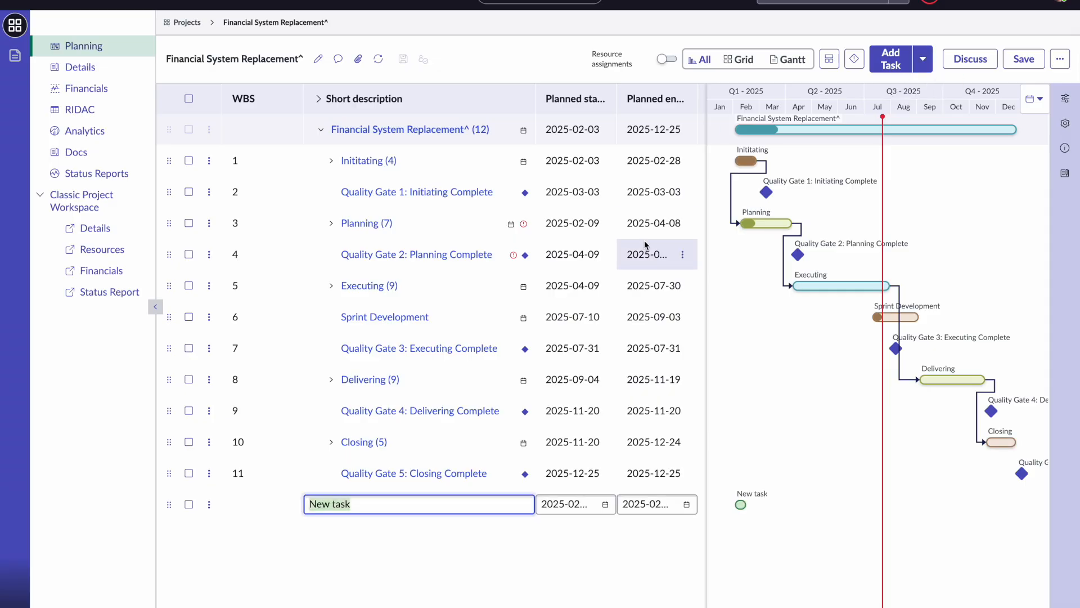
type("Agile P")
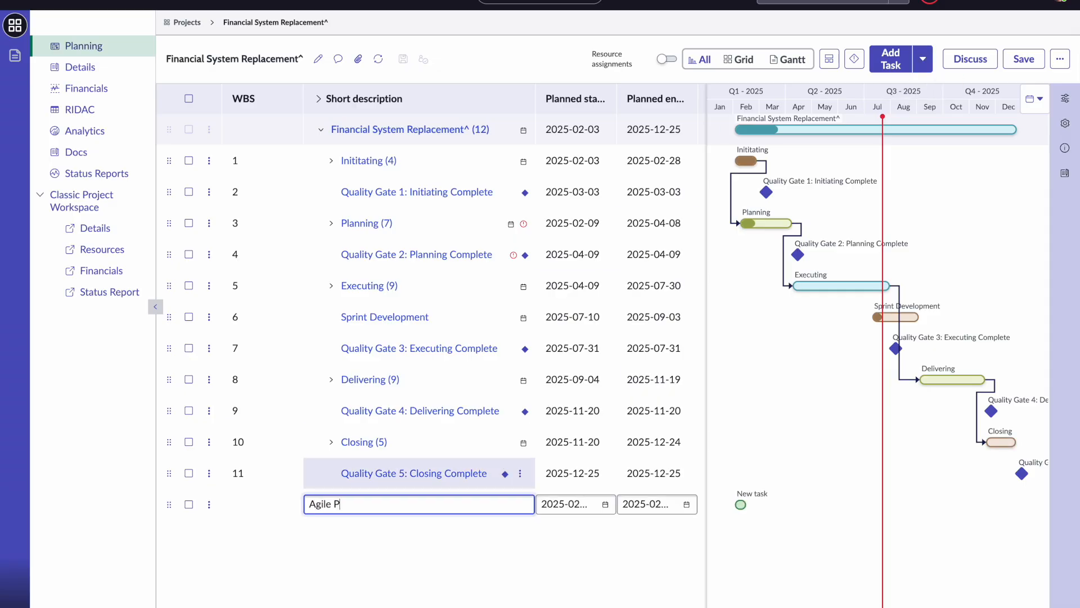
key("Enter")
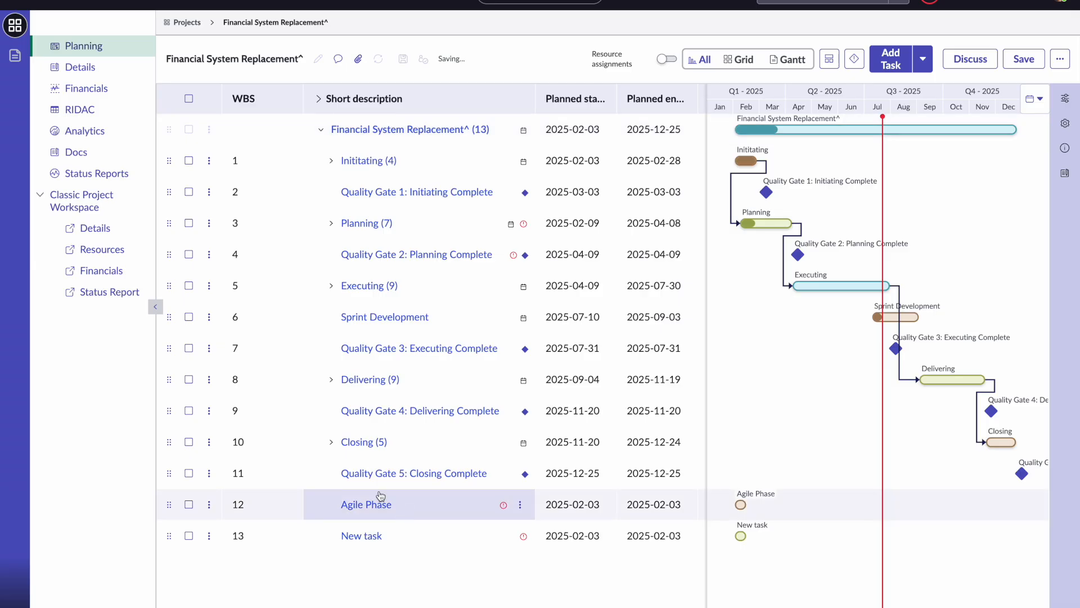